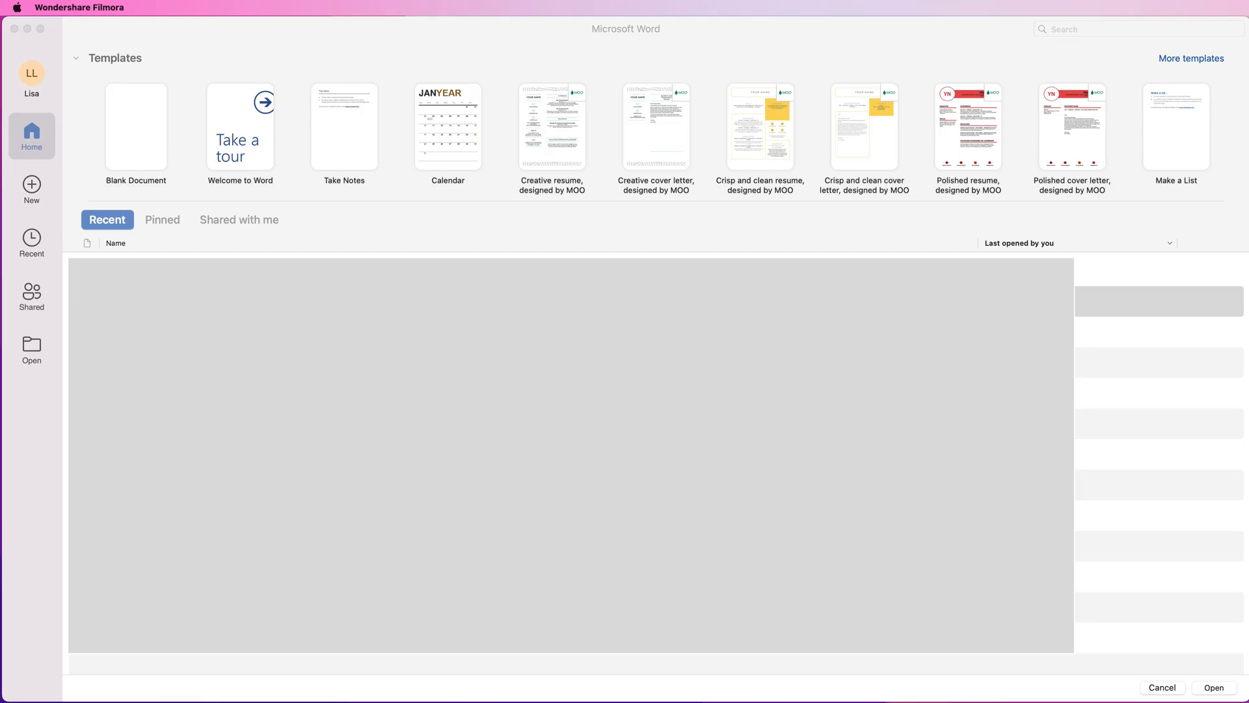
mouse_move(39, 142)
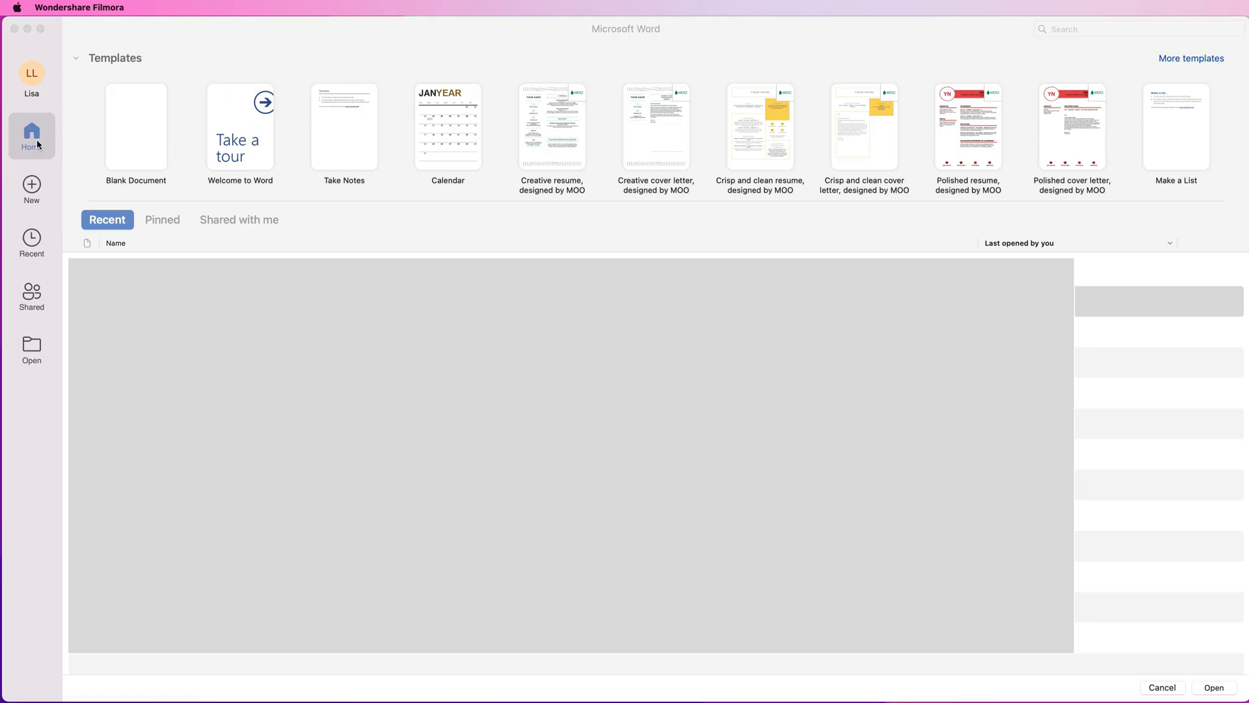
mouse_move(41, 150)
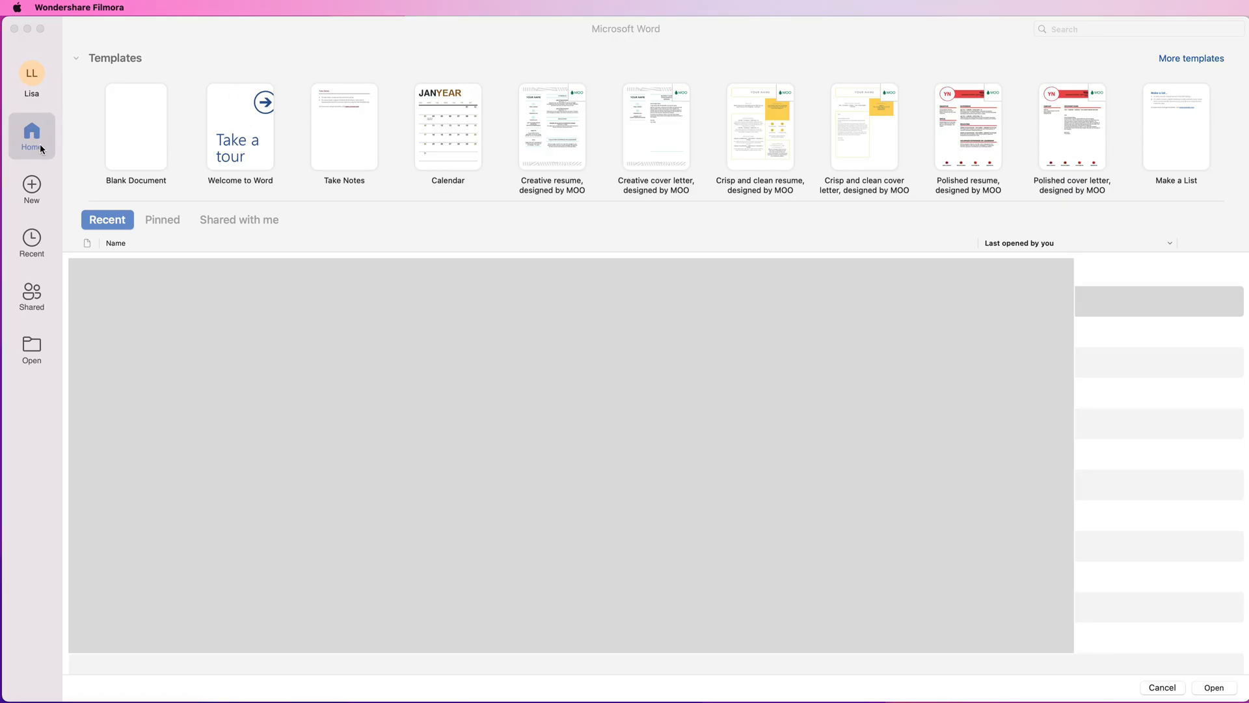
mouse_move(32, 186)
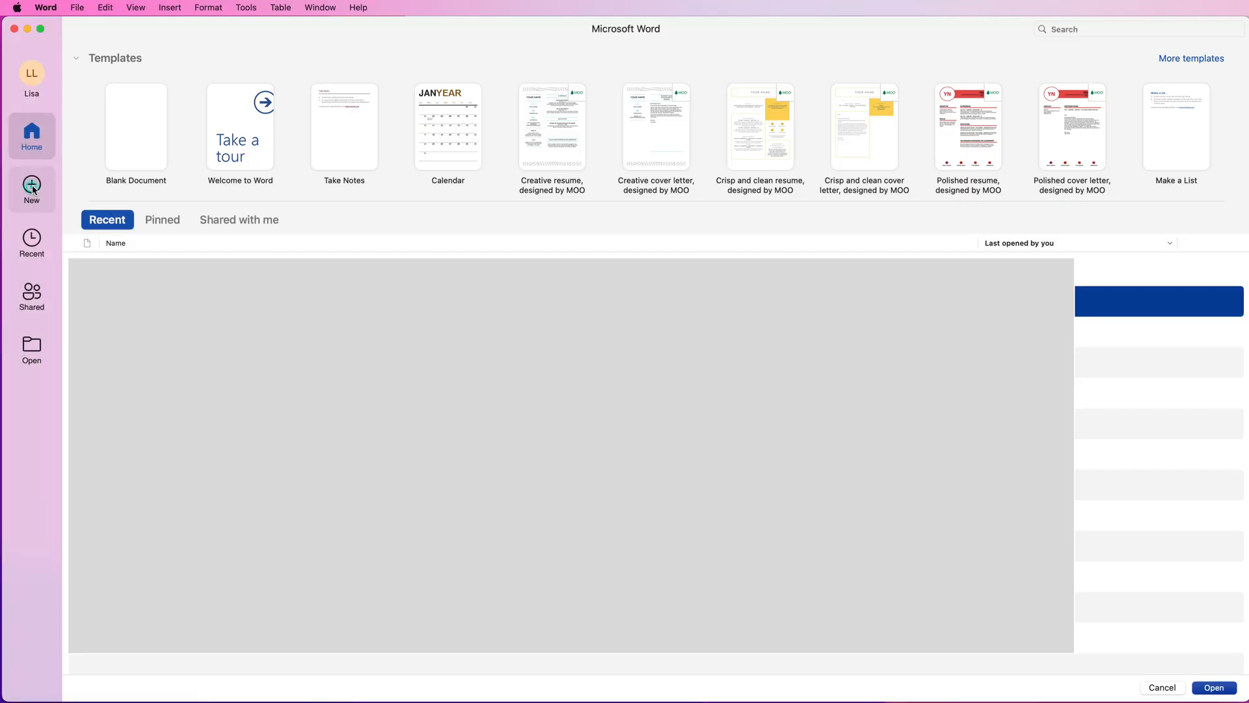
Step: Open the New document gallery and activate its template search box
click(31, 189)
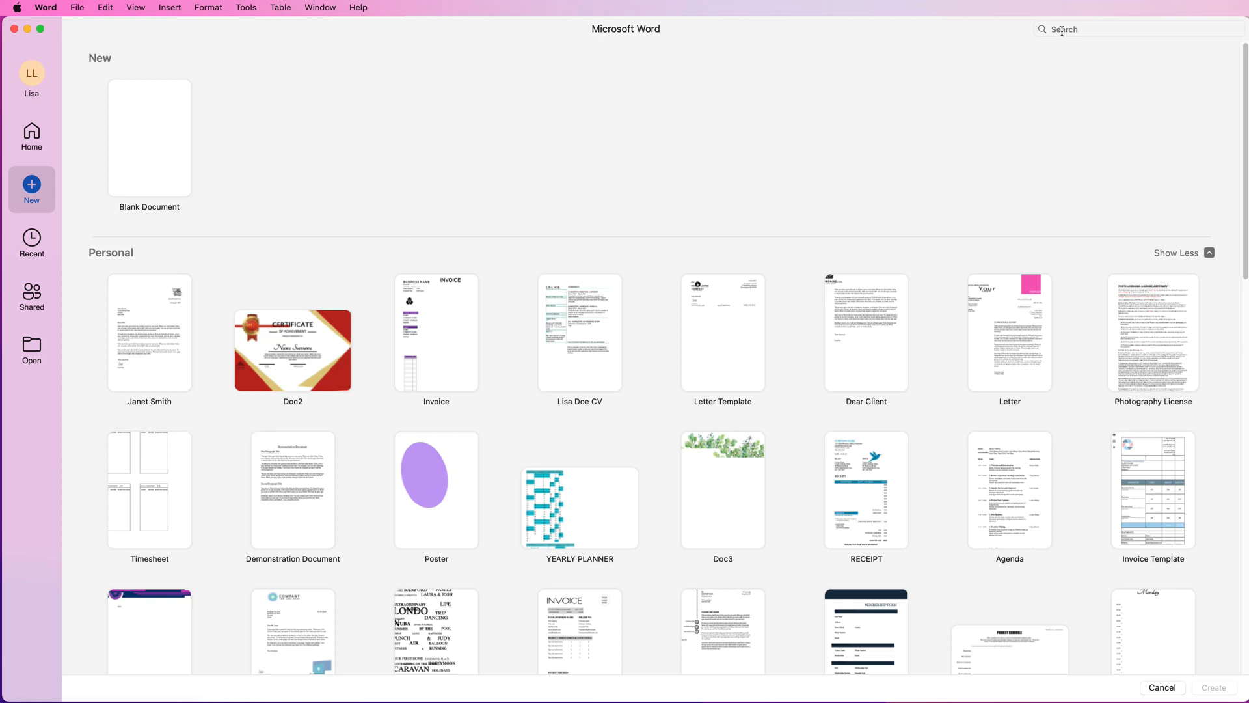
mouse_move(909, 188)
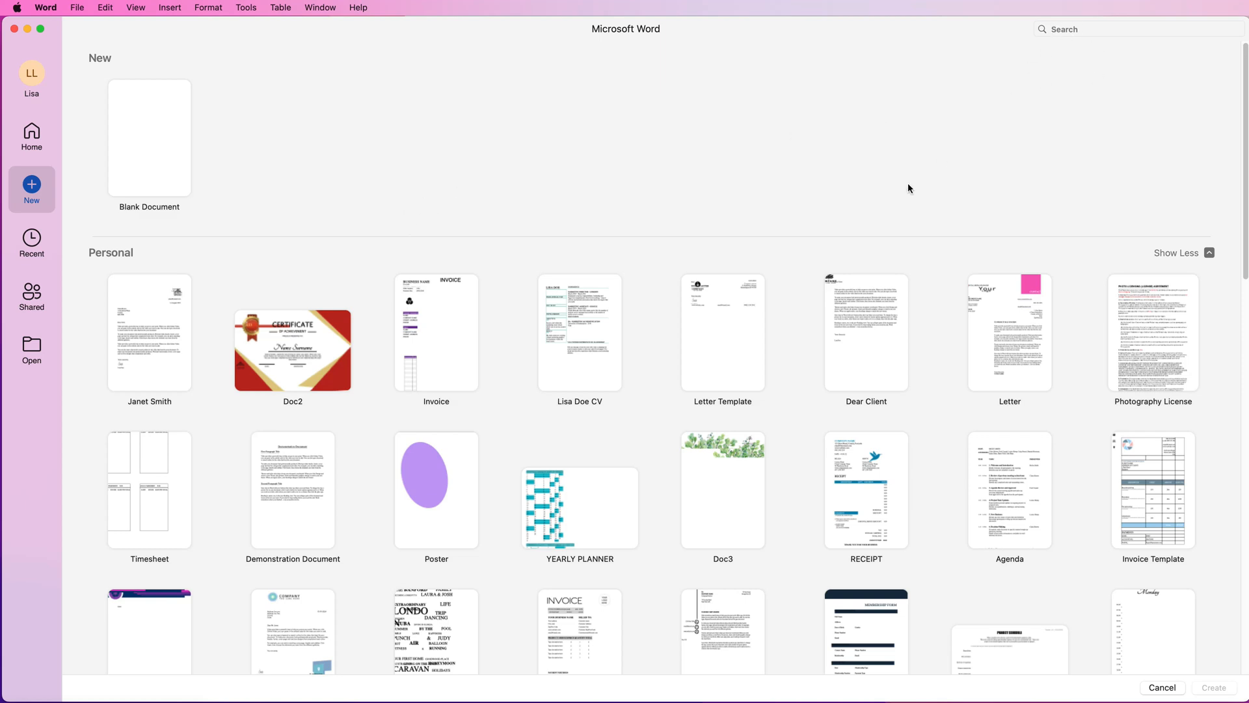
click(1139, 28)
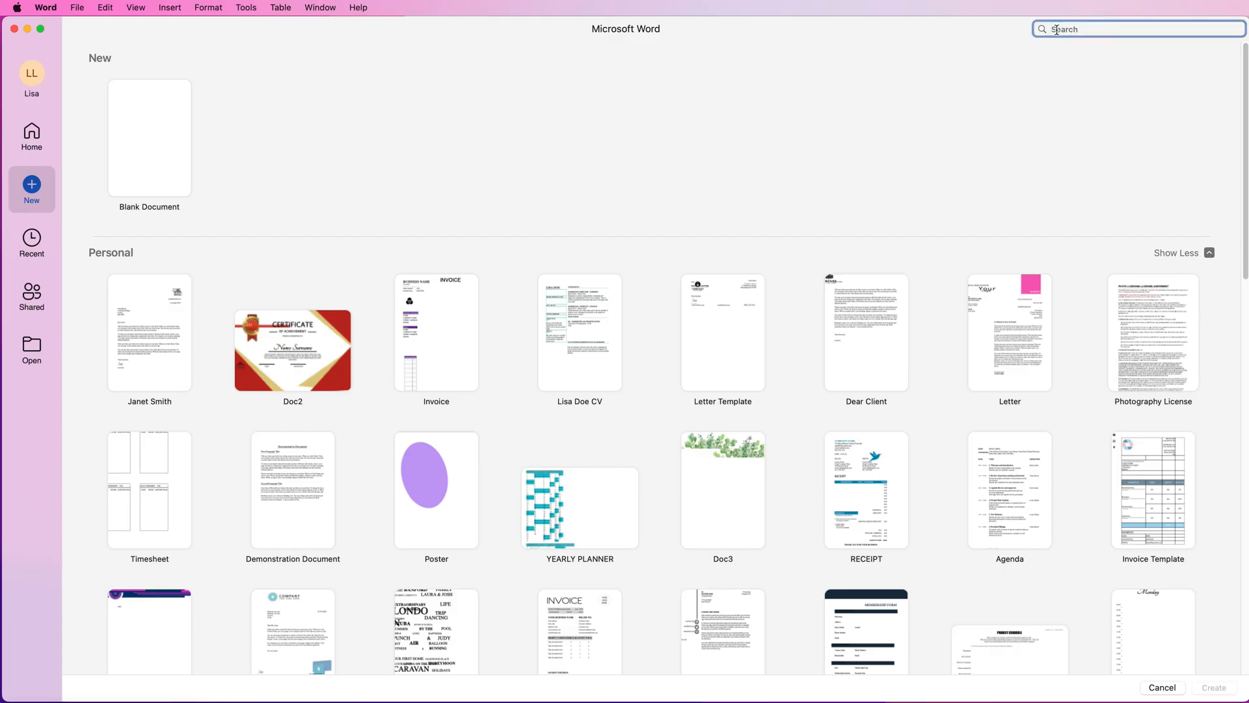
Step: Search templates for 'resume' and pick the Hospitality management resume
text(resume)
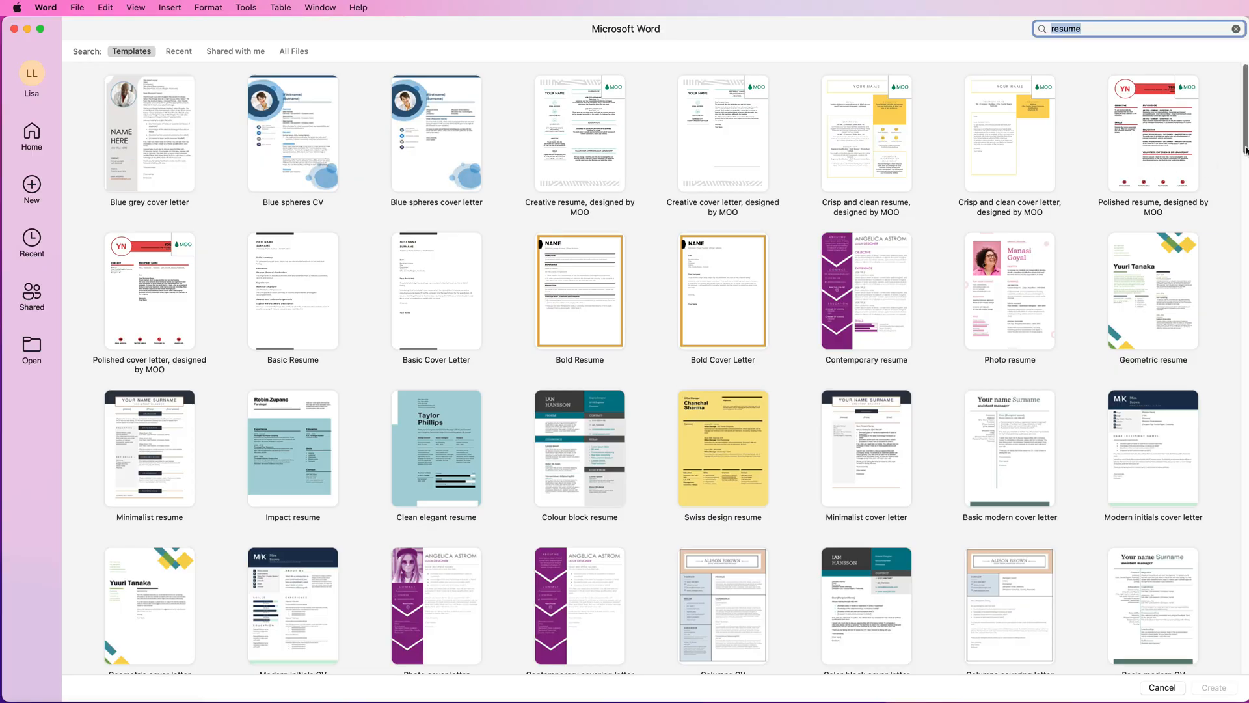
scroll(down, 3)
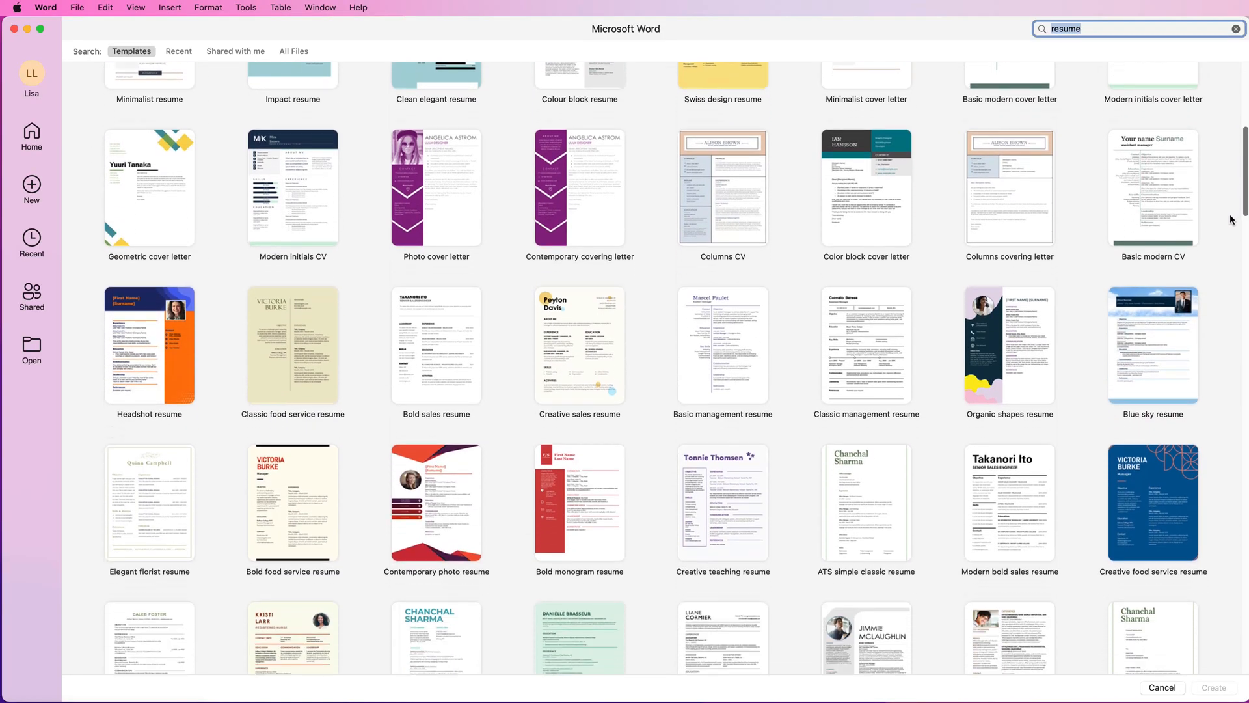
scroll(down, 3)
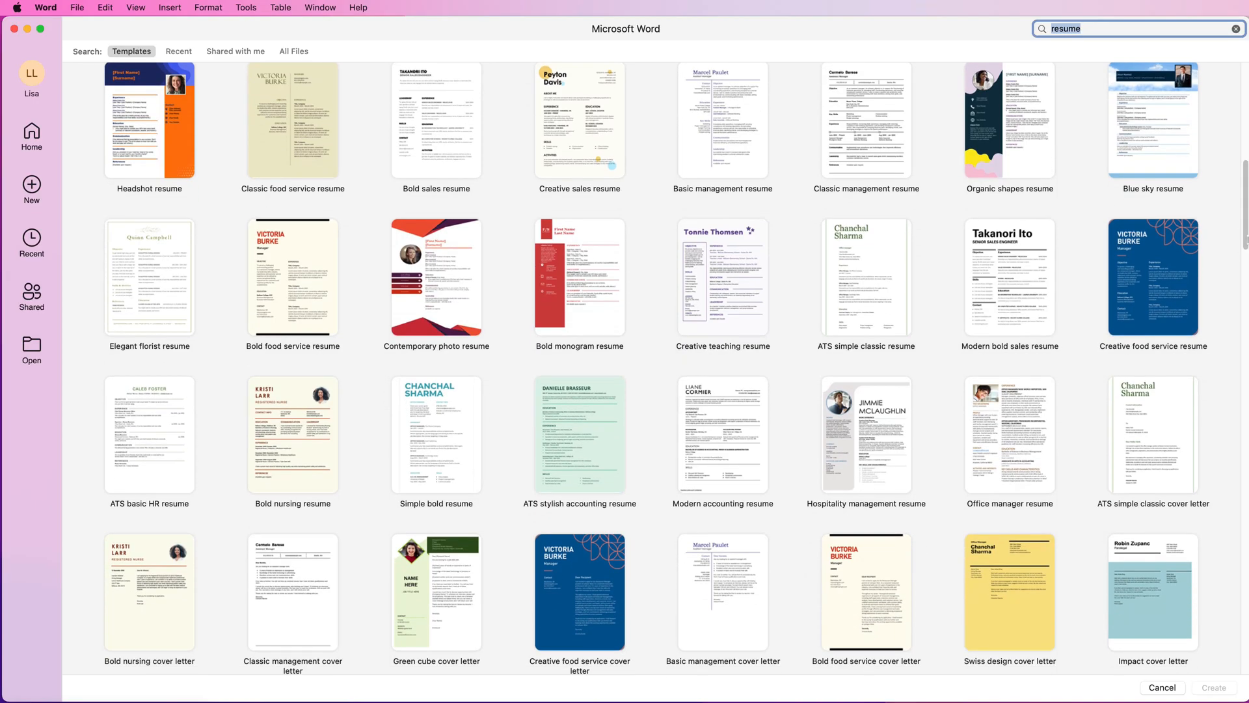
mouse_move(502, 235)
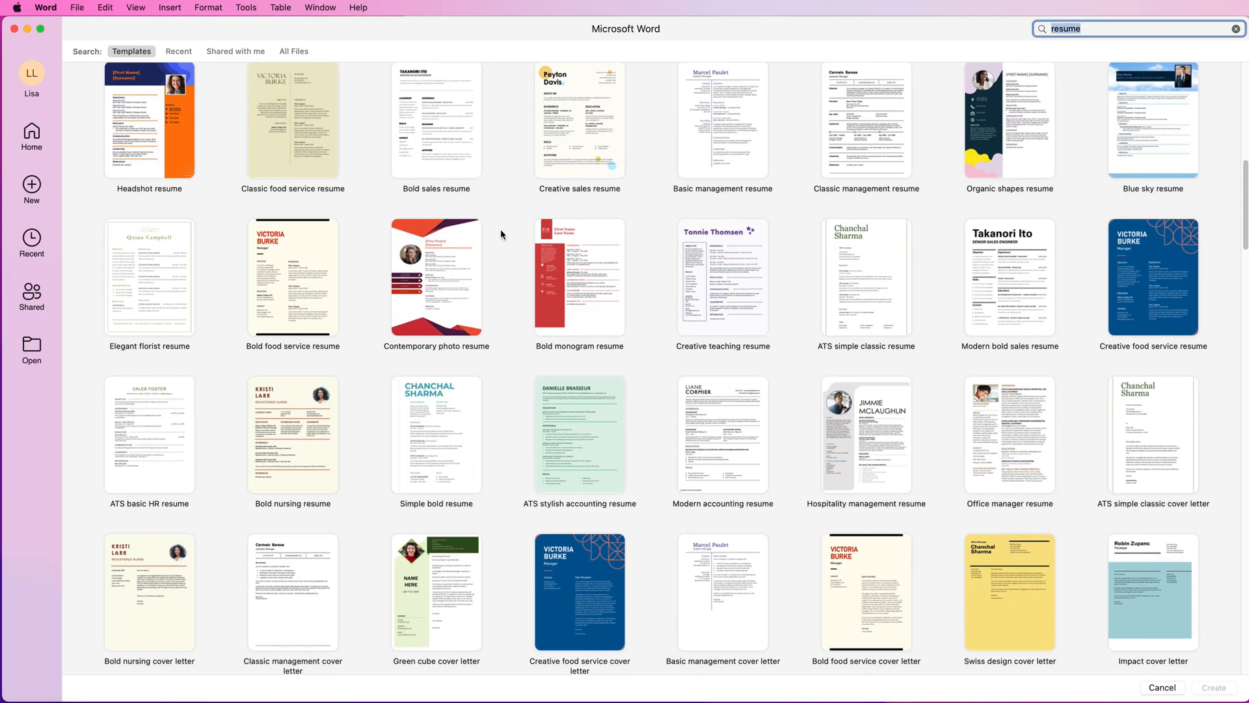
mouse_move(526, 352)
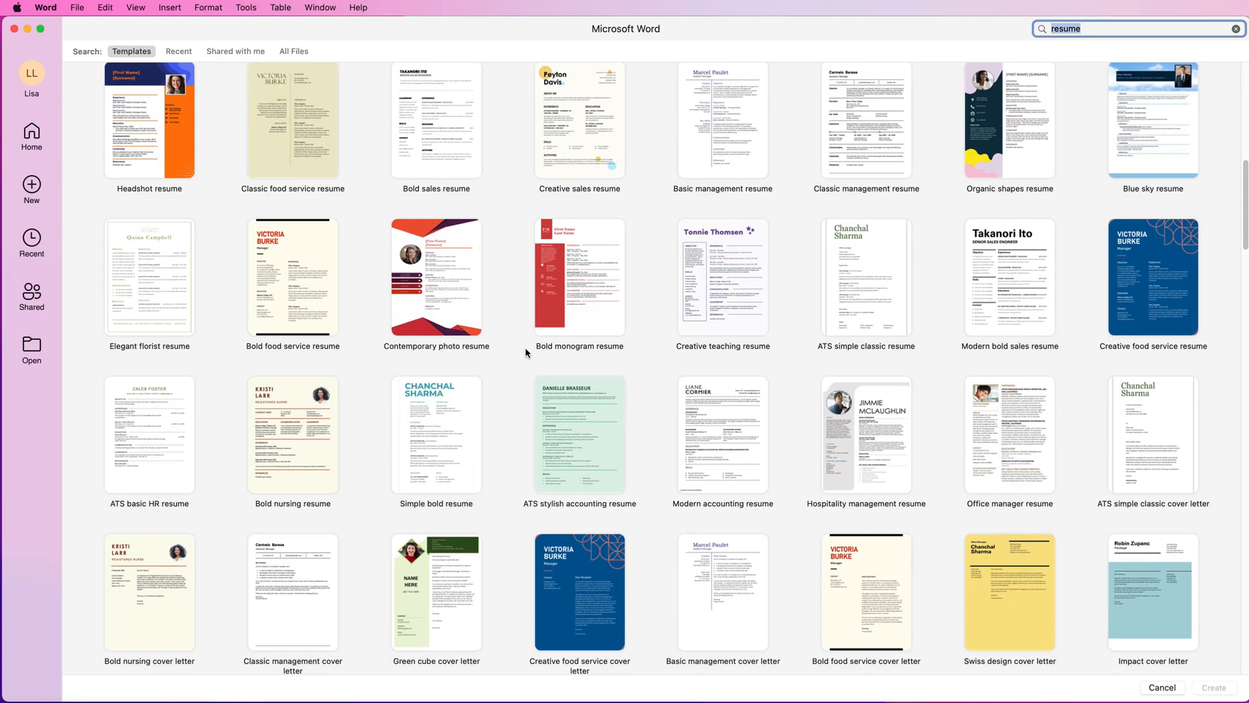
mouse_move(777, 354)
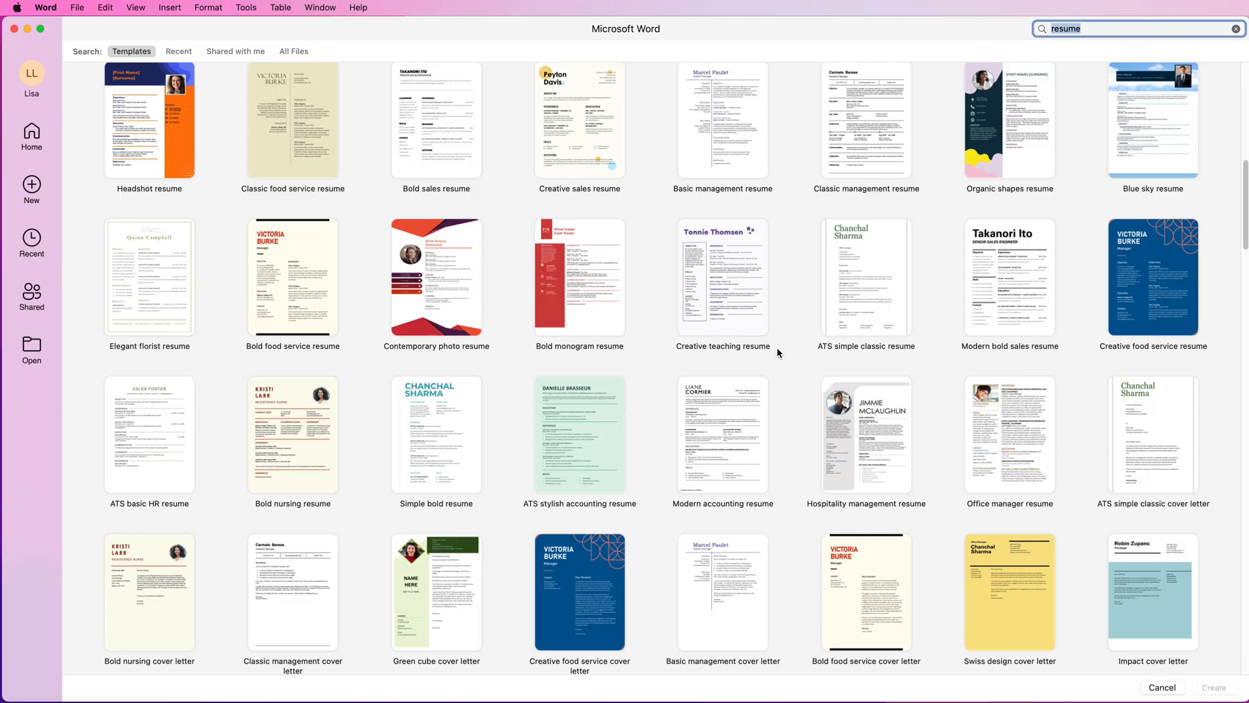
mouse_move(1111, 352)
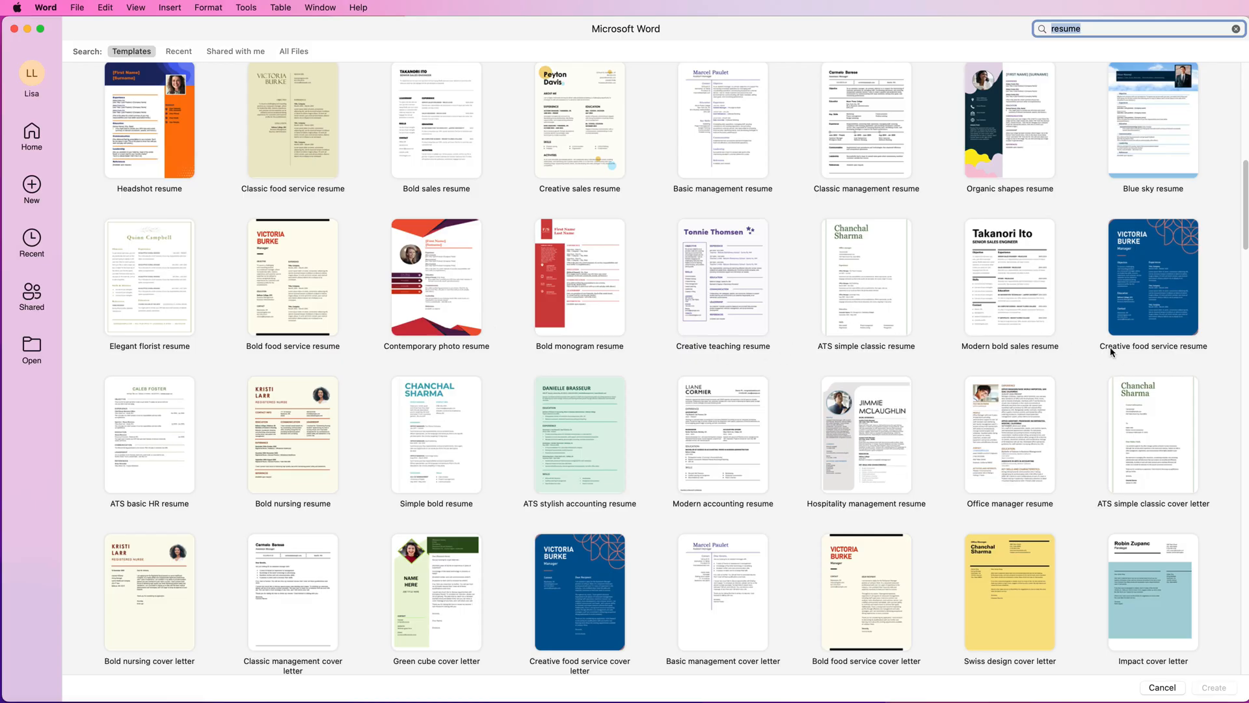
mouse_move(1189, 357)
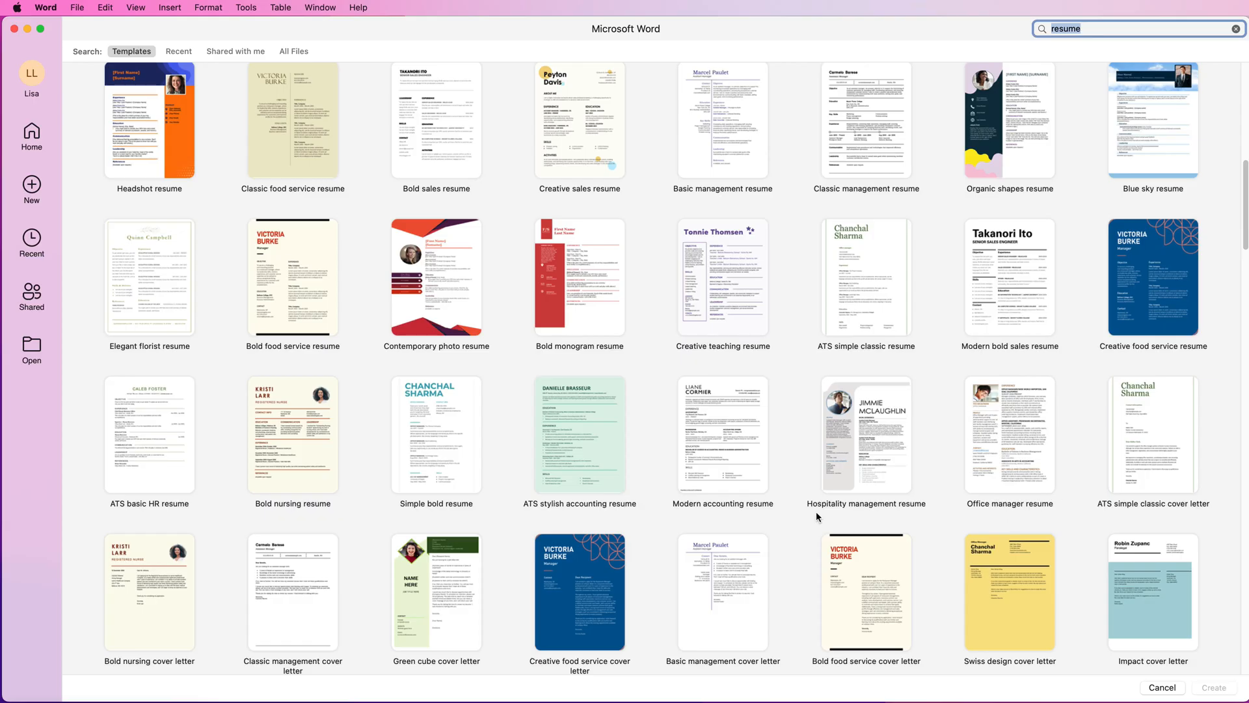
mouse_move(803, 500)
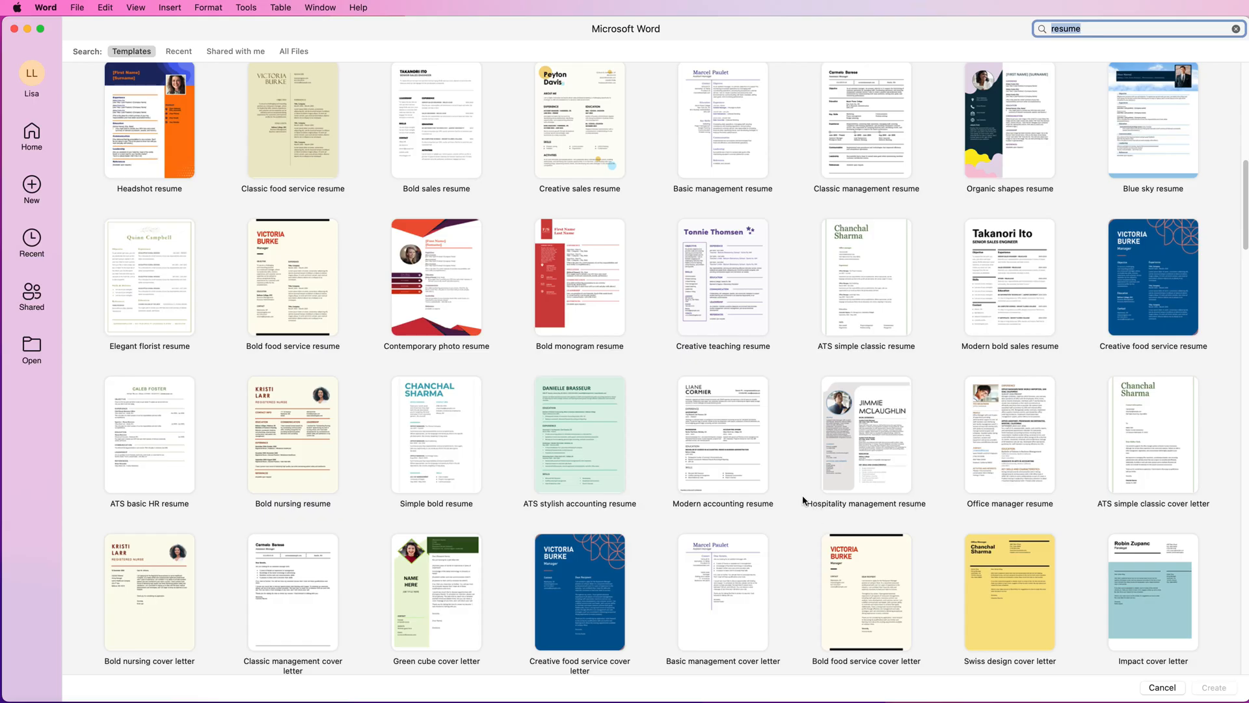
mouse_move(835, 417)
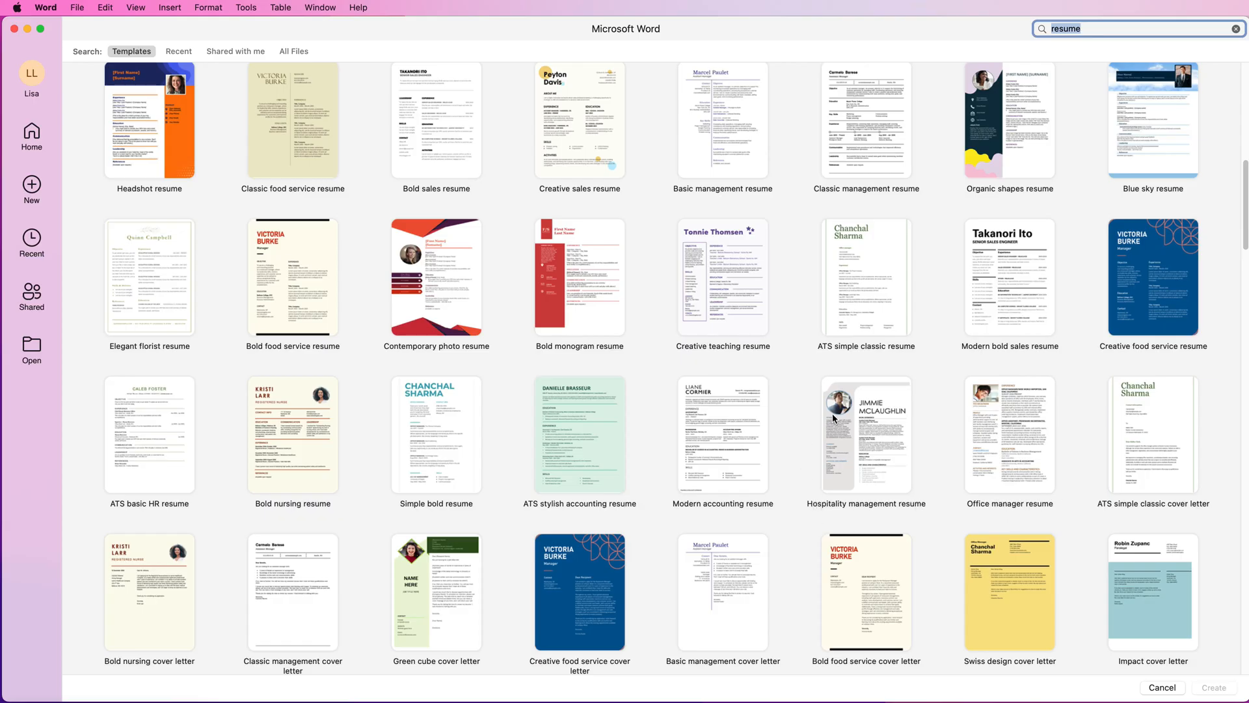
mouse_move(868, 451)
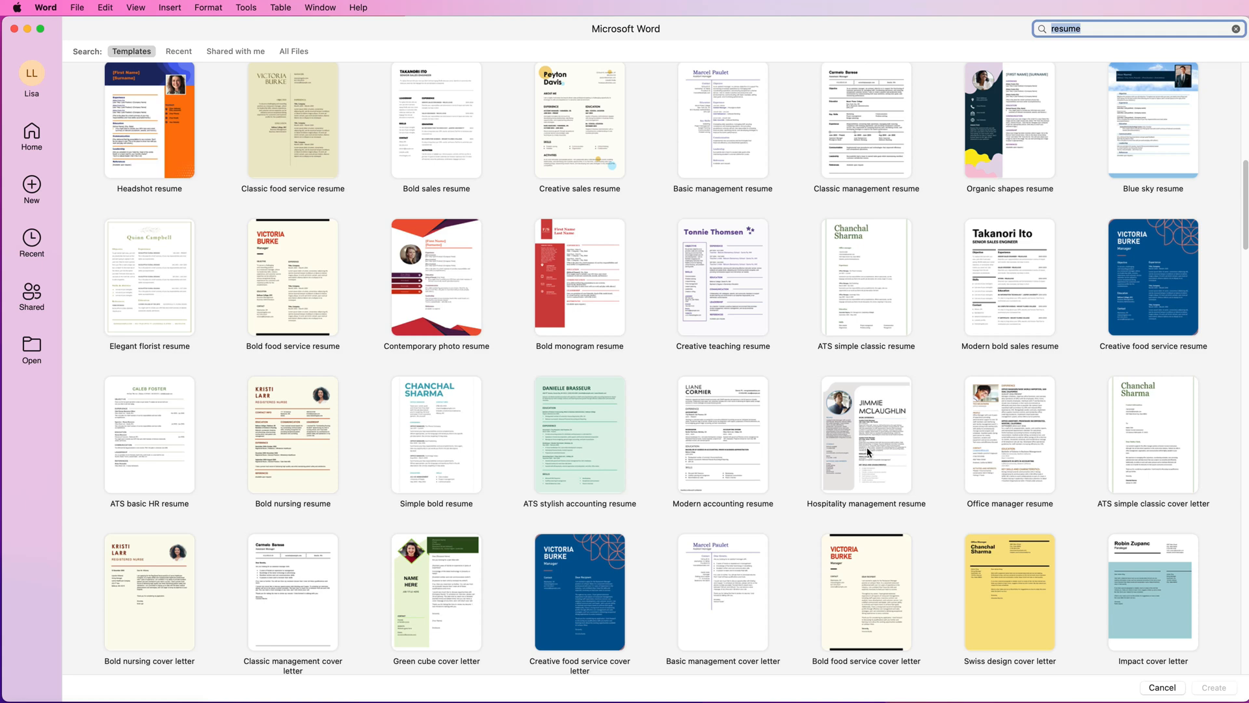
mouse_move(860, 452)
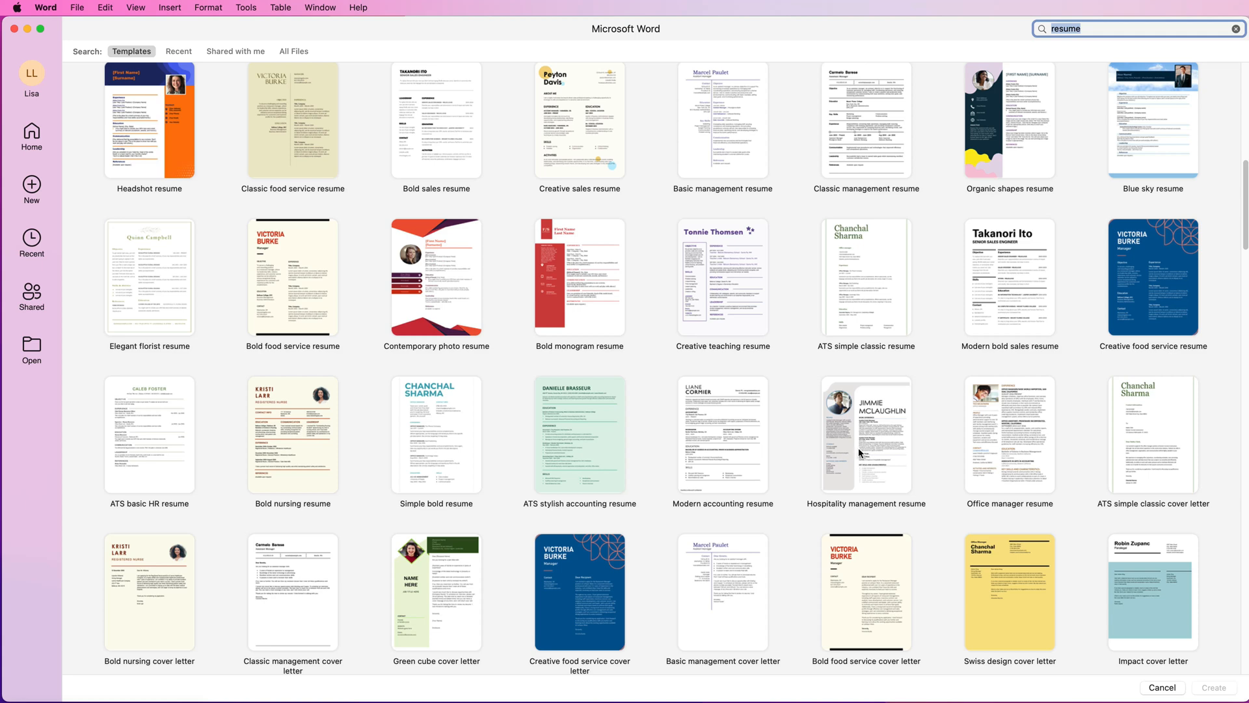
mouse_move(851, 460)
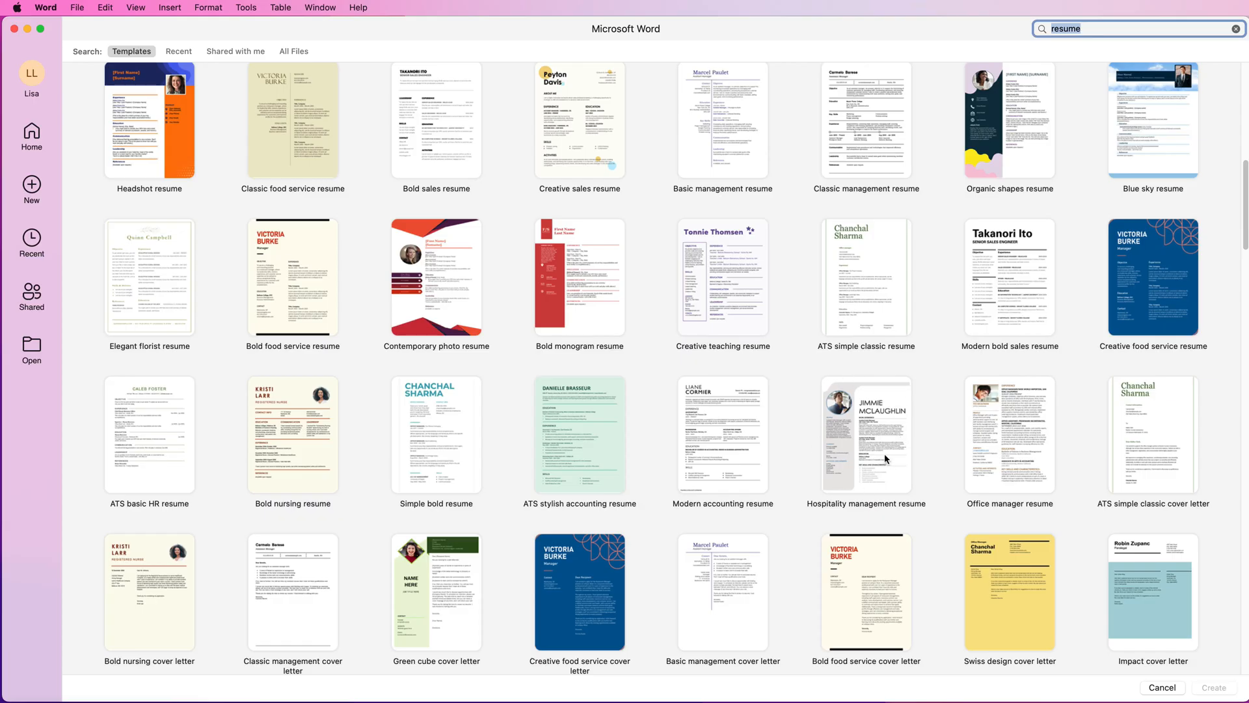
click(866, 434)
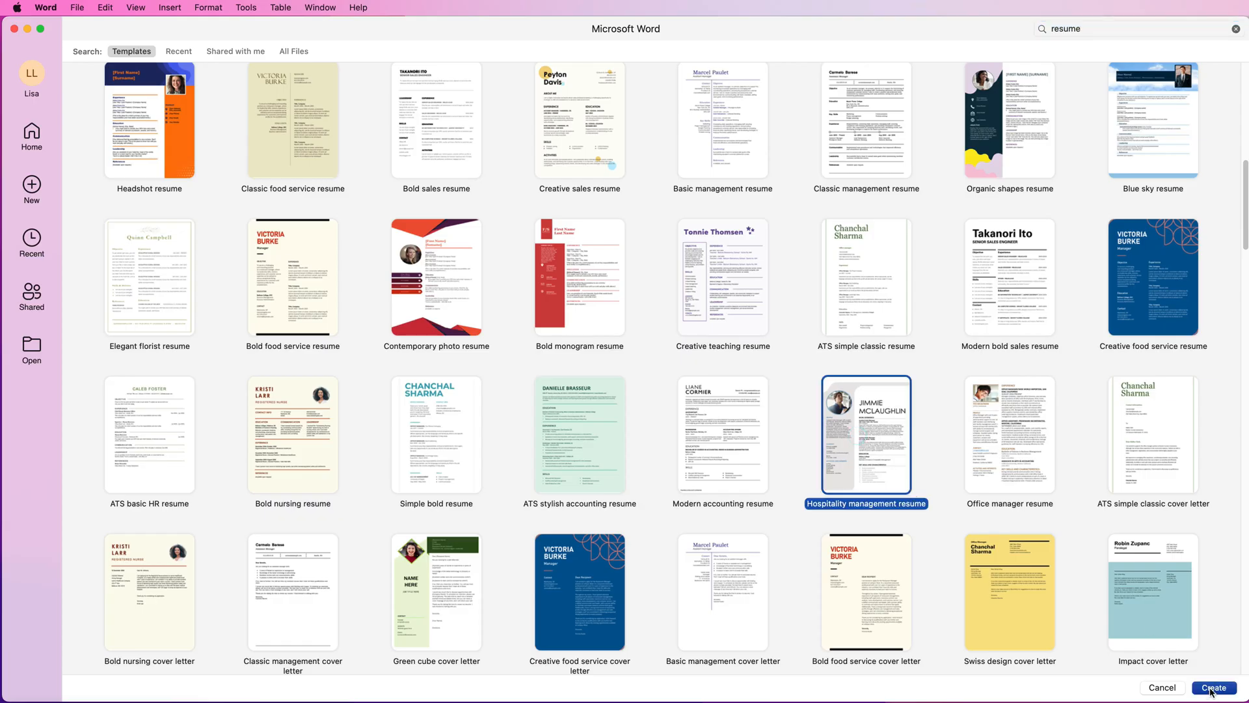
Step: Create a new document from the Hospitality management resume template
click(1213, 687)
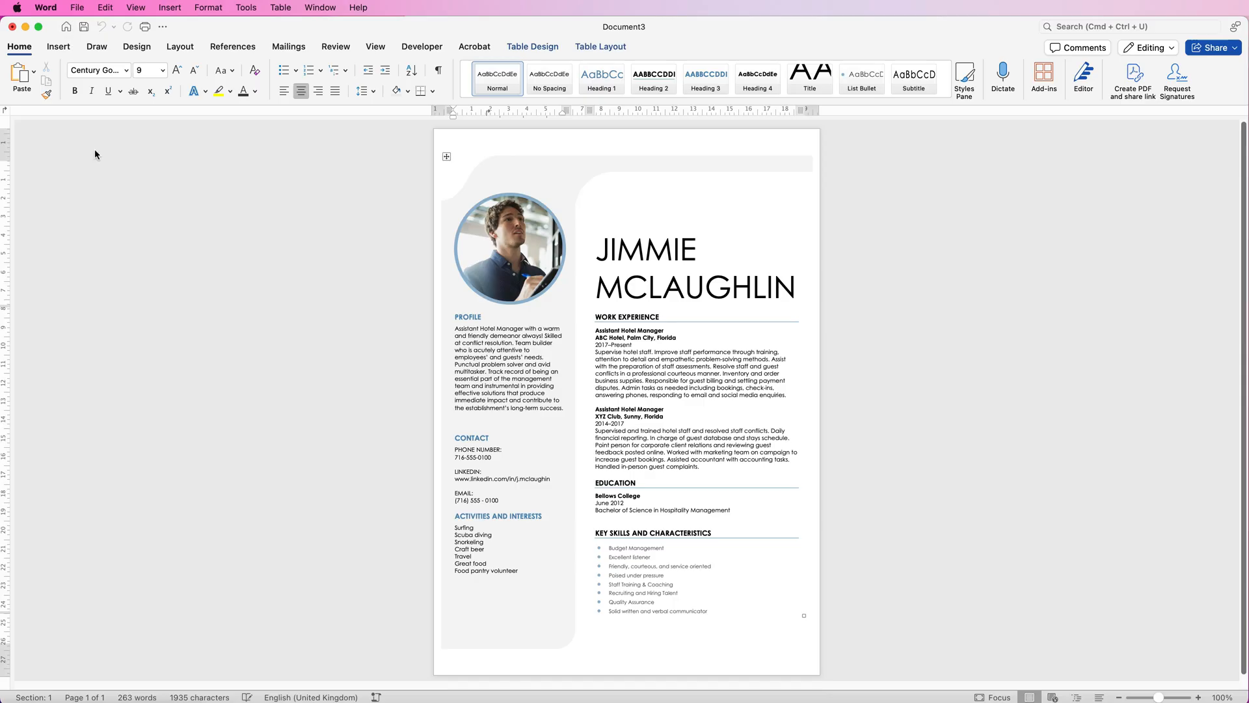
mouse_move(643, 297)
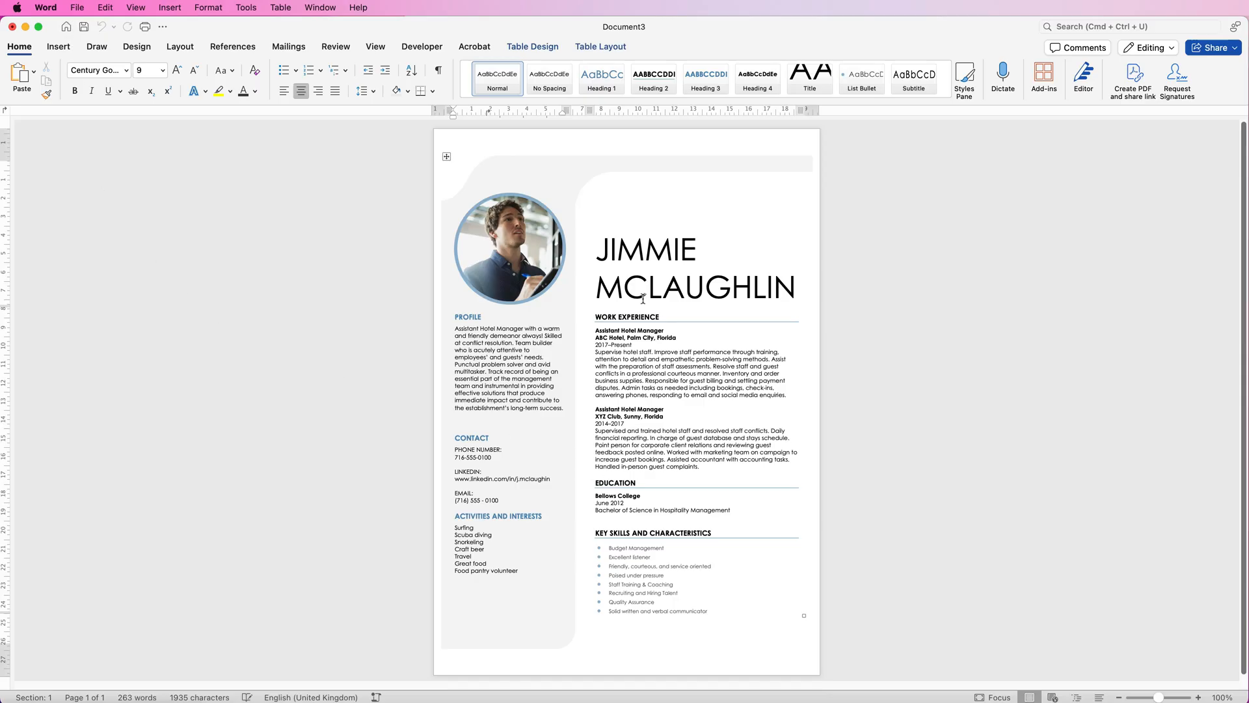
mouse_move(539, 238)
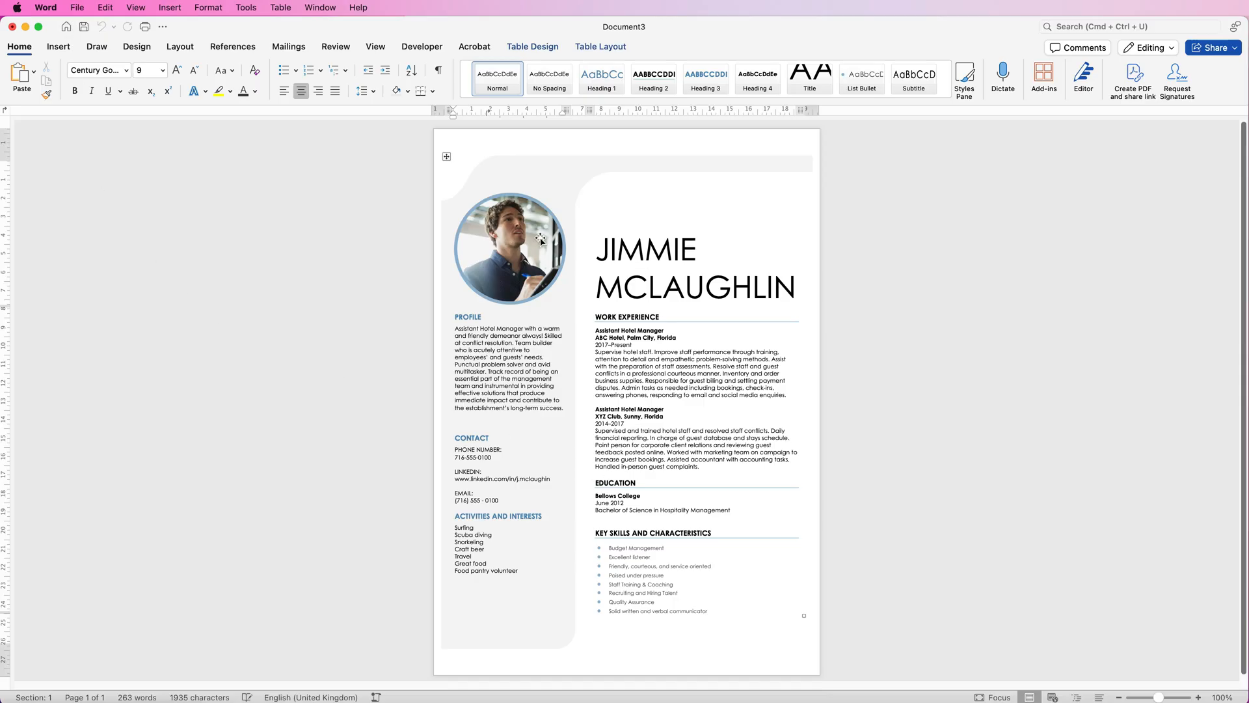
click(455, 301)
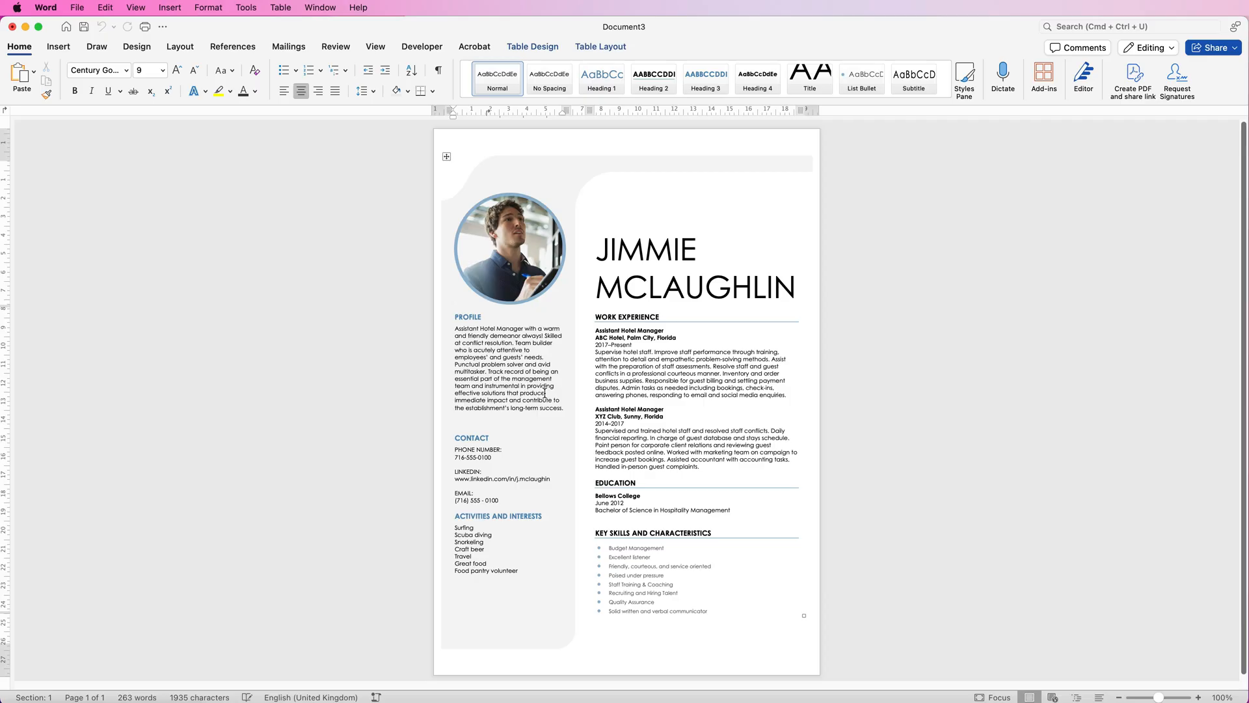
click(455, 302)
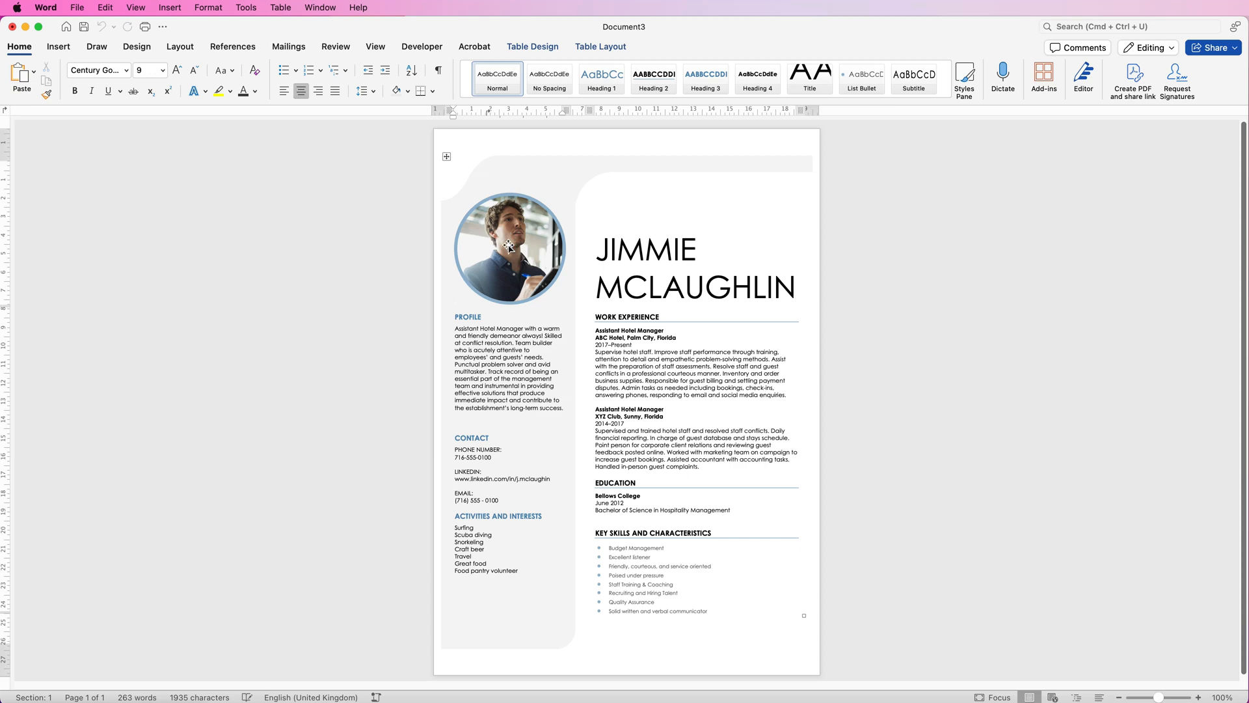
Step: Select the sample profile photo and show its Change Picture options
click(510, 246)
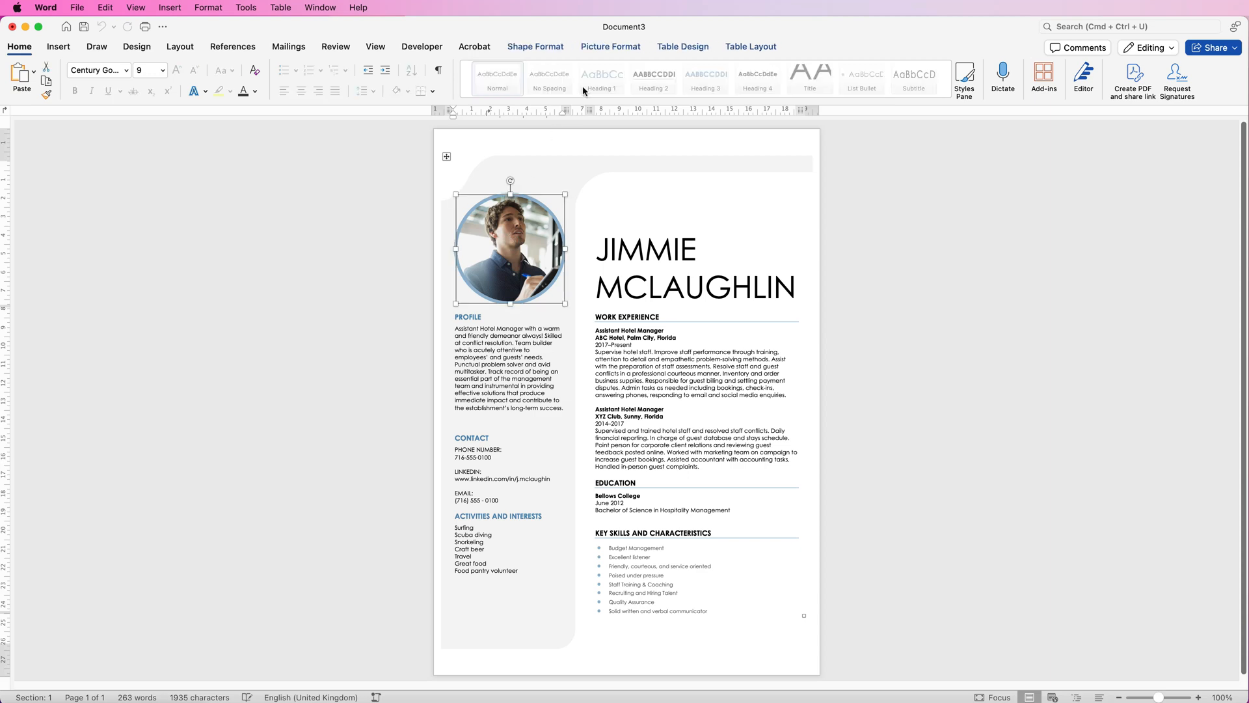
click(610, 46)
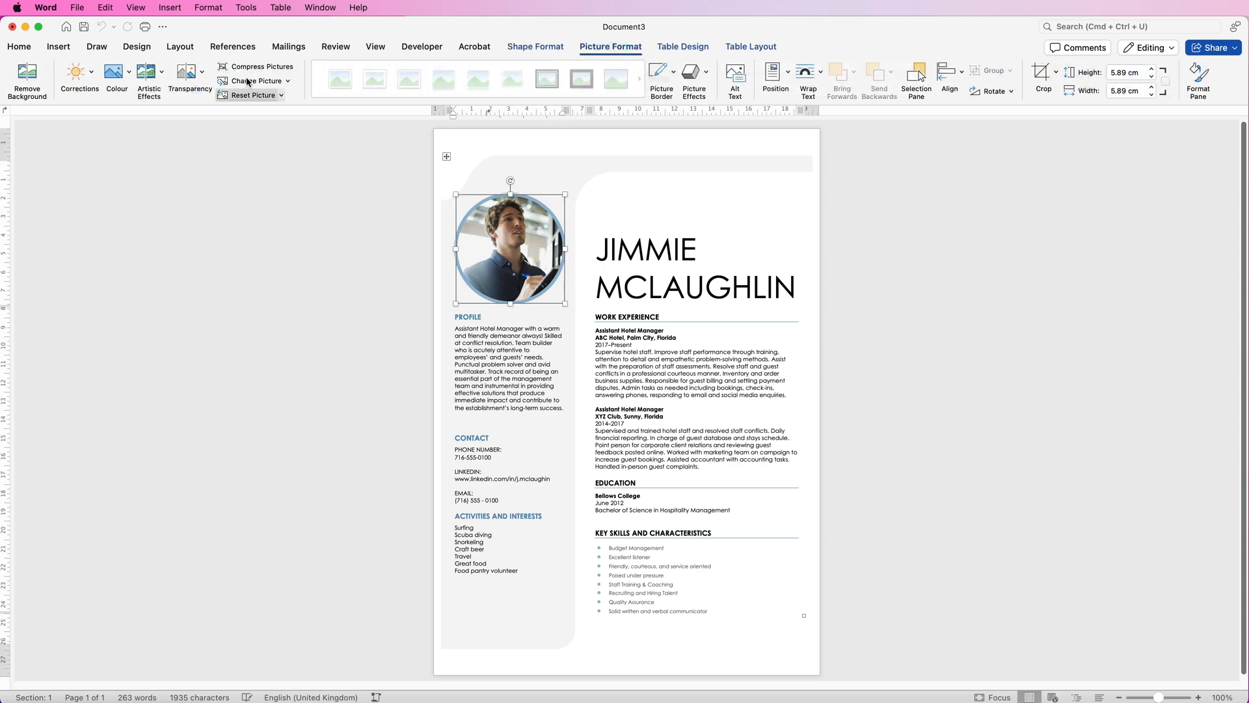
mouse_move(255, 80)
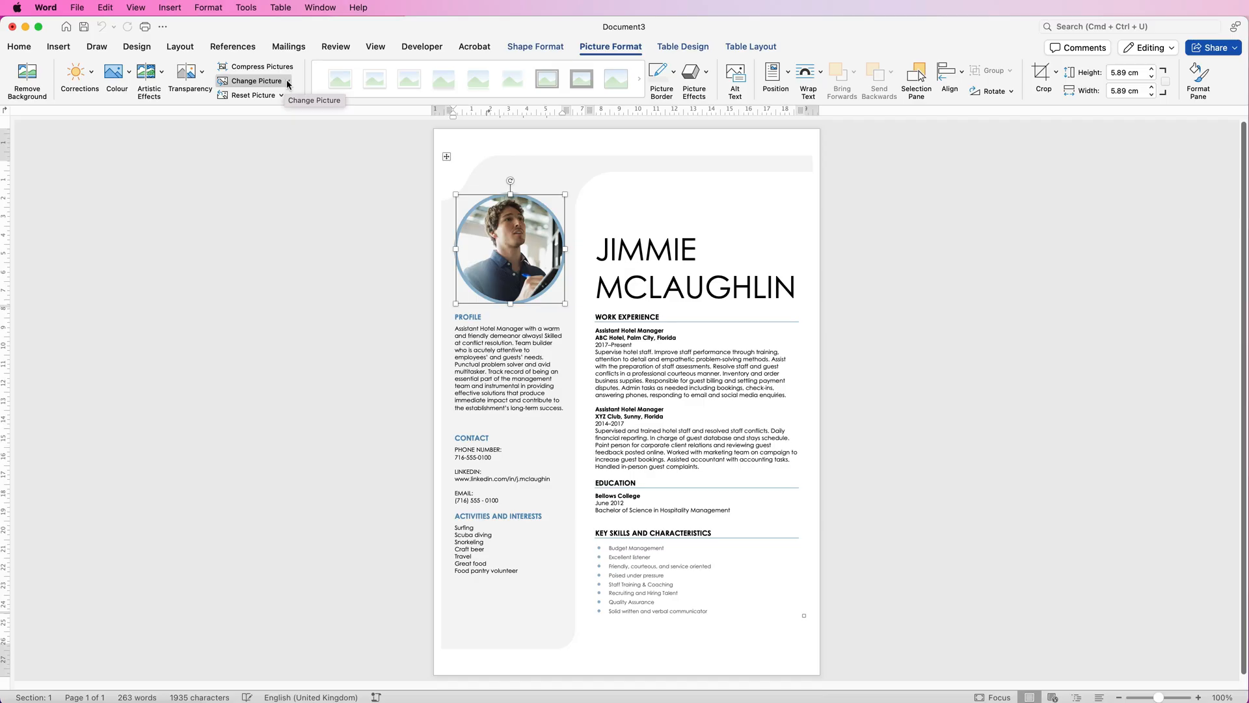
click(256, 81)
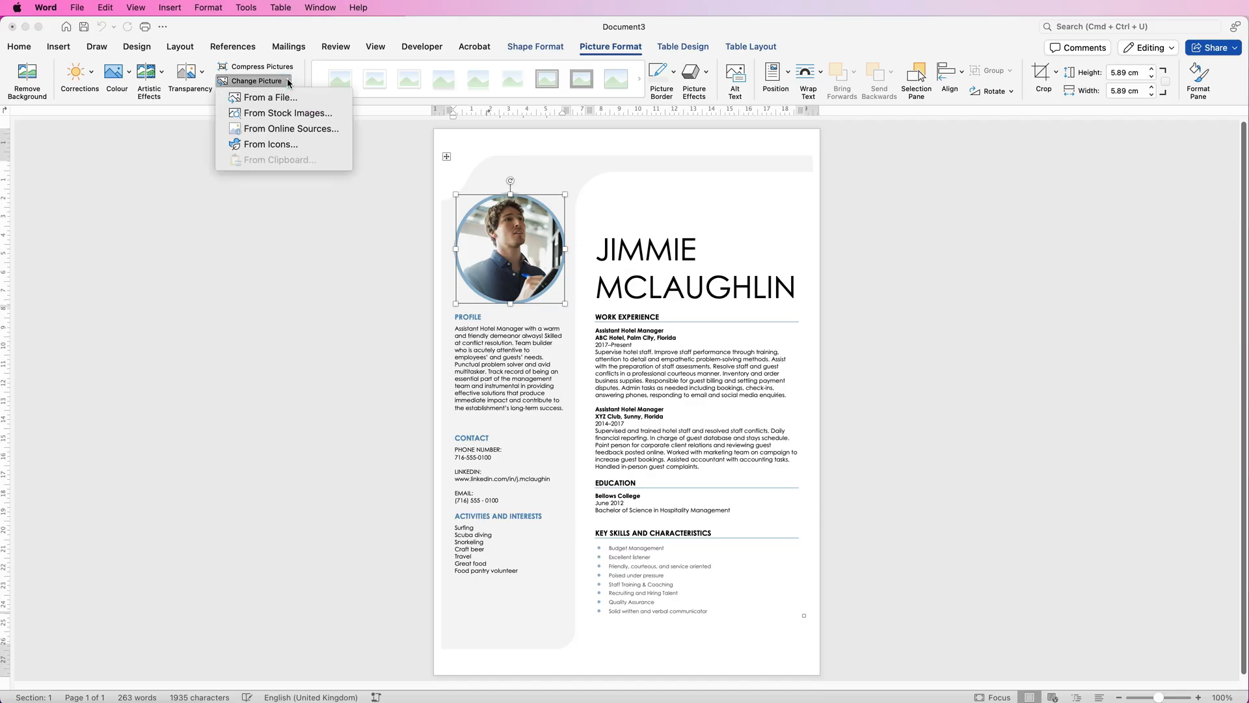
mouse_move(280, 97)
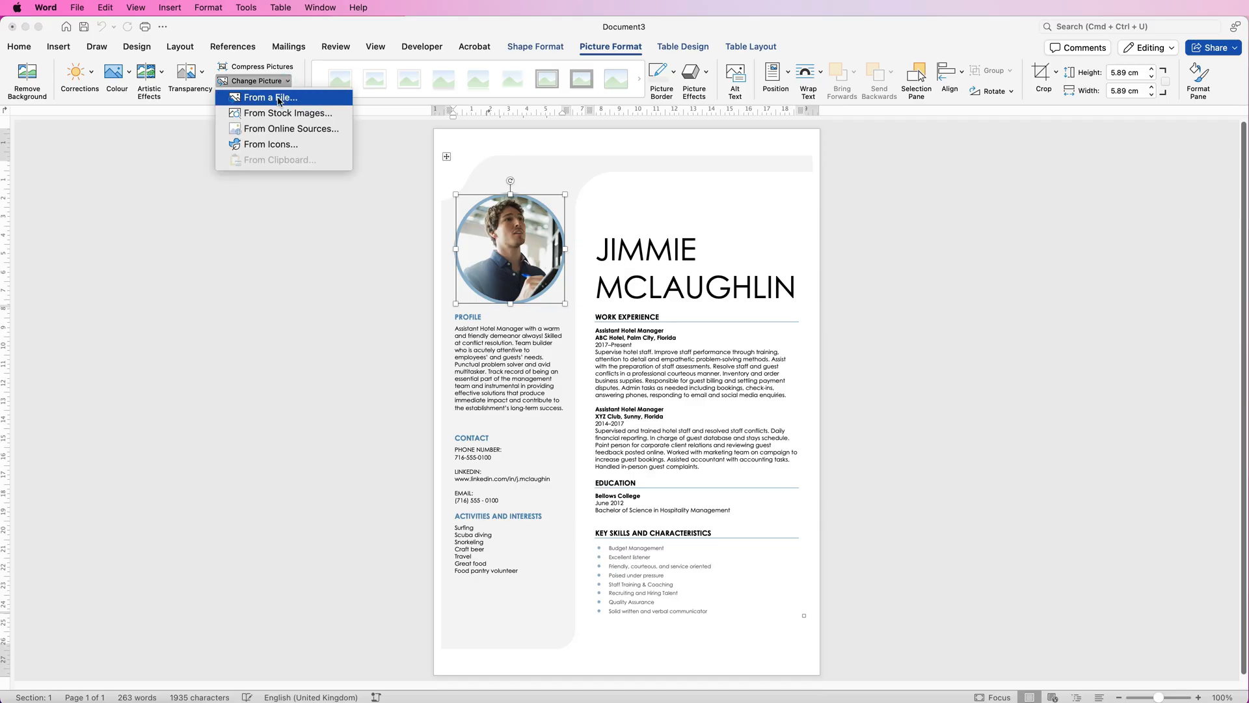
Step: Pick the pexels-andrea-piacqua portrait from the People folder as the replacement
click(270, 97)
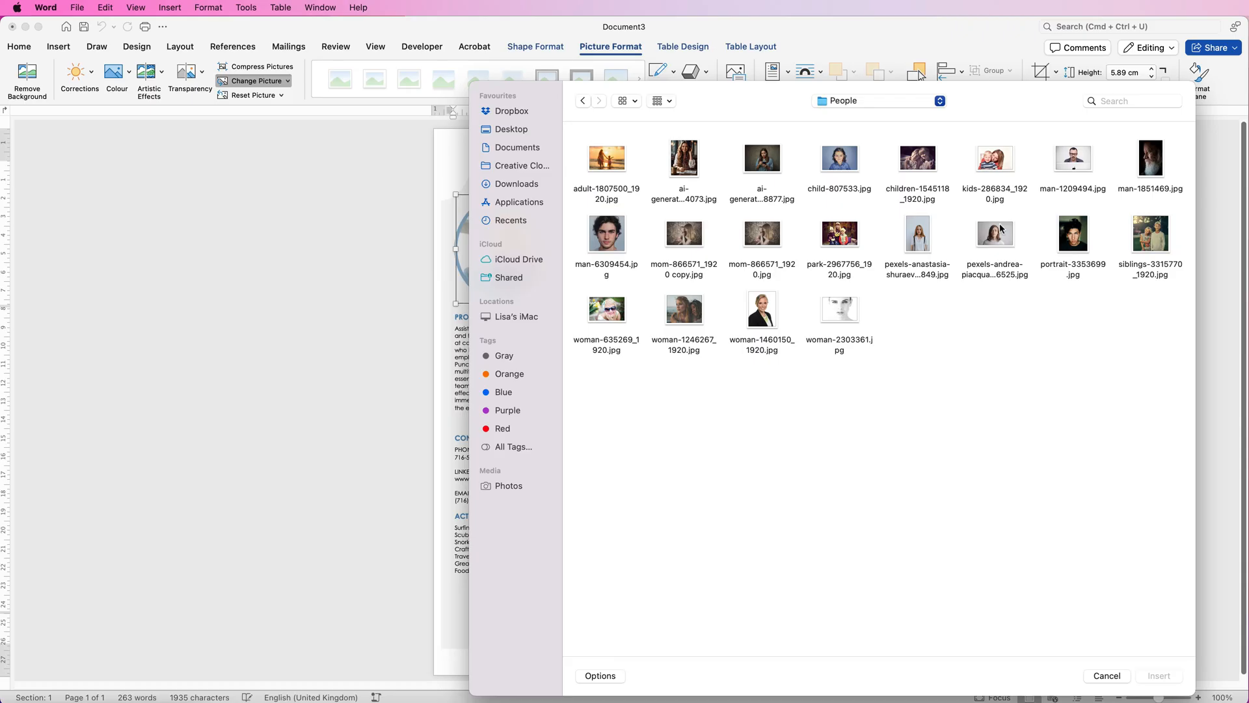
mouse_move(929, 225)
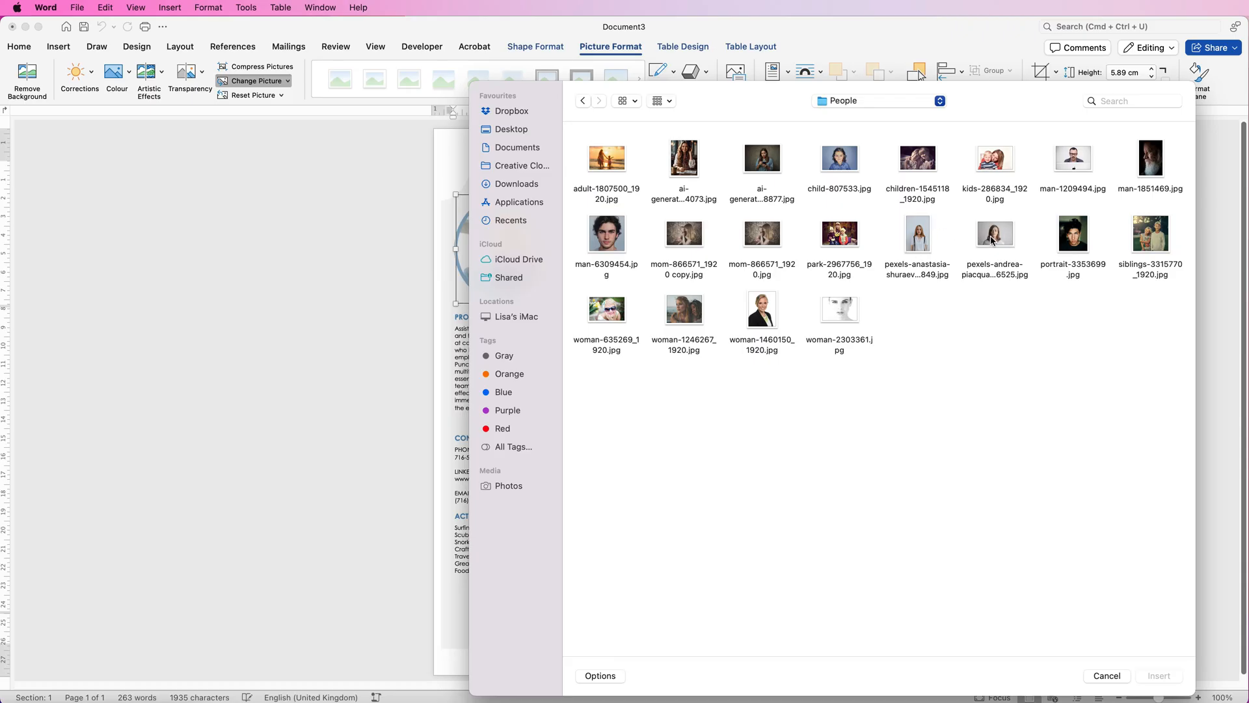
click(995, 233)
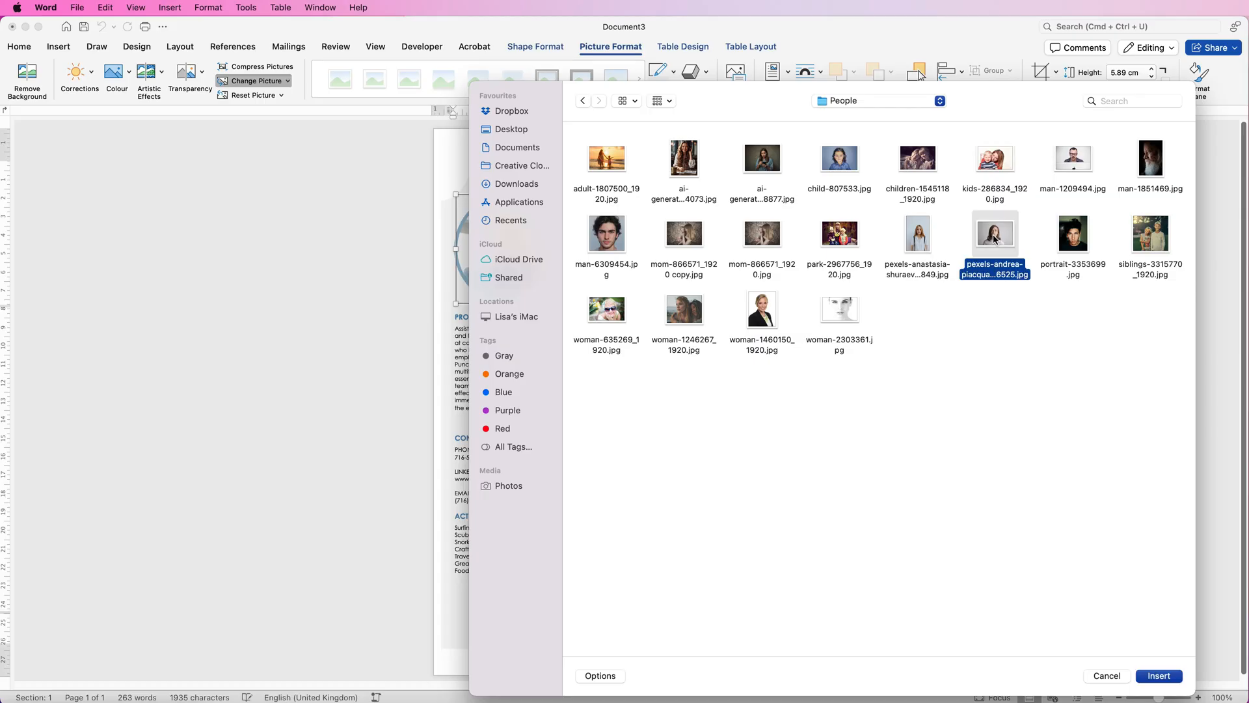
Step: Insert the chosen portrait into the circular photo frame
click(1159, 675)
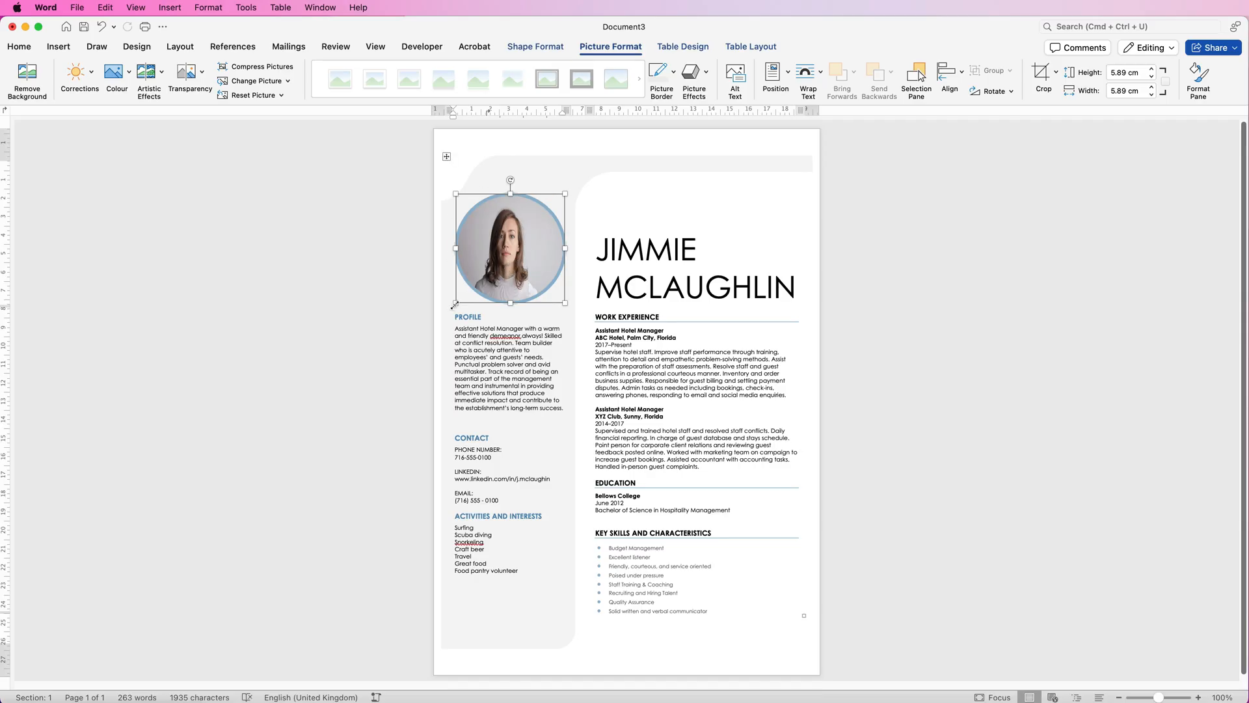
mouse_move(466, 292)
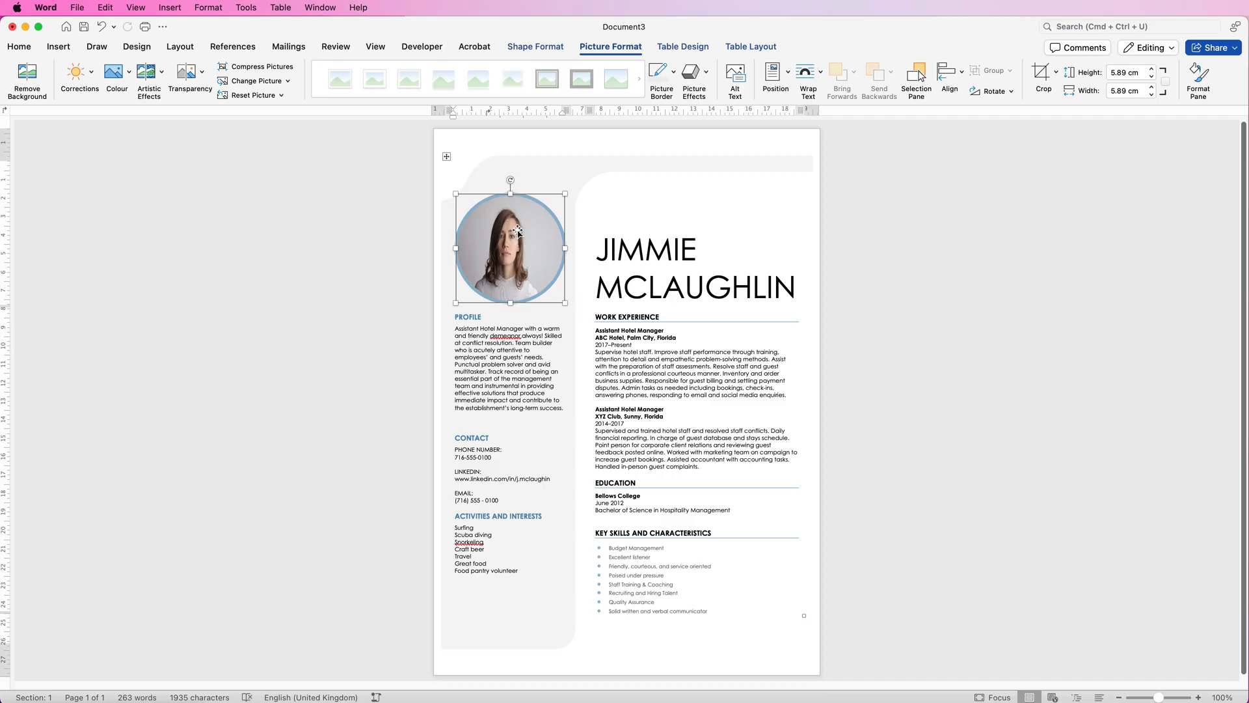
mouse_move(511, 156)
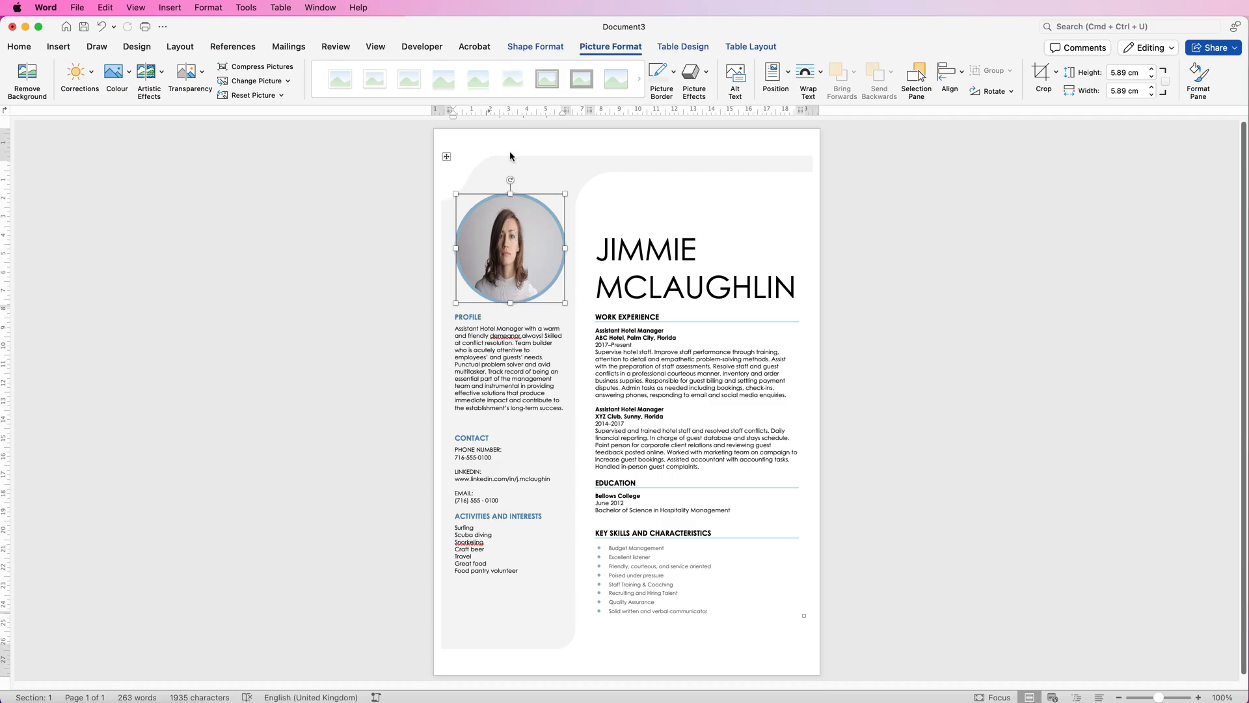
Step: Insert the same portrait from file and crop it to a 1:1 aspect ratio
click(67, 55)
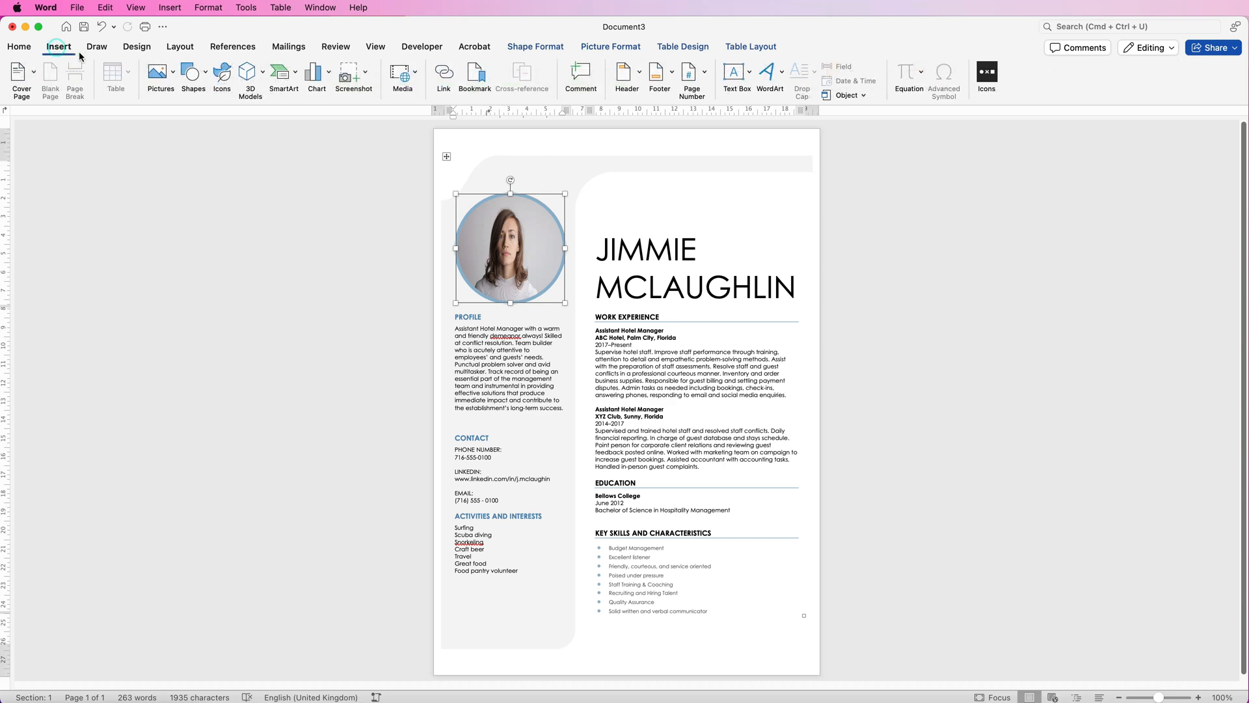
click(157, 72)
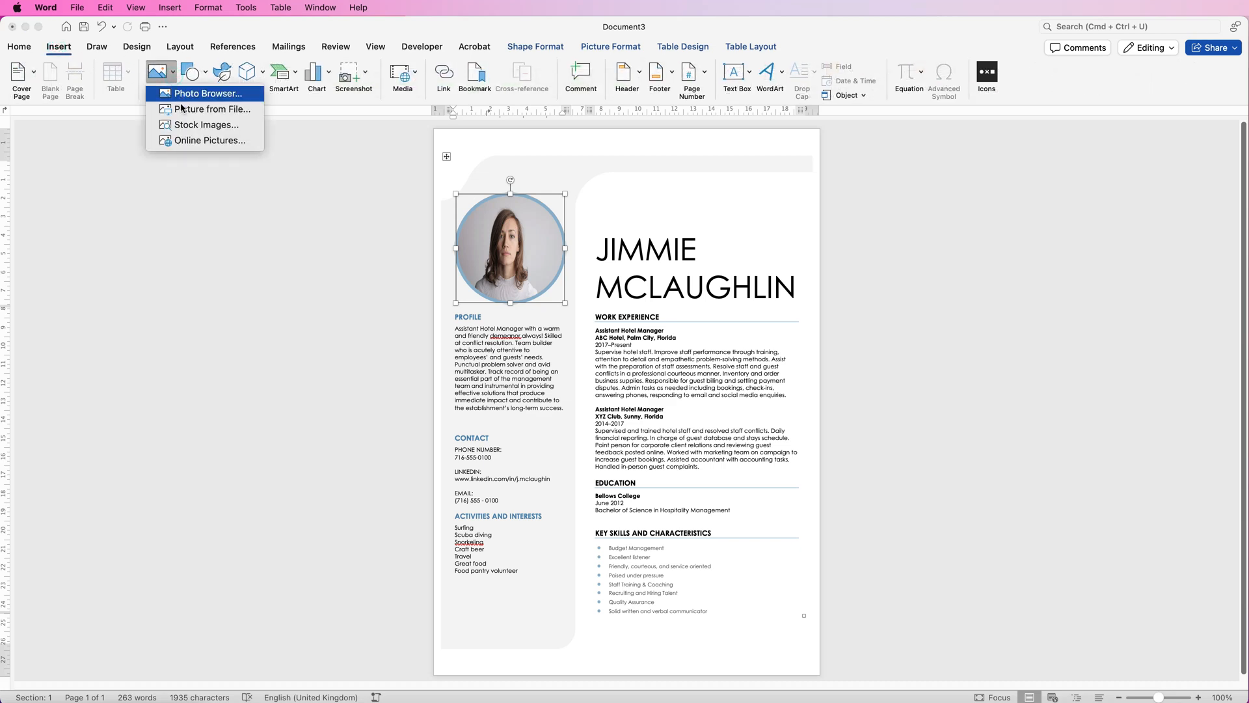
click(205, 109)
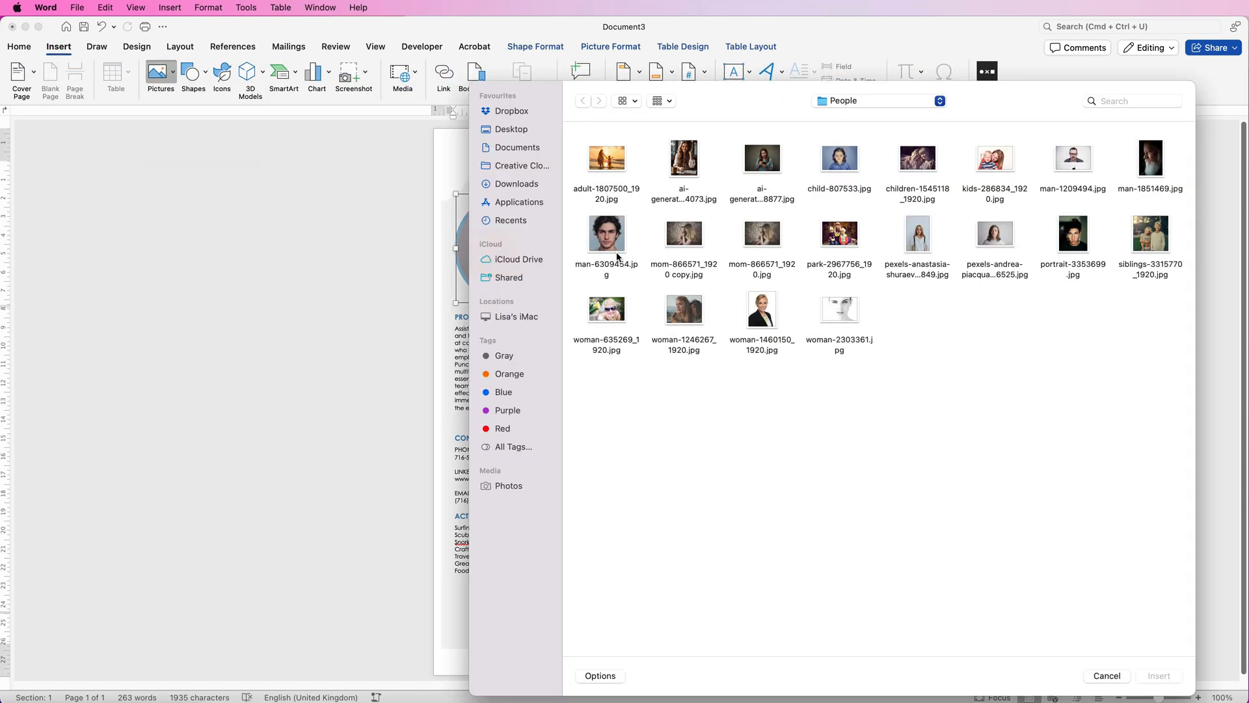
click(995, 234)
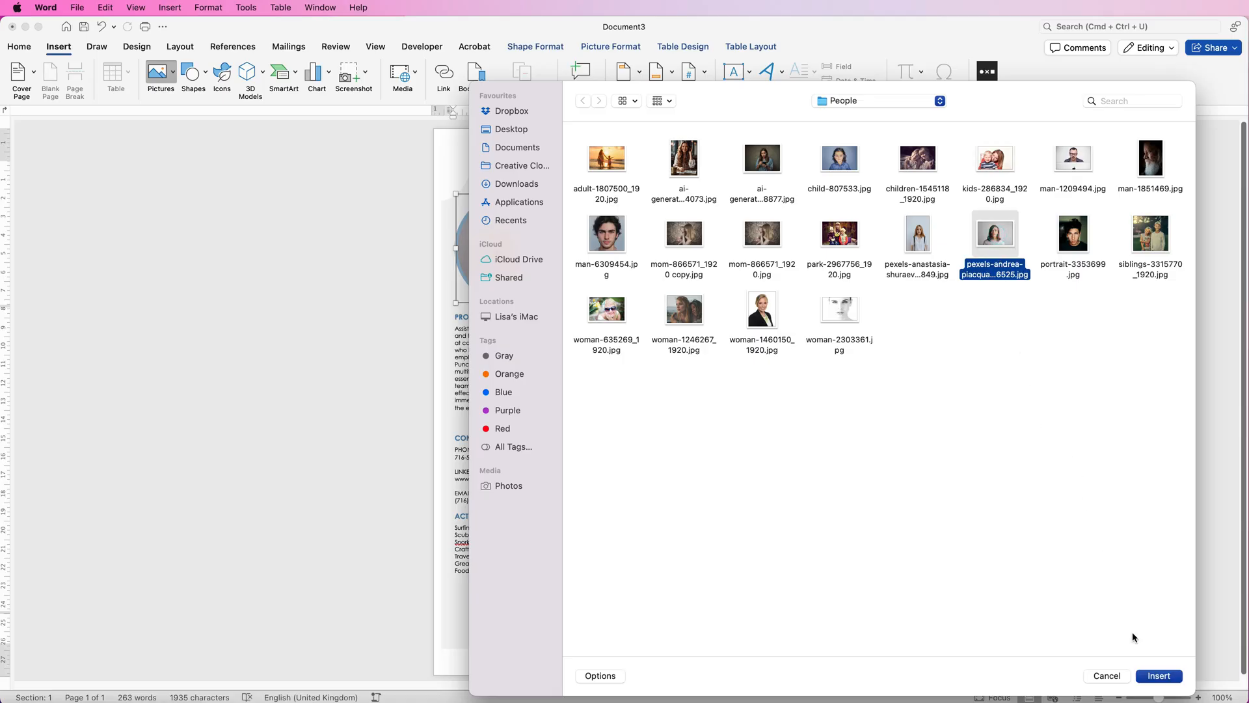
click(1160, 676)
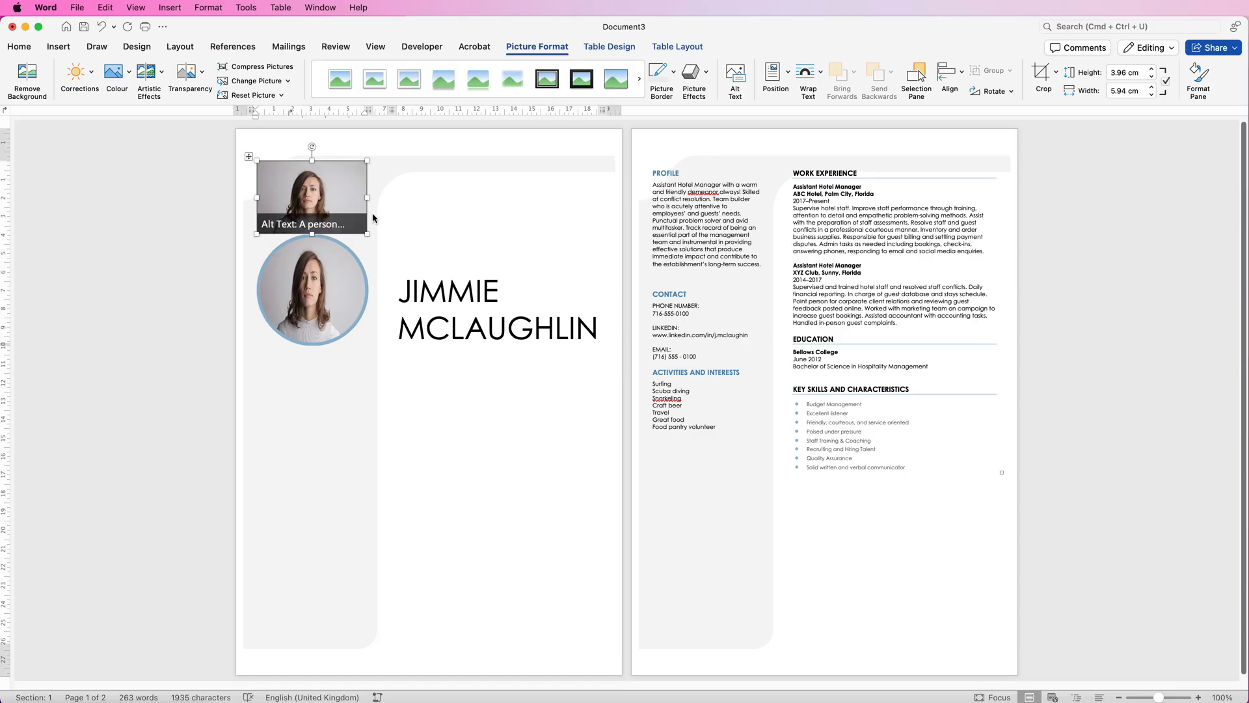
mouse_move(303, 224)
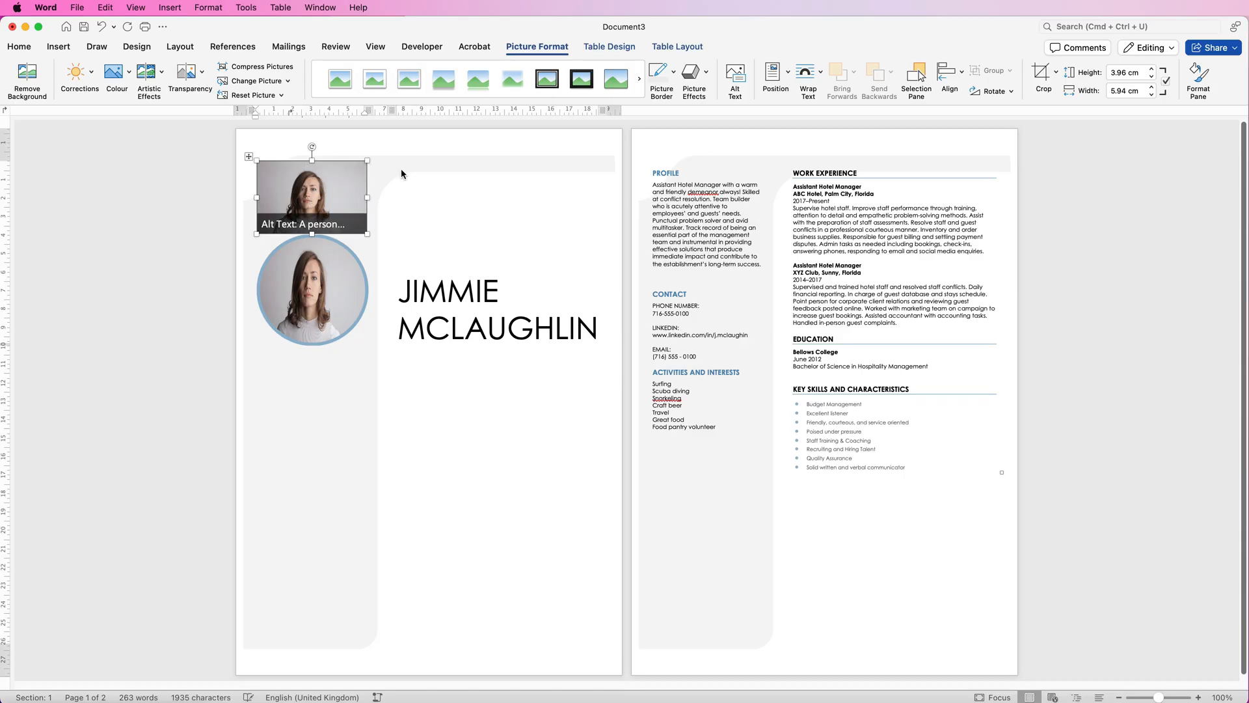
mouse_move(1056, 73)
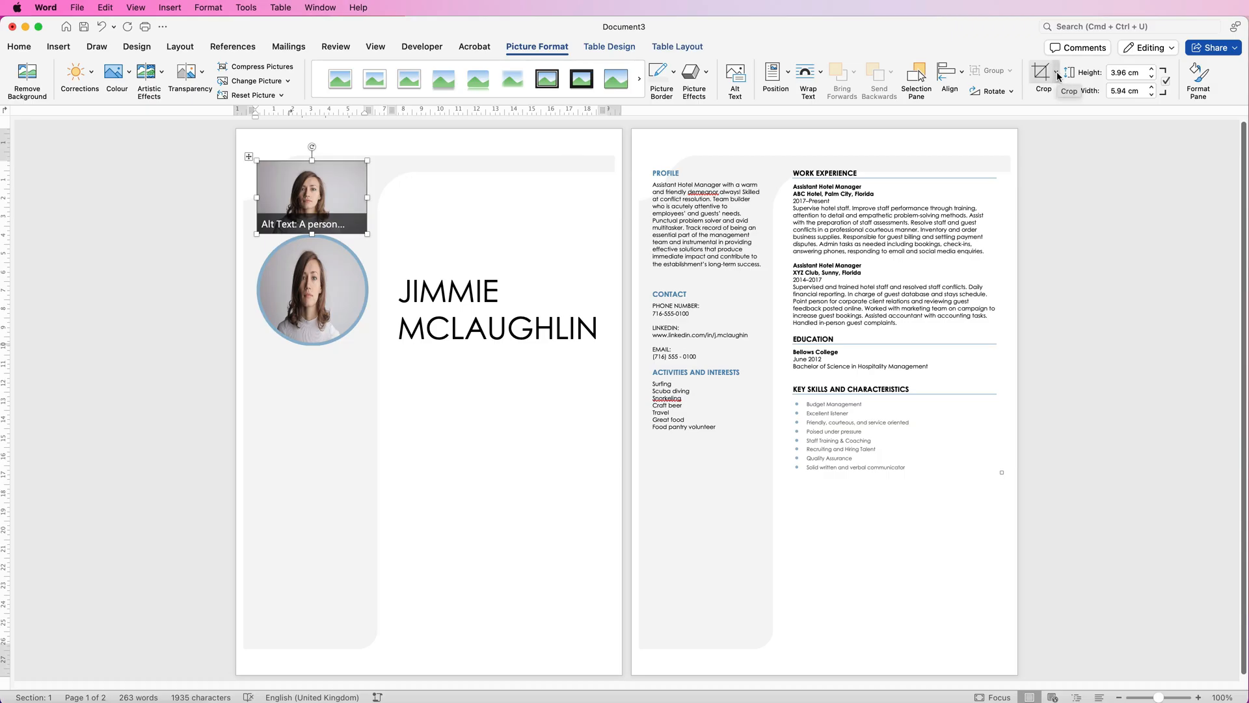
click(1057, 71)
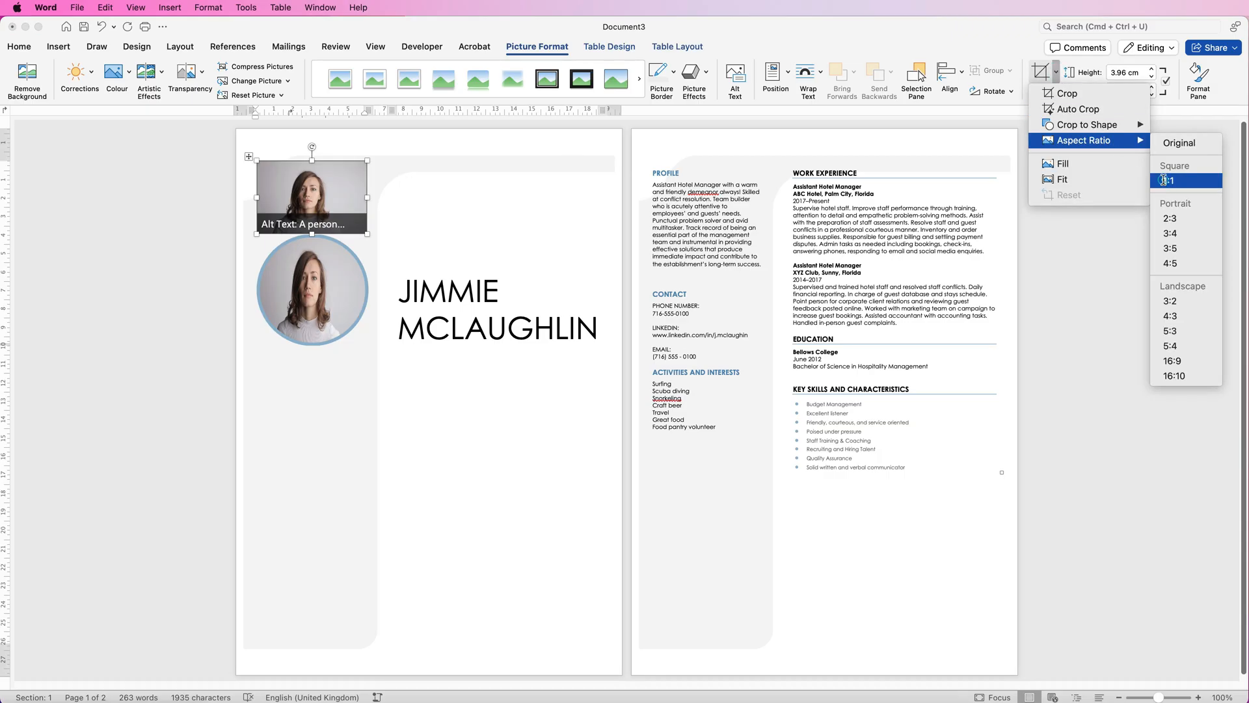
click(1185, 180)
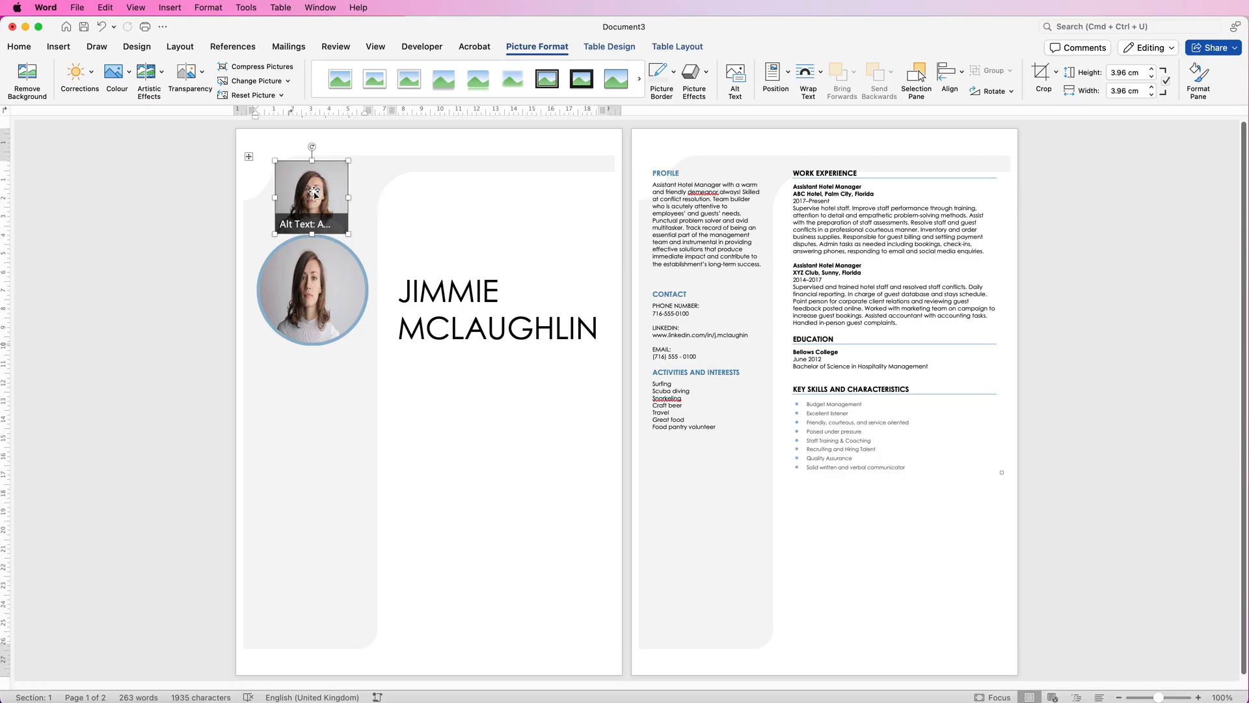
Step: Save the square portrait to the Desktop as Picture 1.jpg, then delete it from the page
right_click(315, 193)
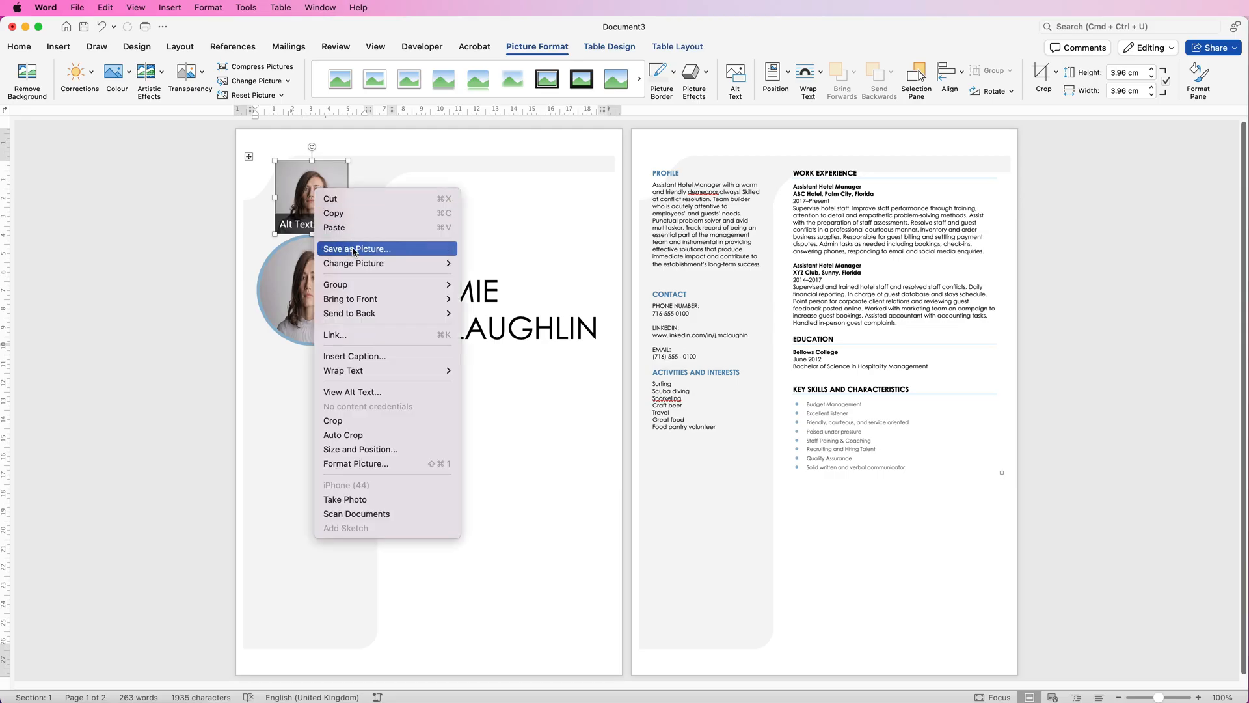
click(357, 248)
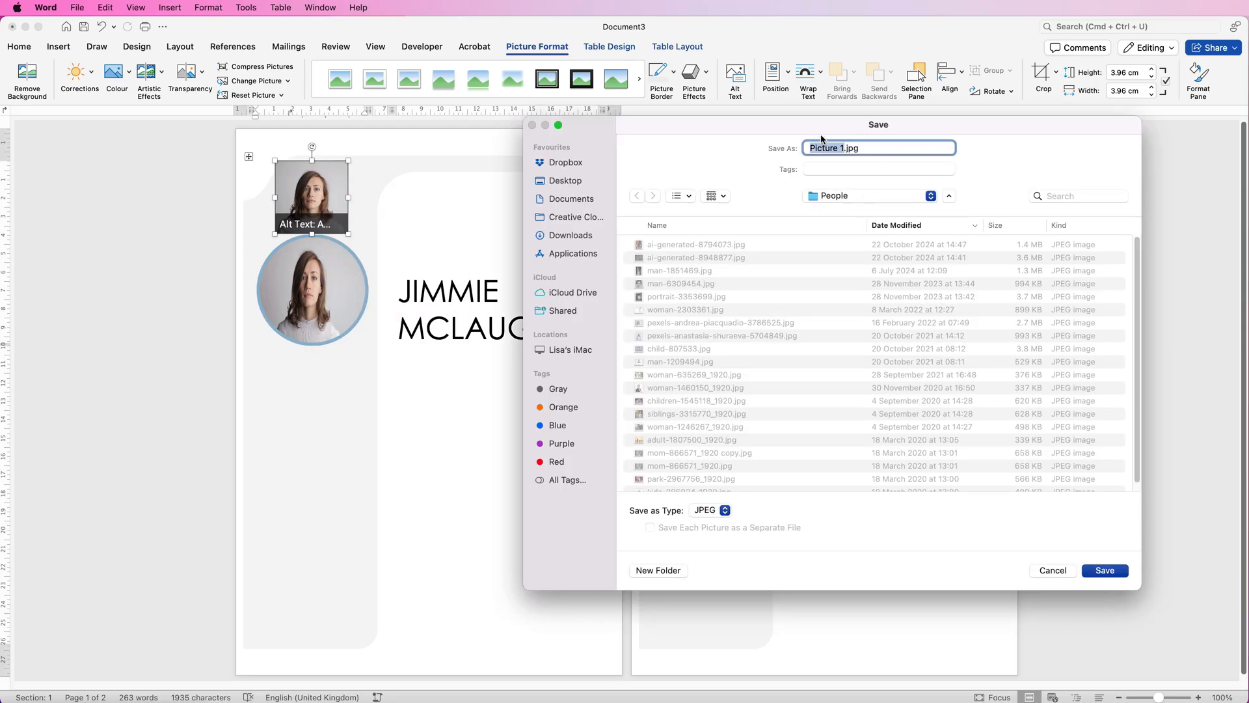
click(565, 181)
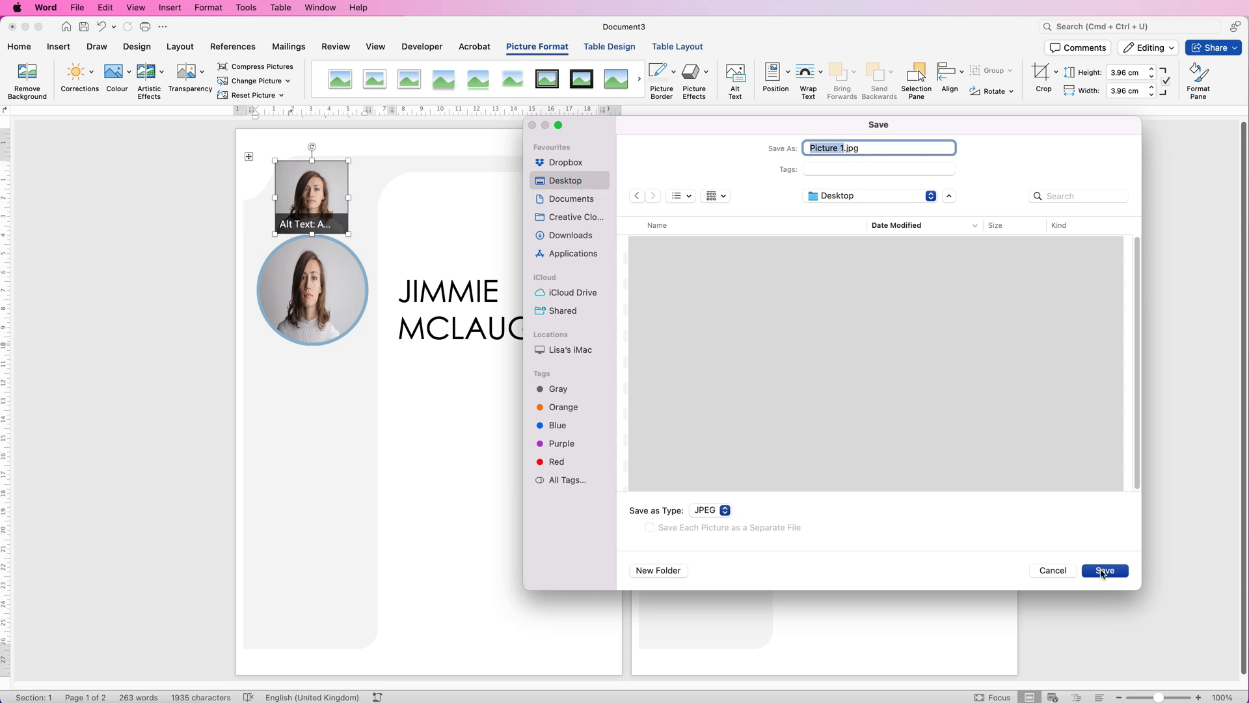
click(1104, 570)
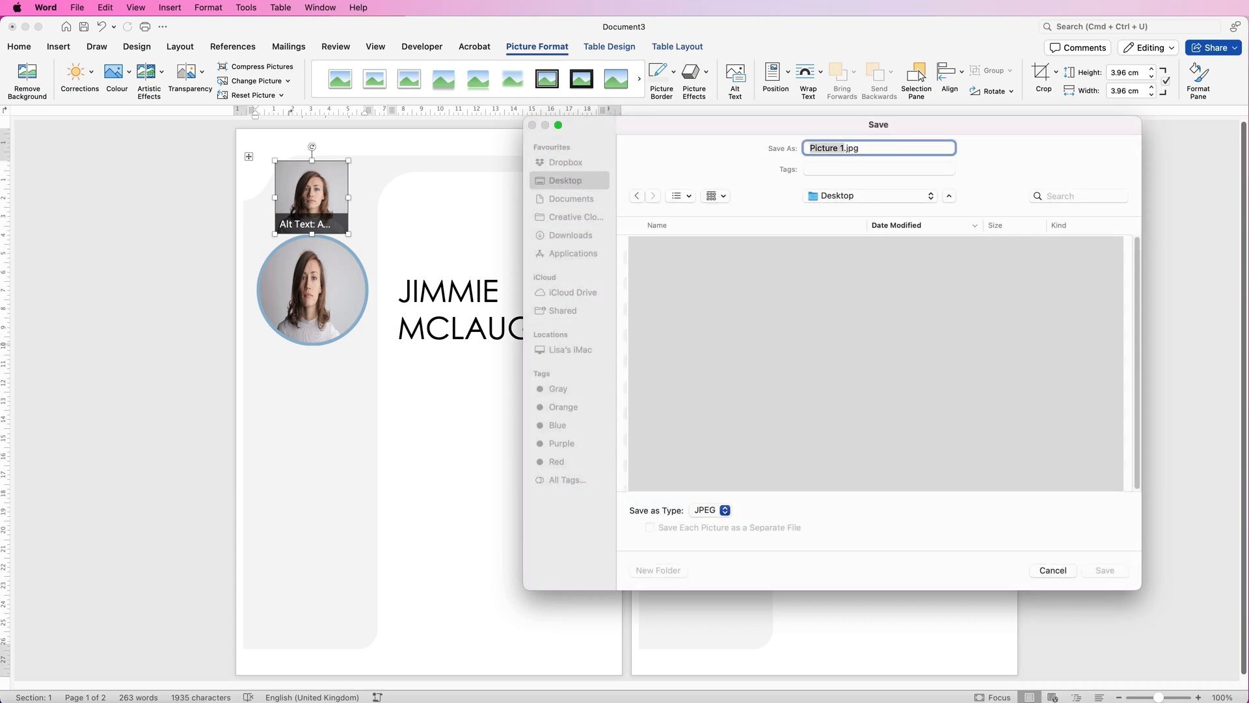
click(1052, 569)
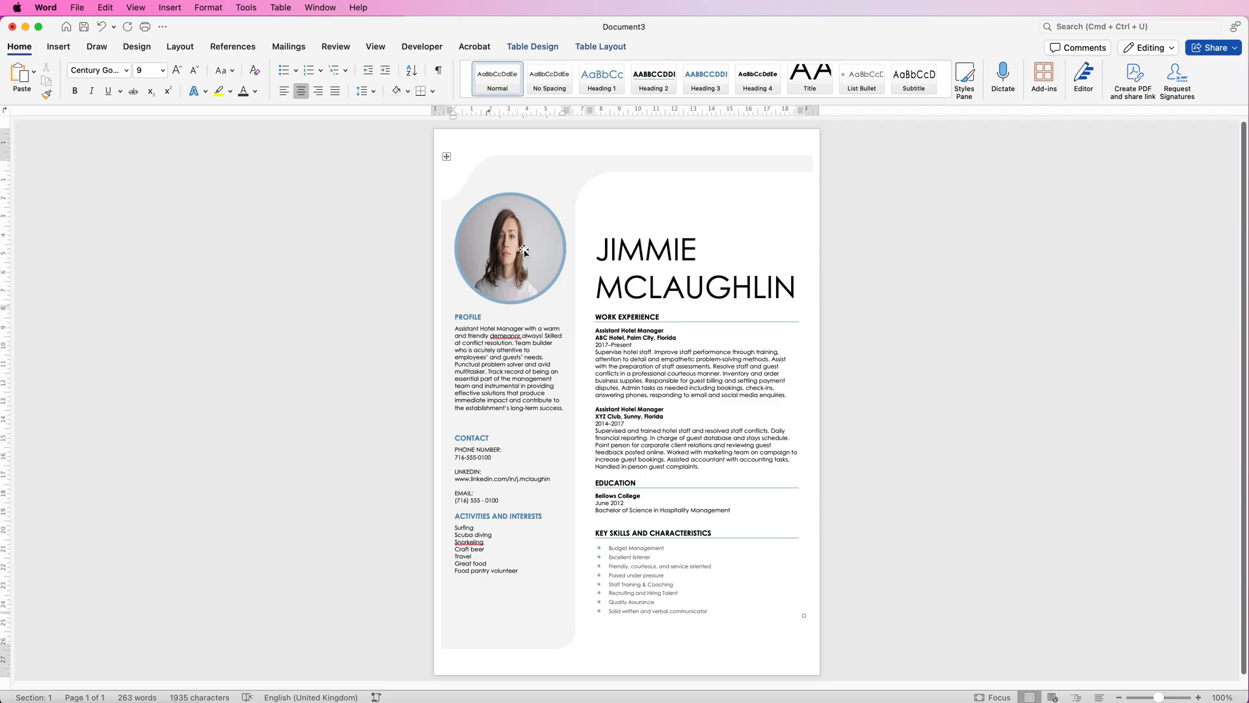
Step: Swap the circular photo for Picture 1.jpg from the Desktop
click(510, 249)
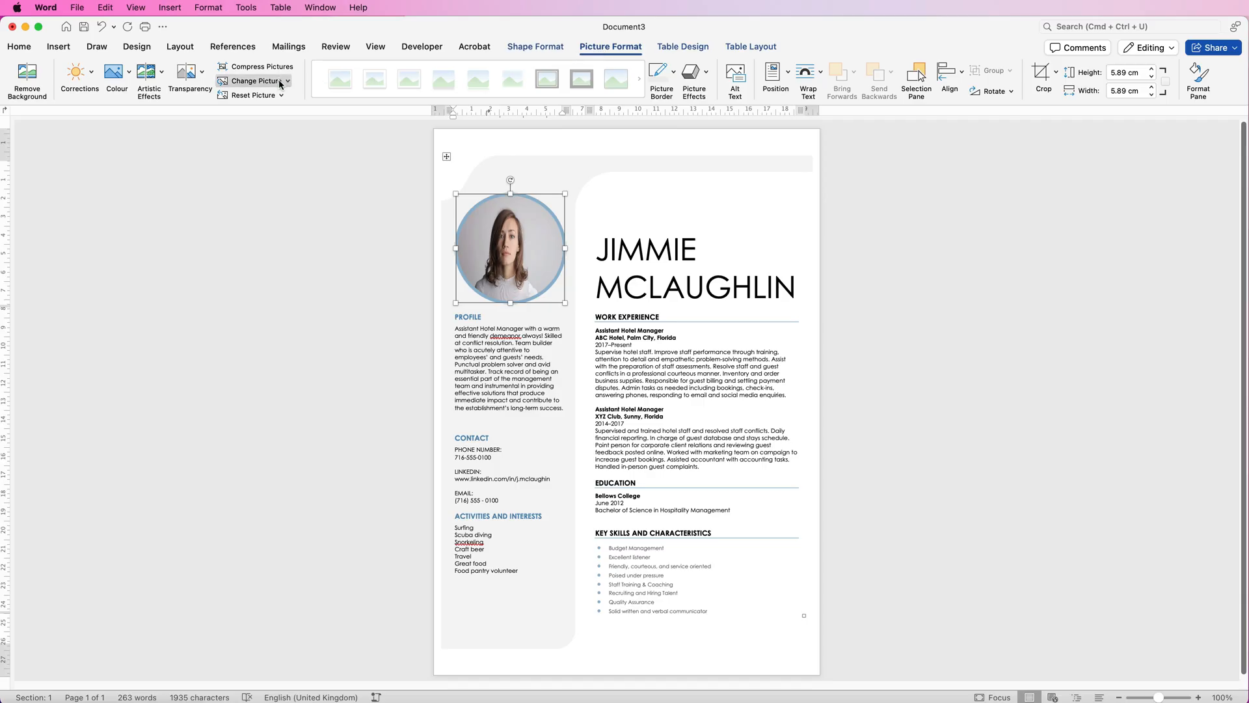
click(287, 81)
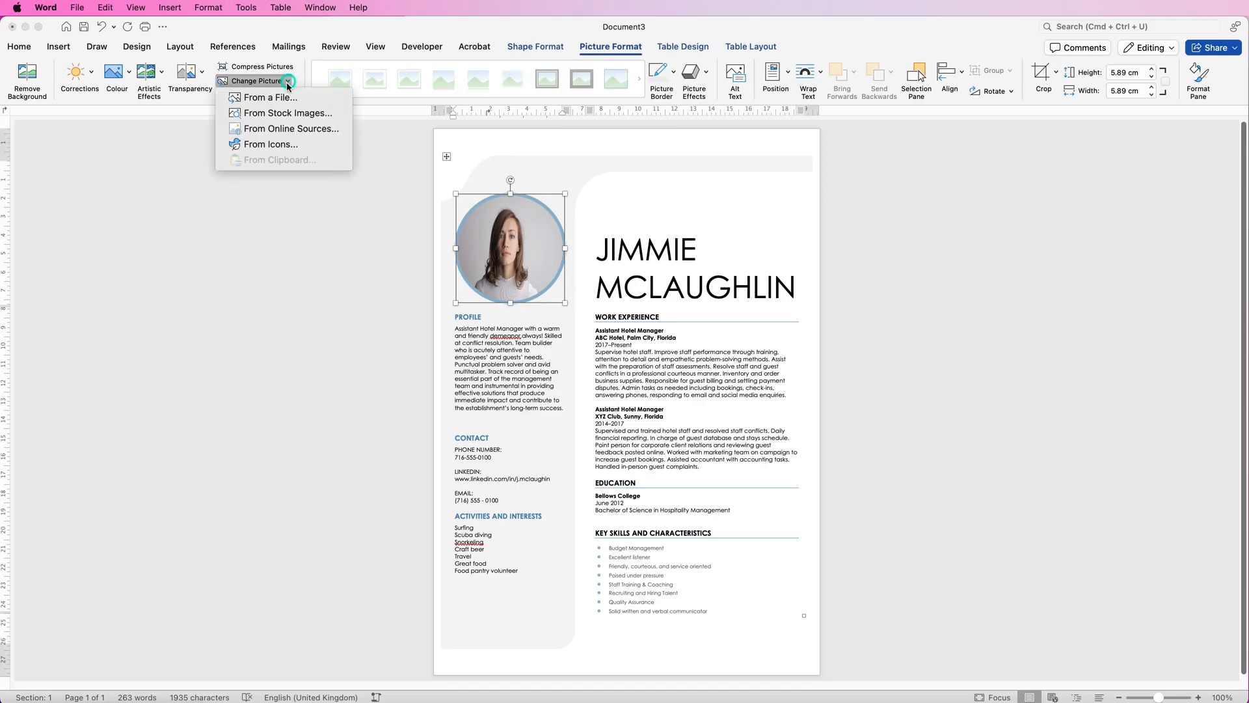
click(270, 97)
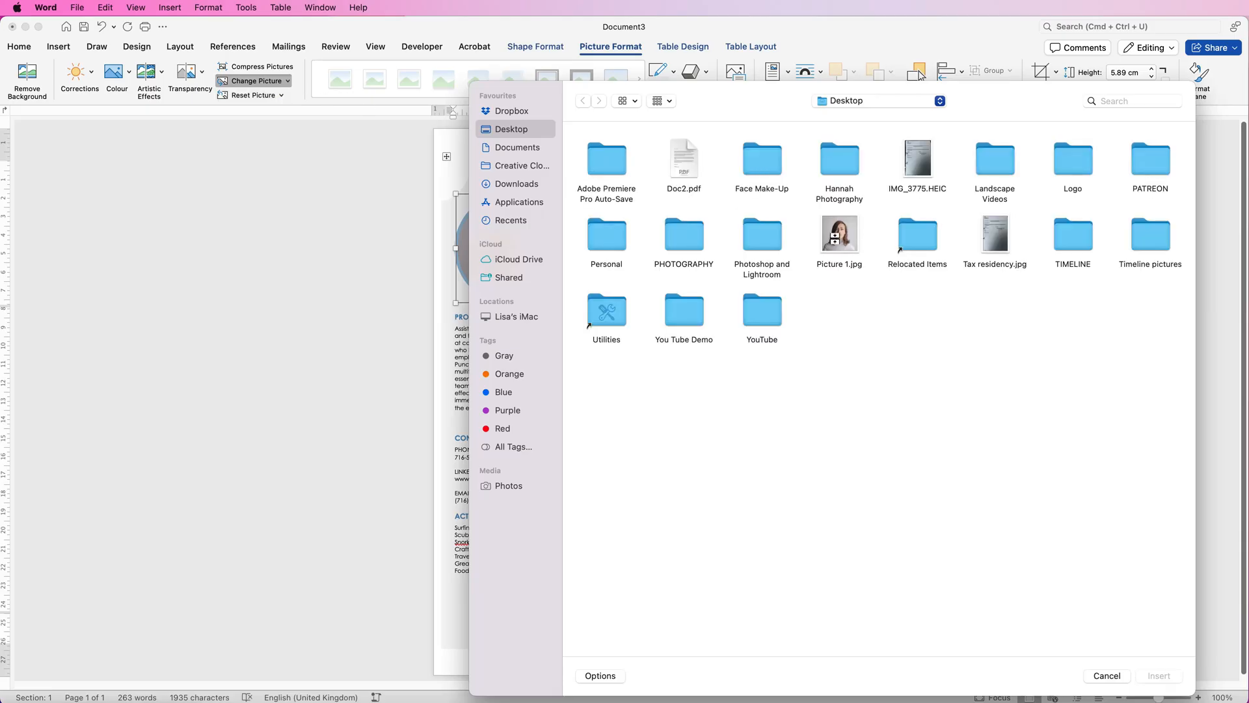
click(839, 234)
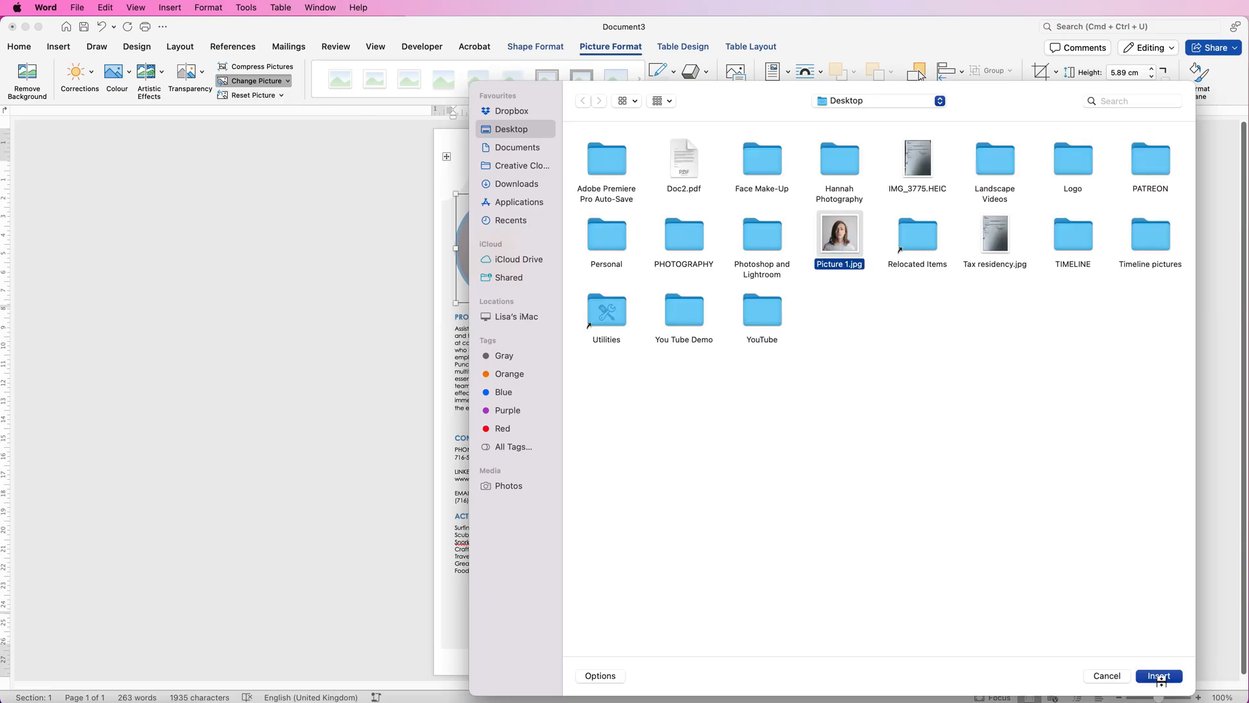
click(1159, 675)
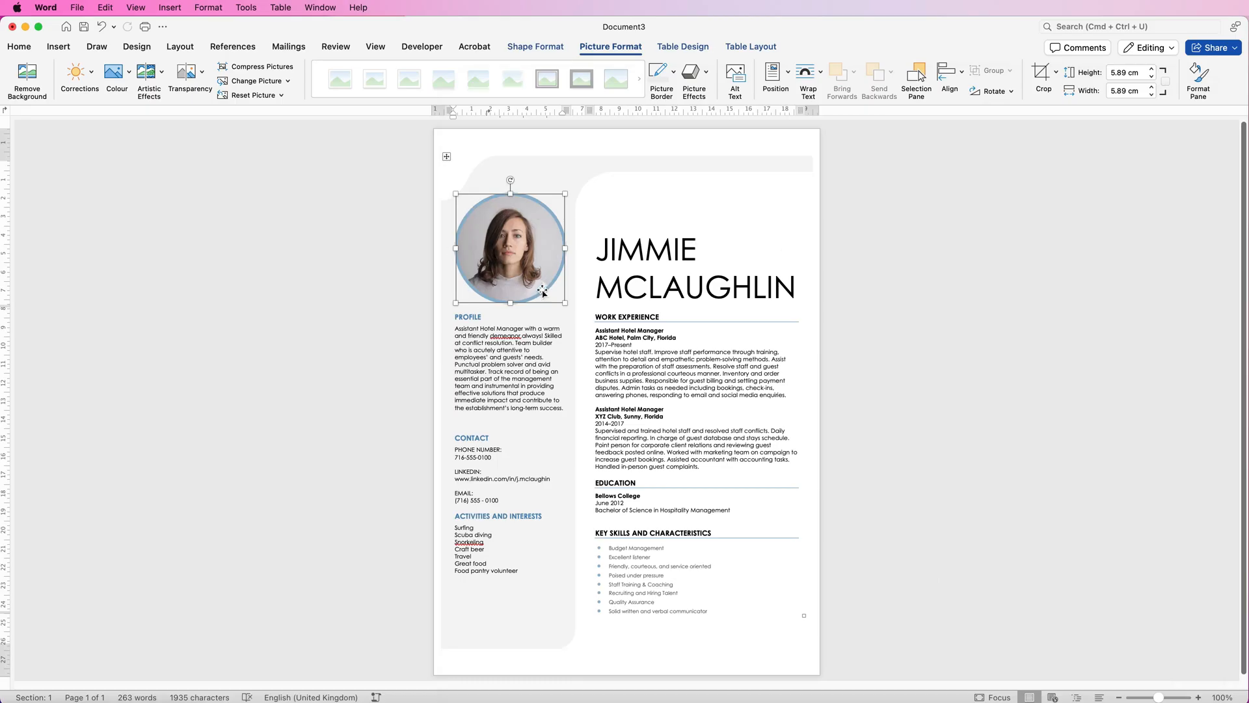
mouse_move(548, 228)
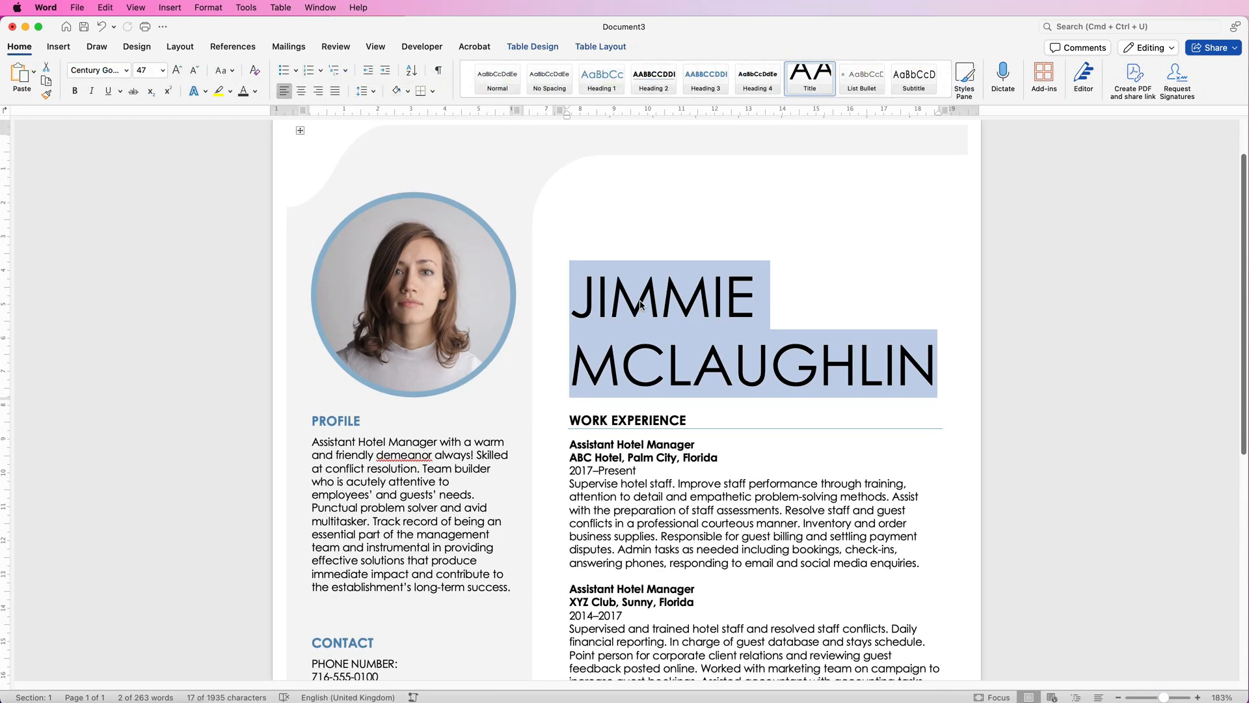
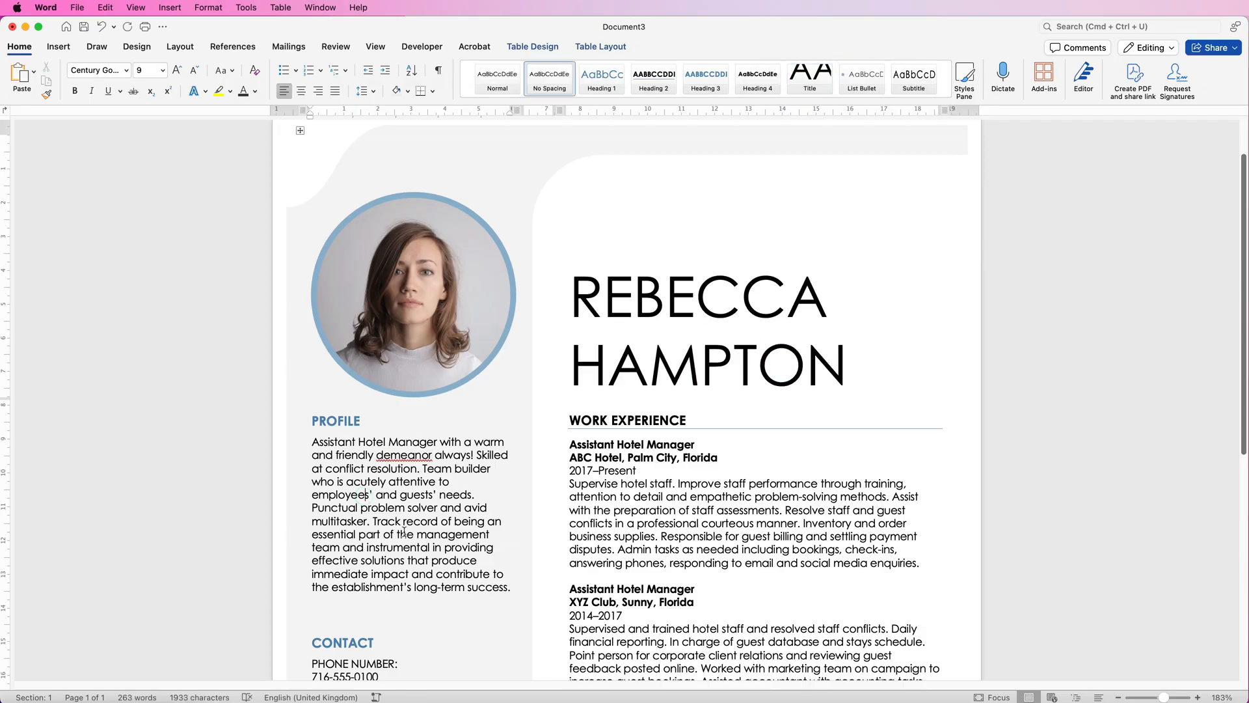
mouse_move(407, 535)
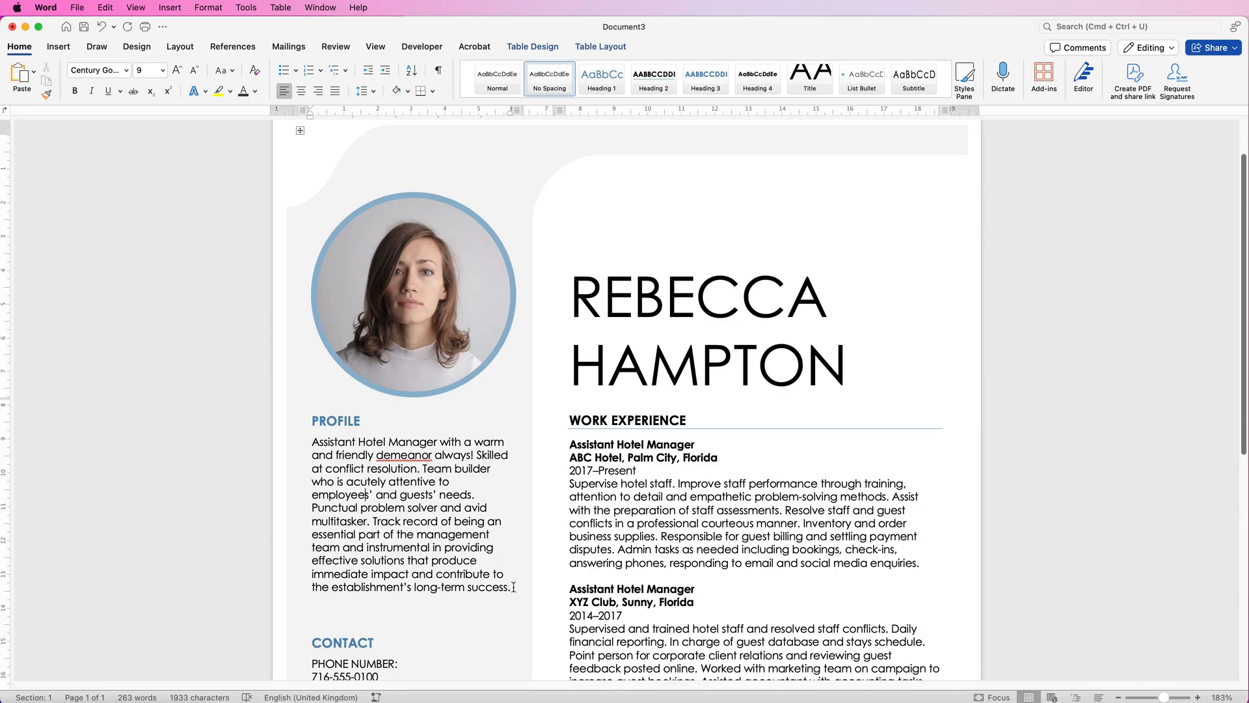
drag(312, 441, 512, 589)
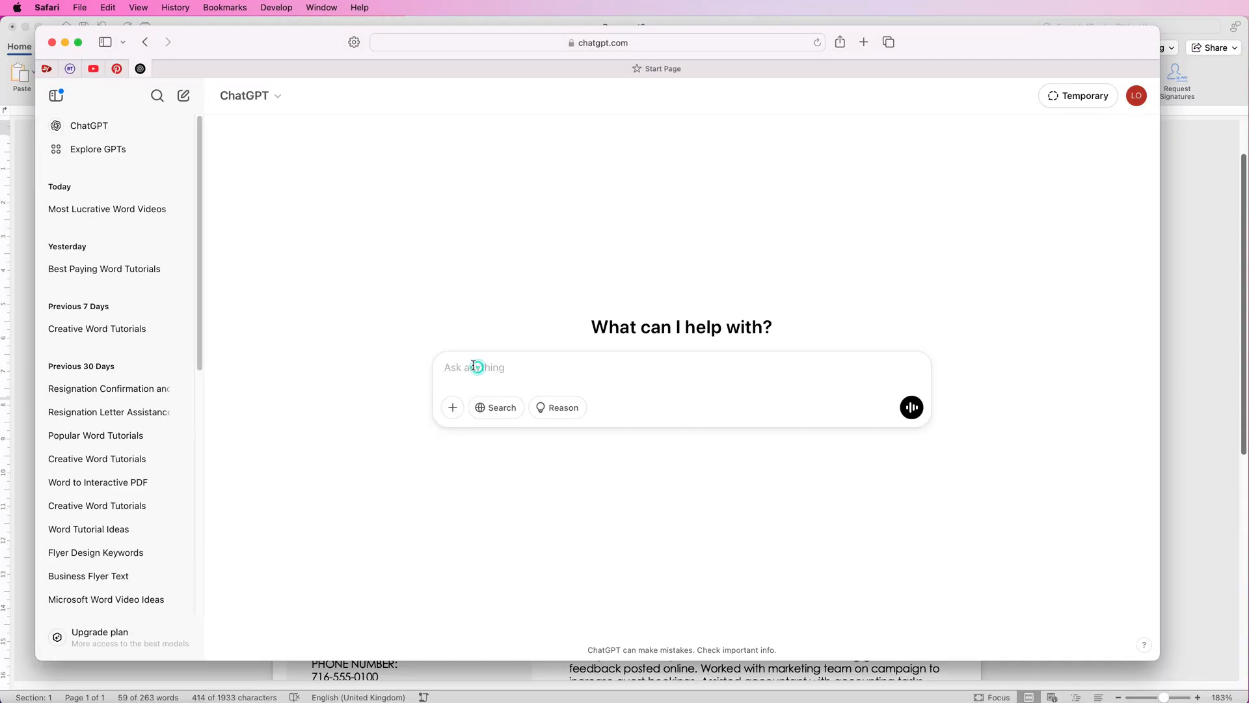
Step: Send ChatGPT a request to rewrite a paragraph with punctuality and reliability, sounding professional
text(PLEASE CHANGE THE FOLLOWING PA)
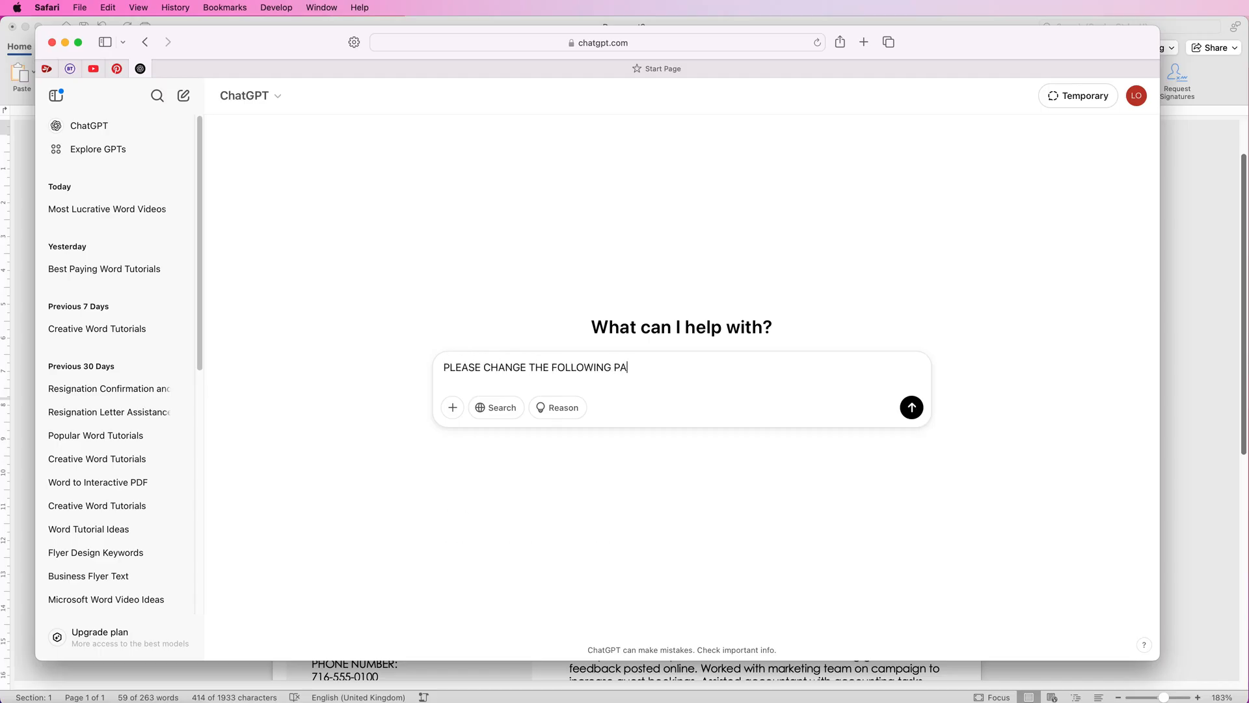
text(RAGRAPH TO INCLU)
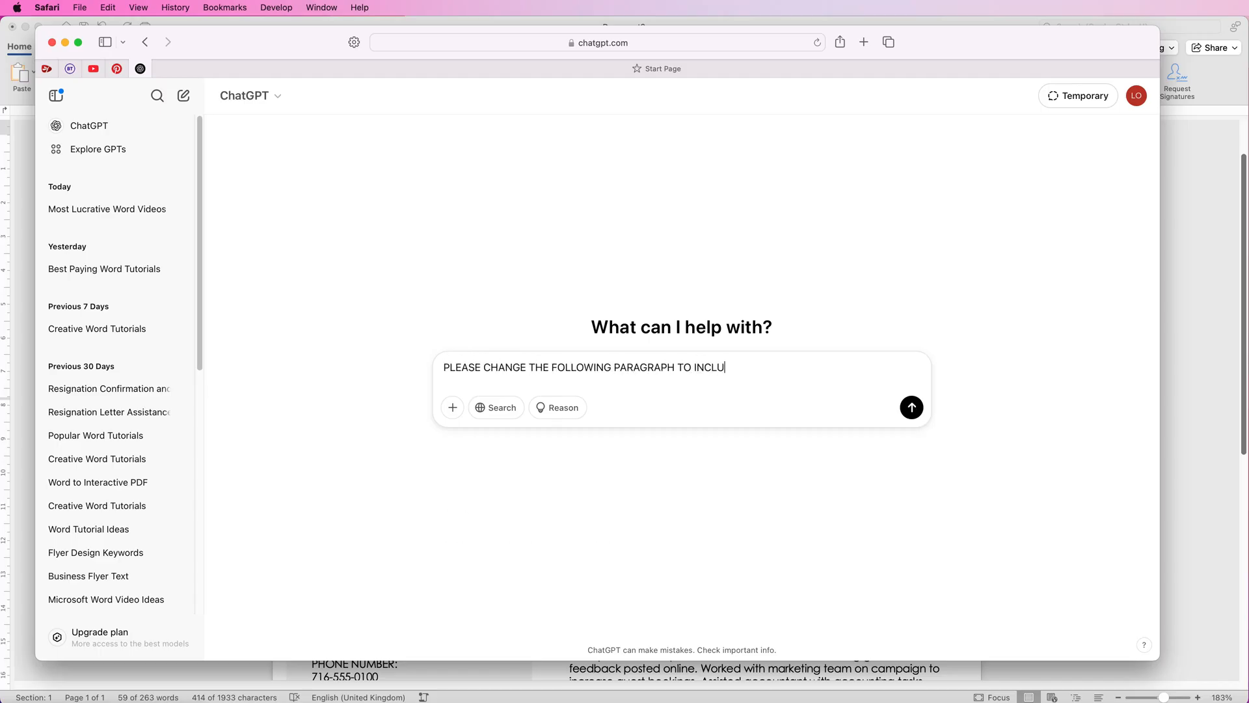
text(DE)
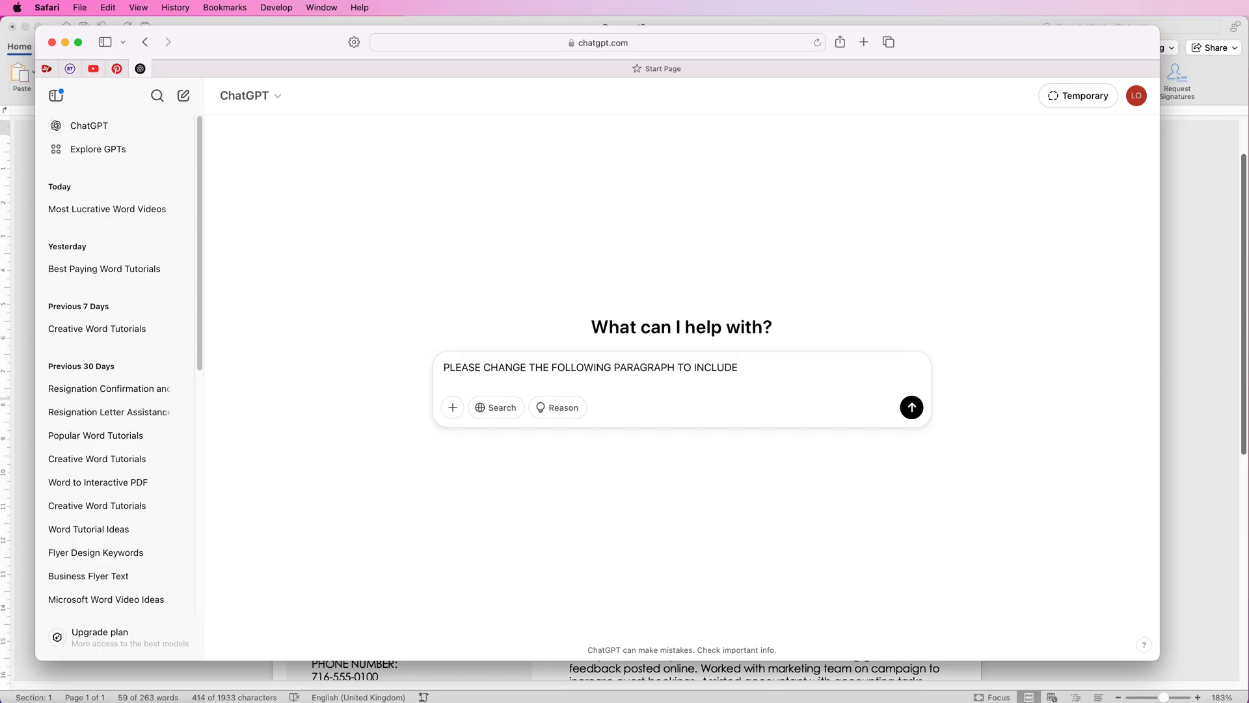
text(PUNCTU)
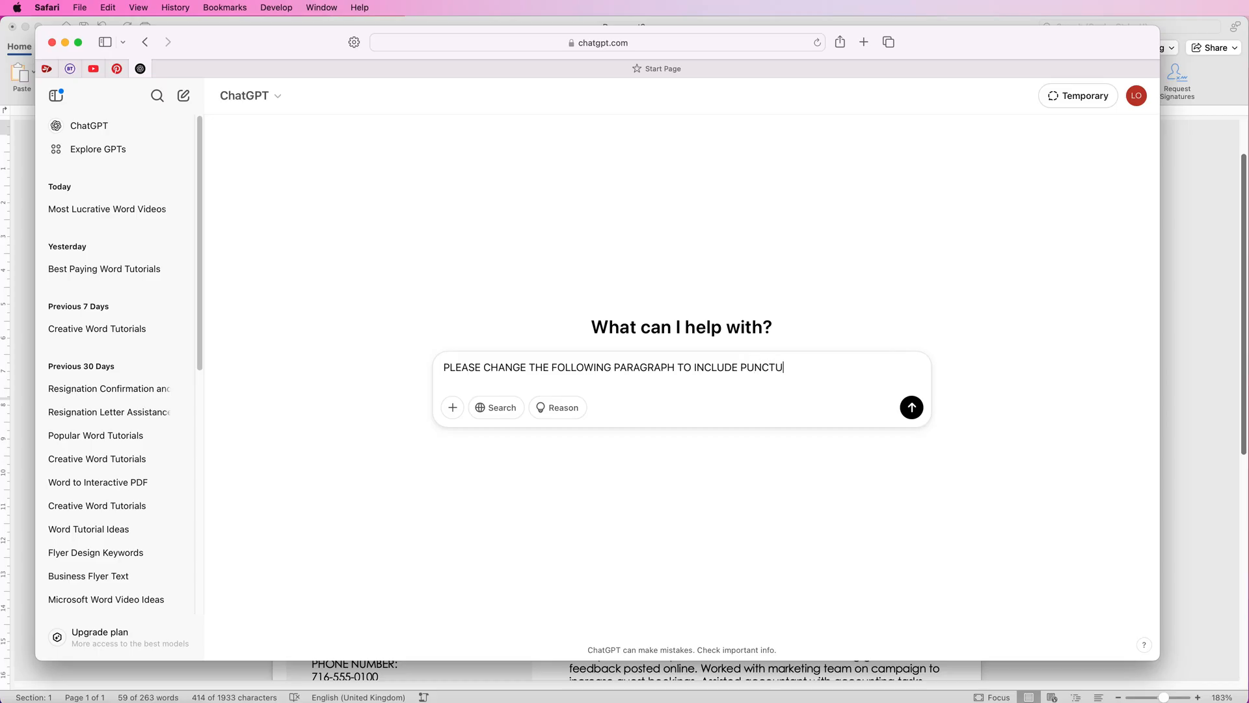
text(ALITY AND RELIABILITY)
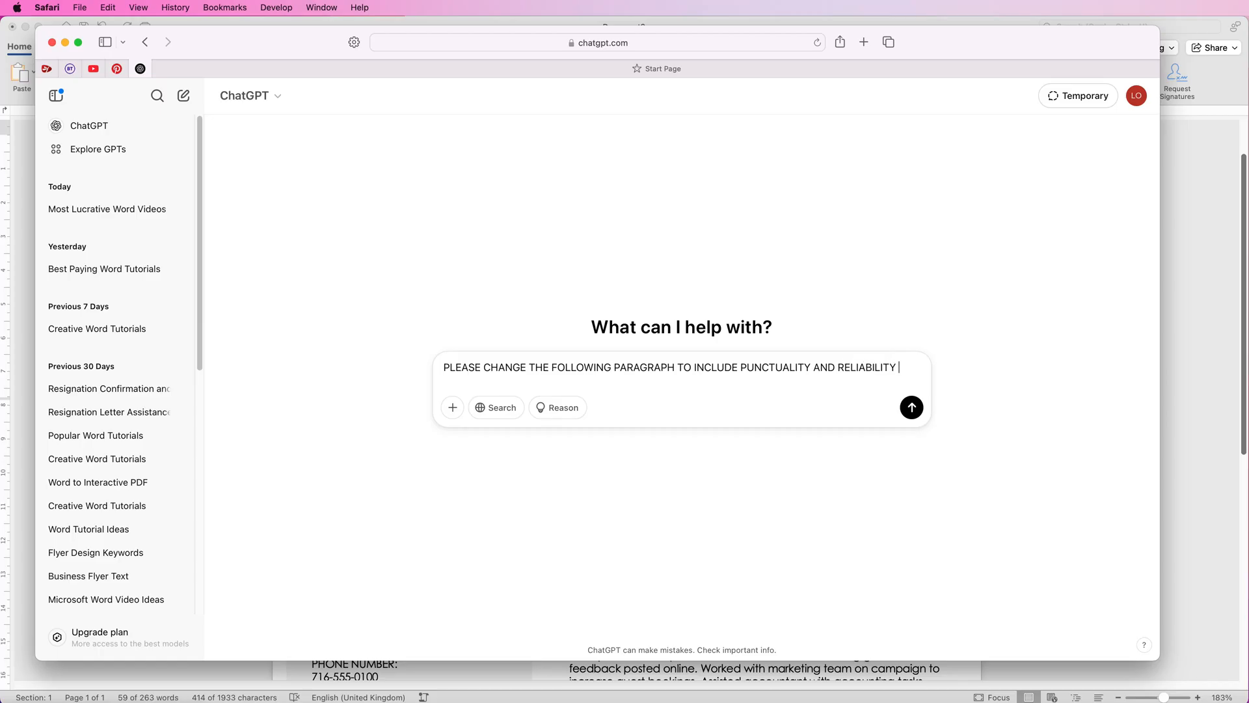
text(AND MAKE IT)
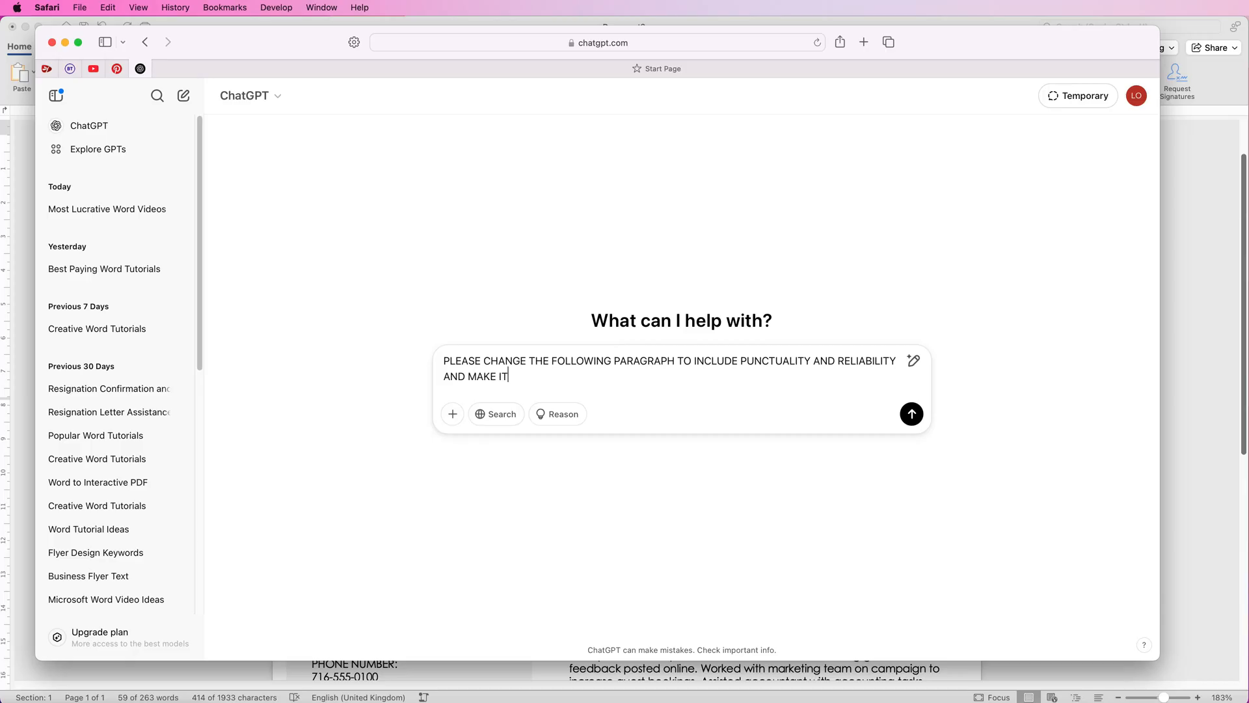
text(SOUND PROF)
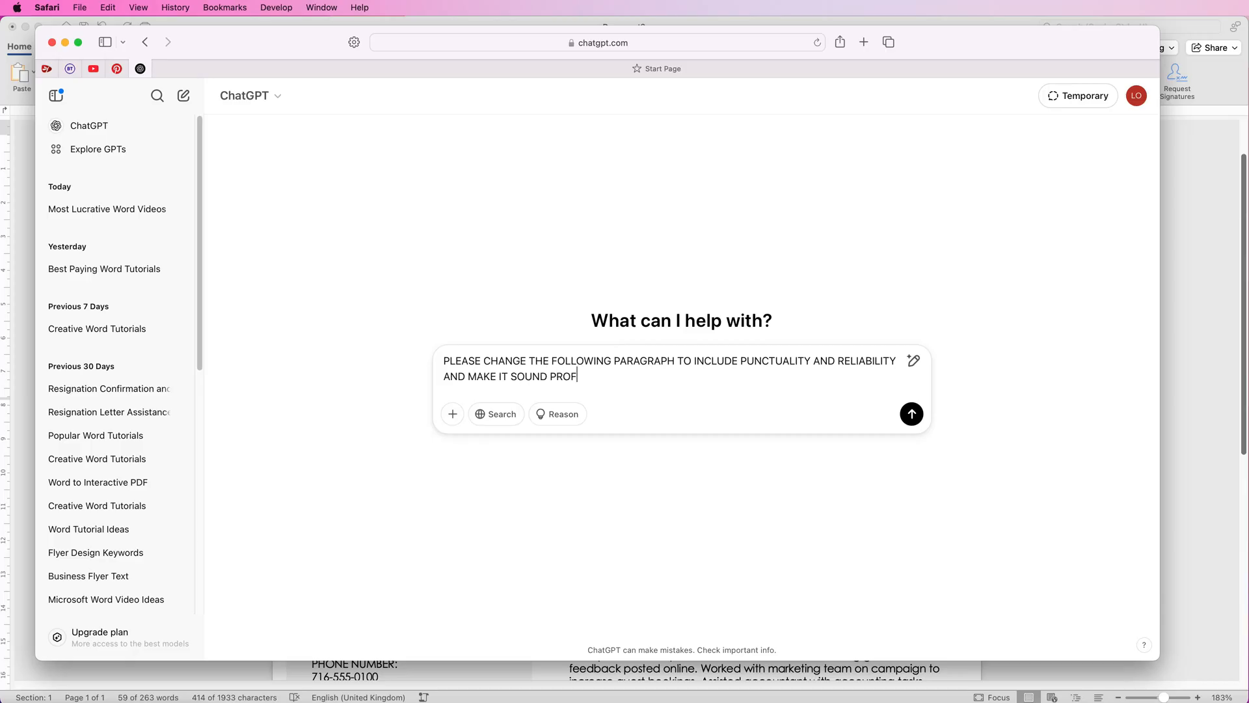
click(911, 414)
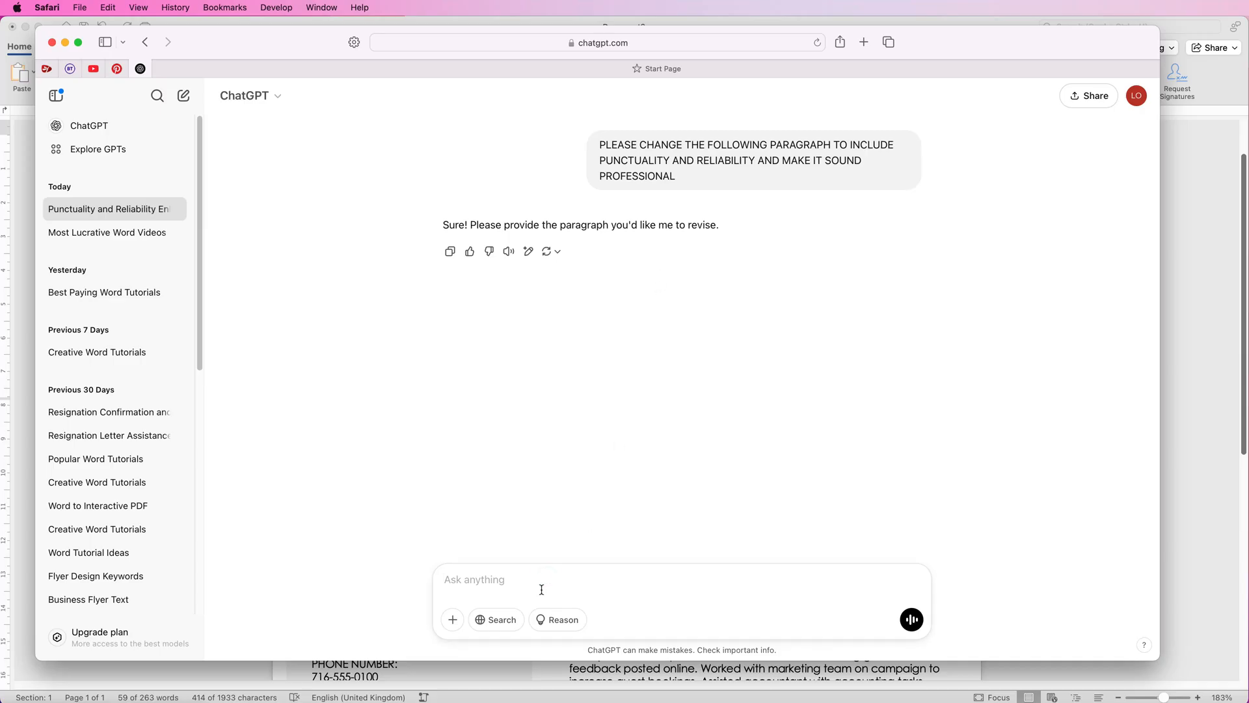
Step: Paste the Assistant Hotel Manager profile paragraph into ChatGPT and send it for revision
click(541, 580)
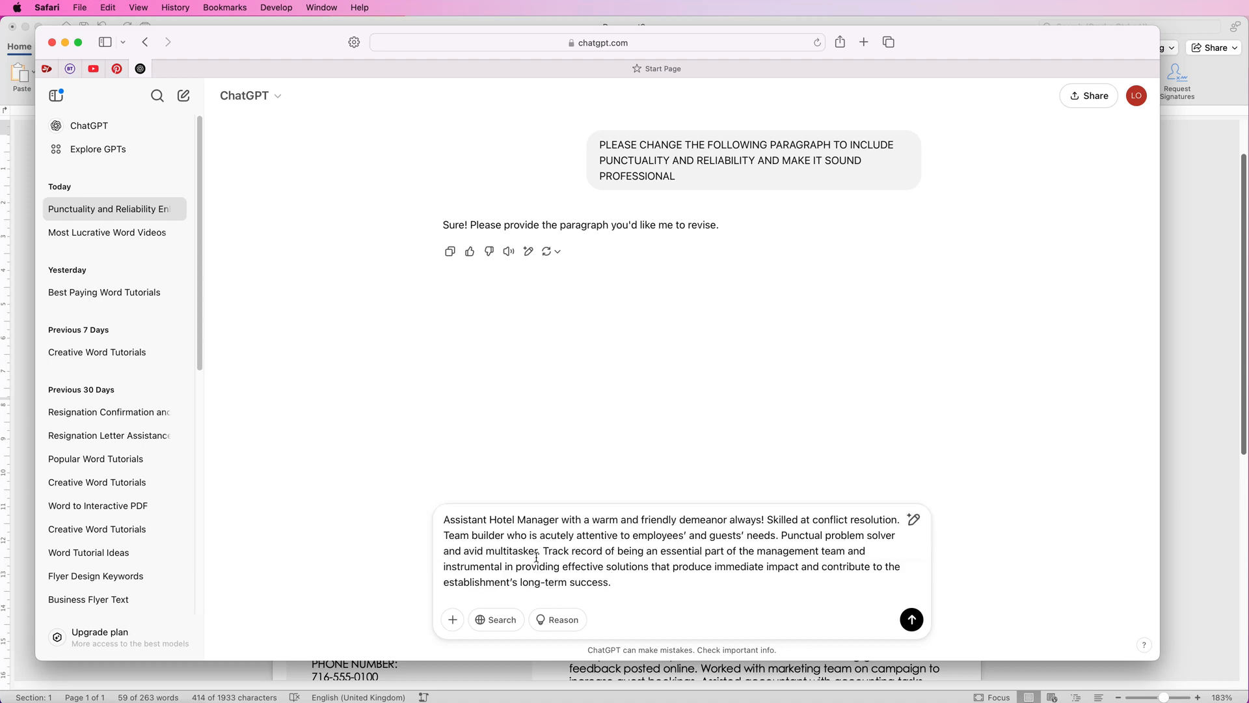
click(911, 619)
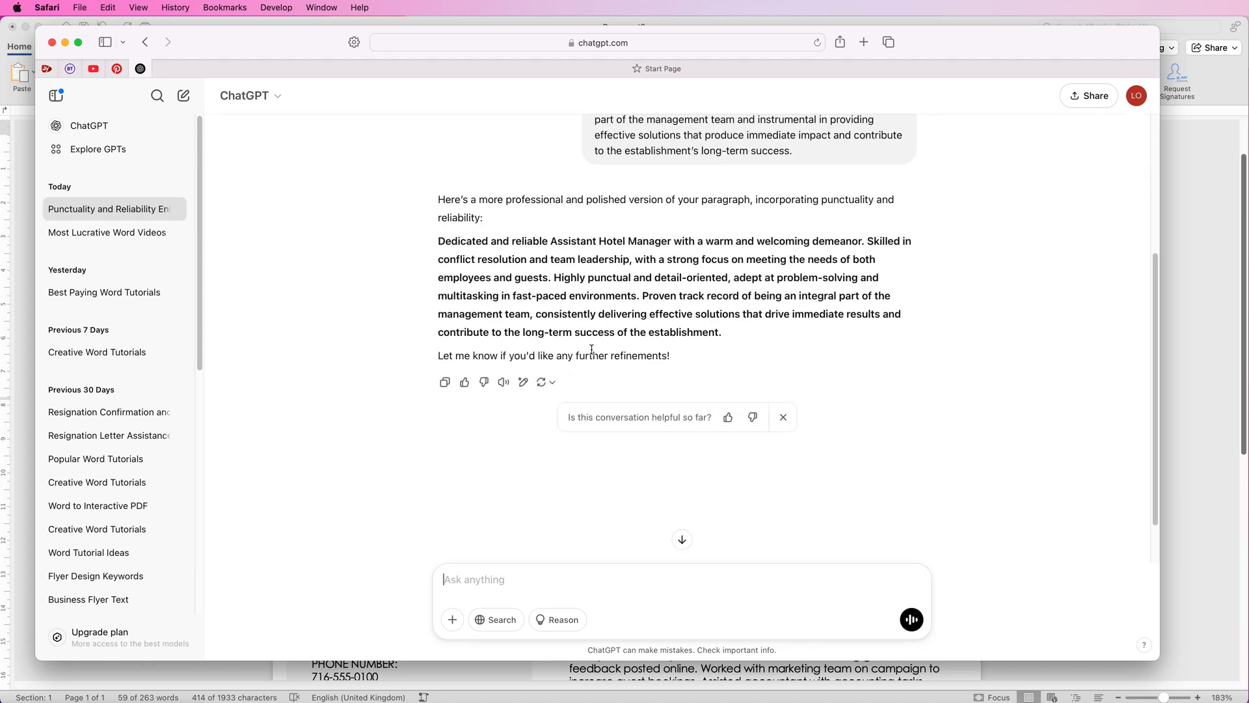
mouse_move(726, 277)
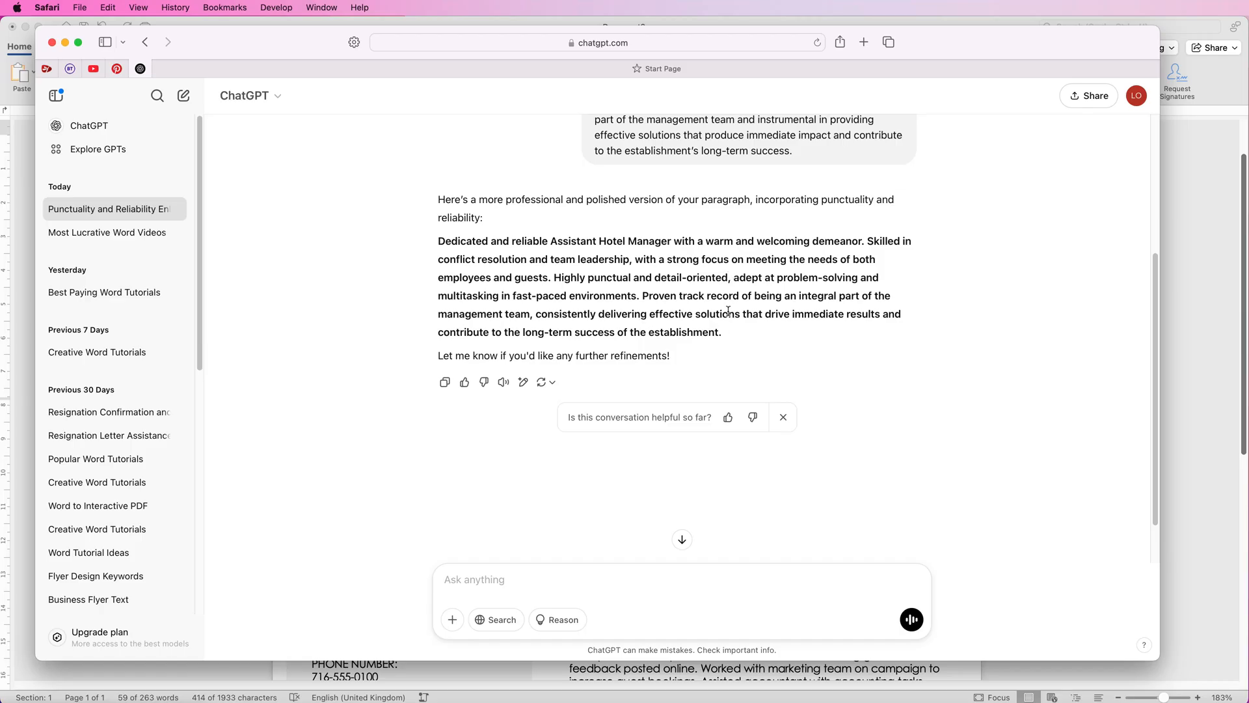
mouse_move(735, 335)
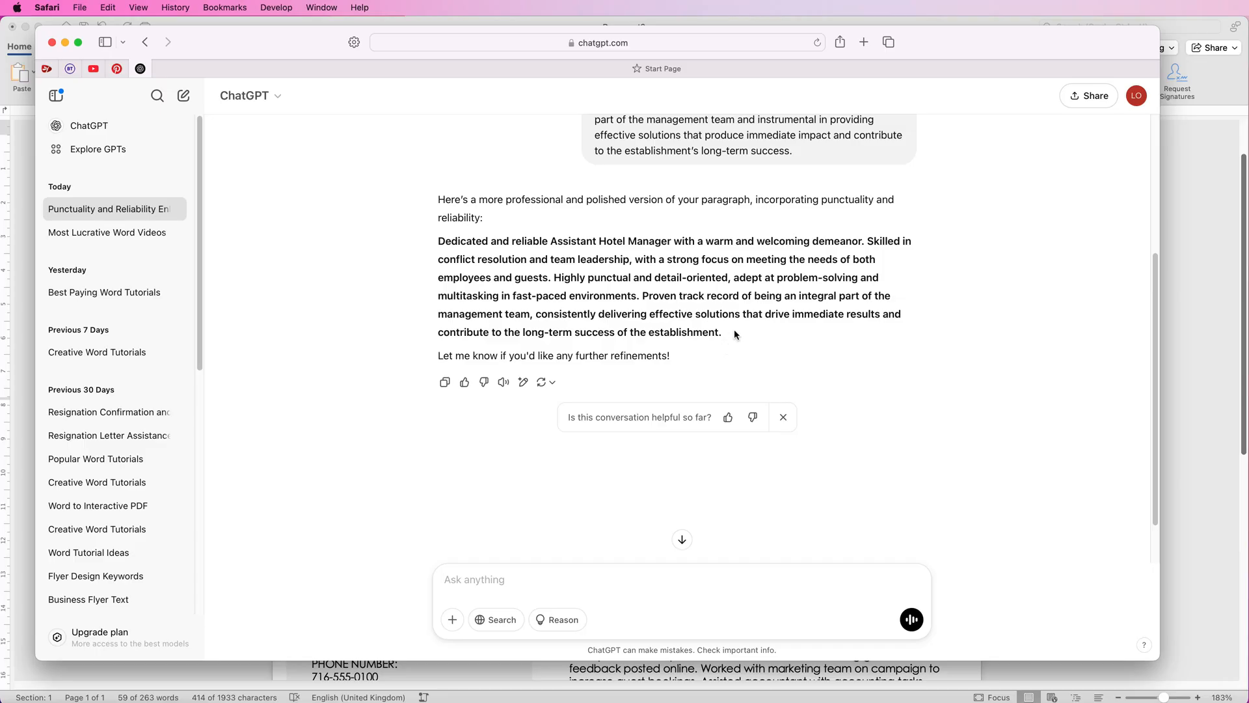
mouse_move(652, 348)
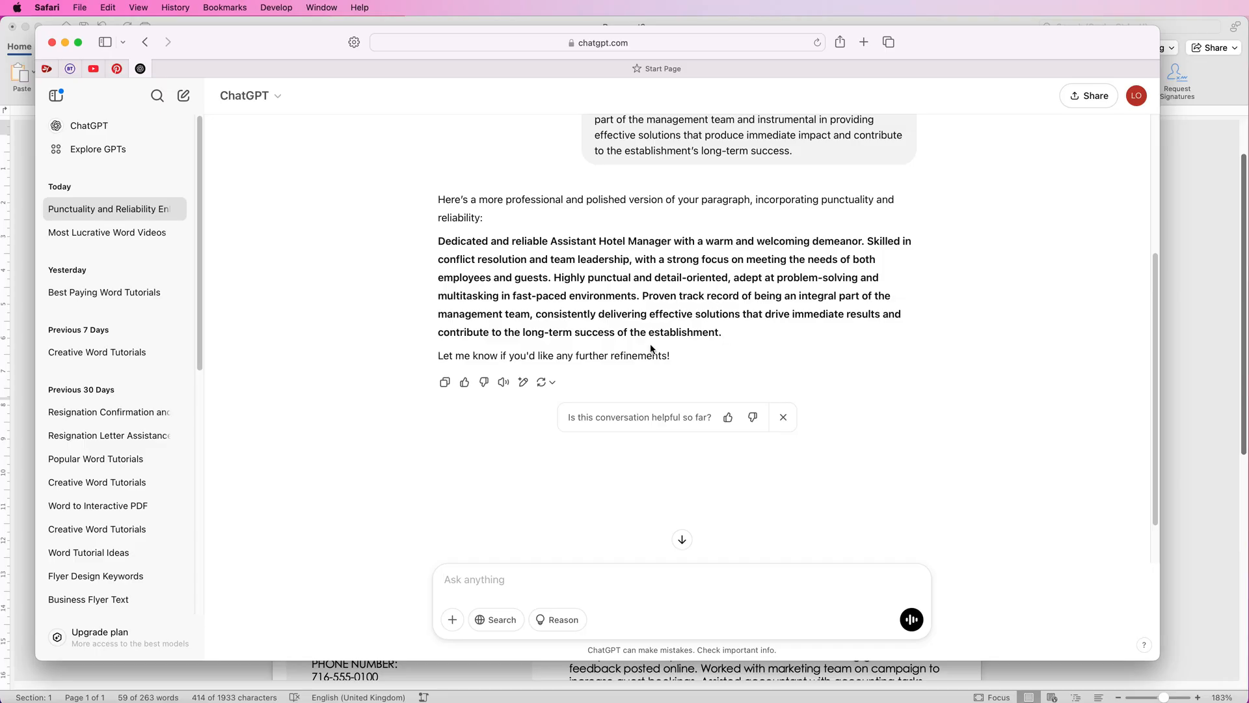
click(475, 579)
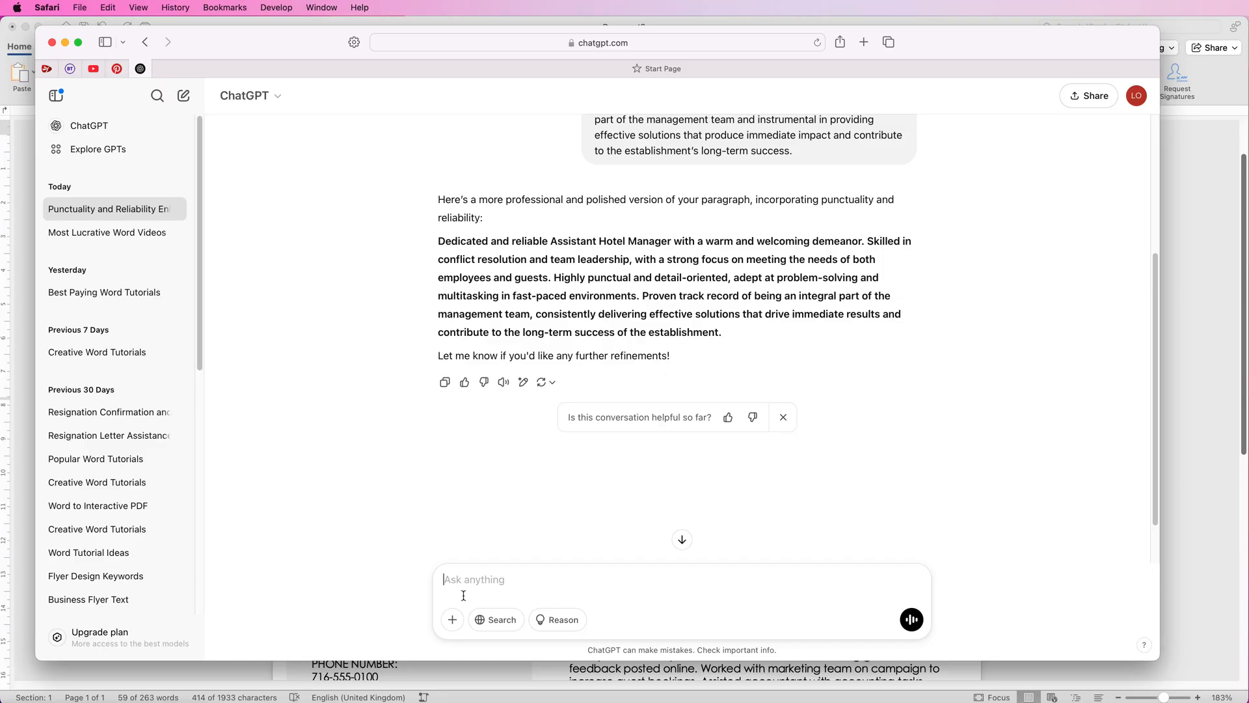
mouse_move(539, 591)
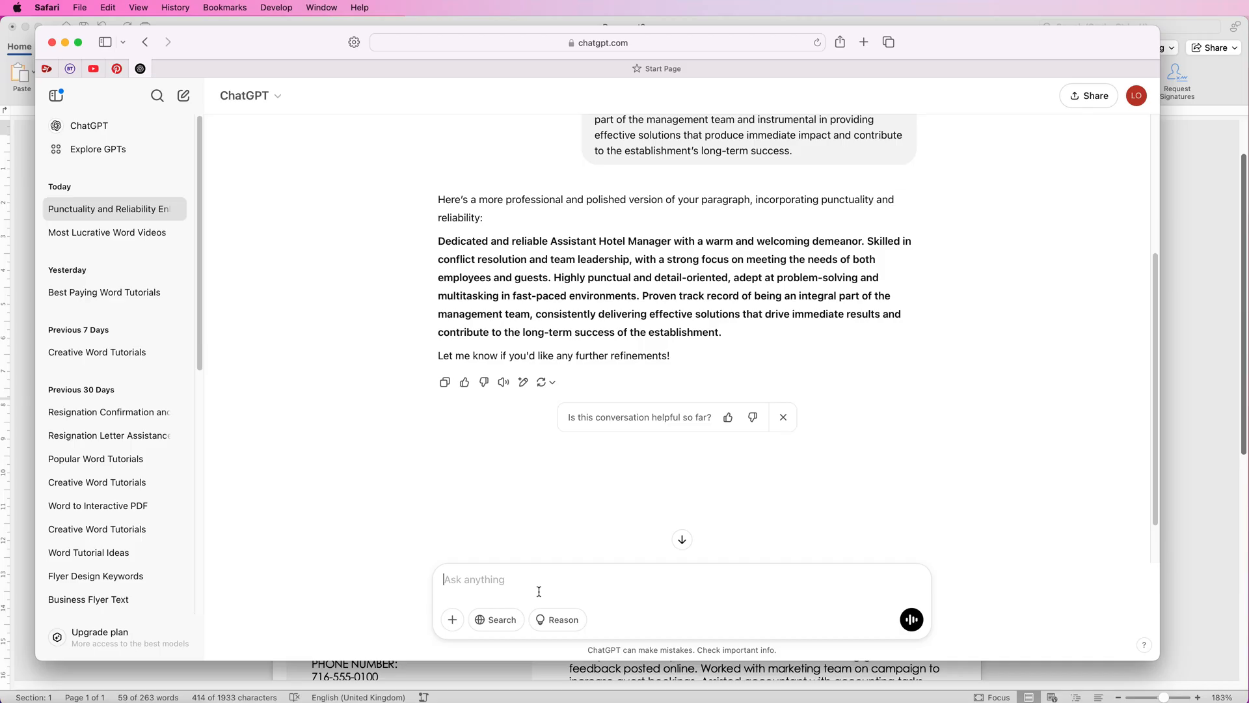
mouse_move(532, 586)
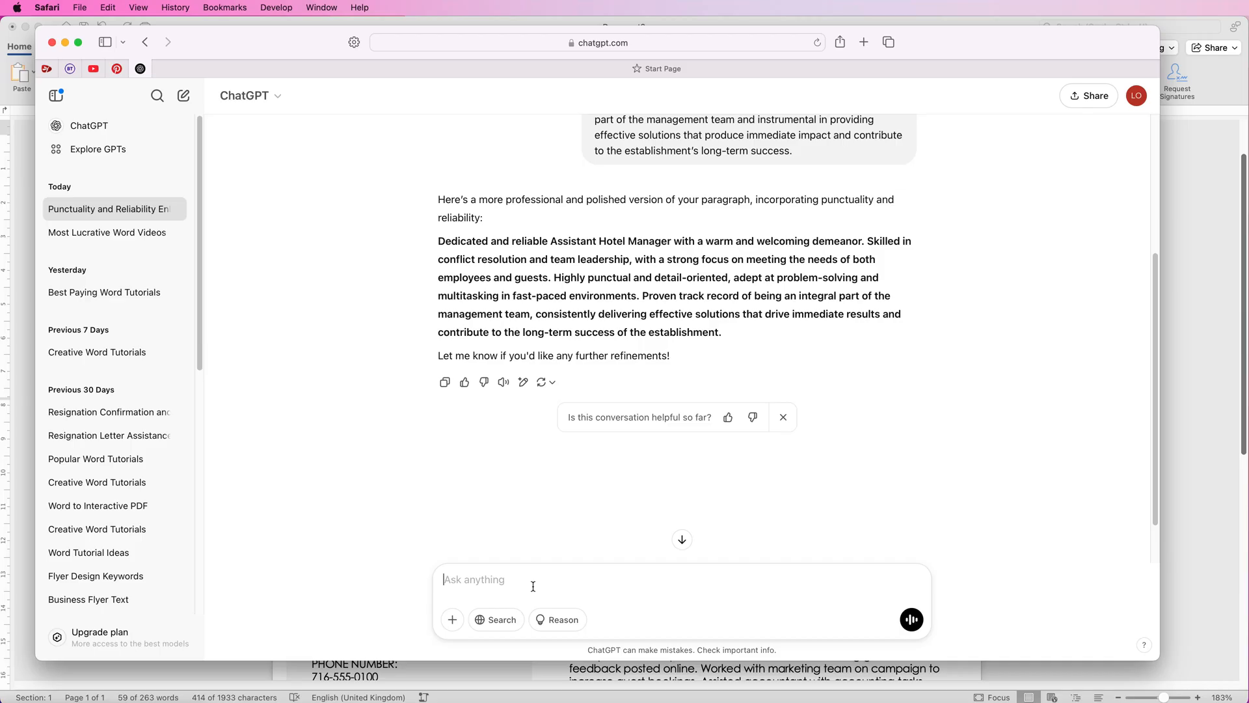
mouse_move(574, 493)
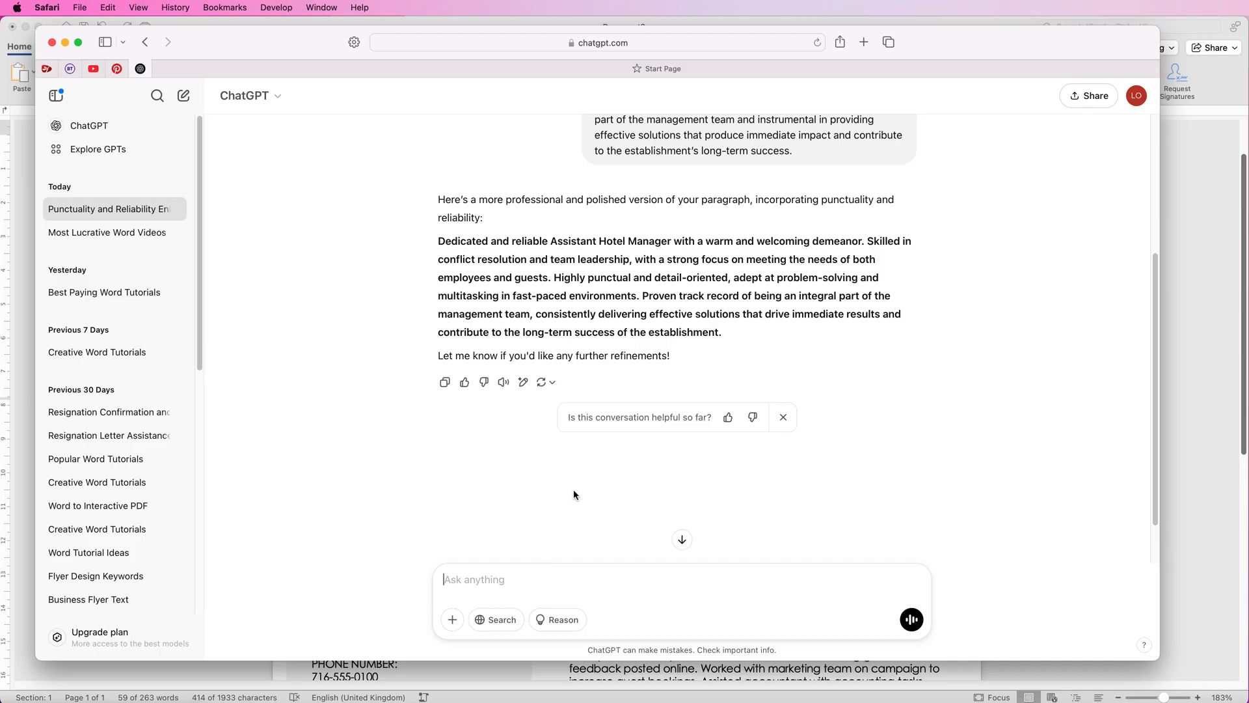
mouse_move(686, 348)
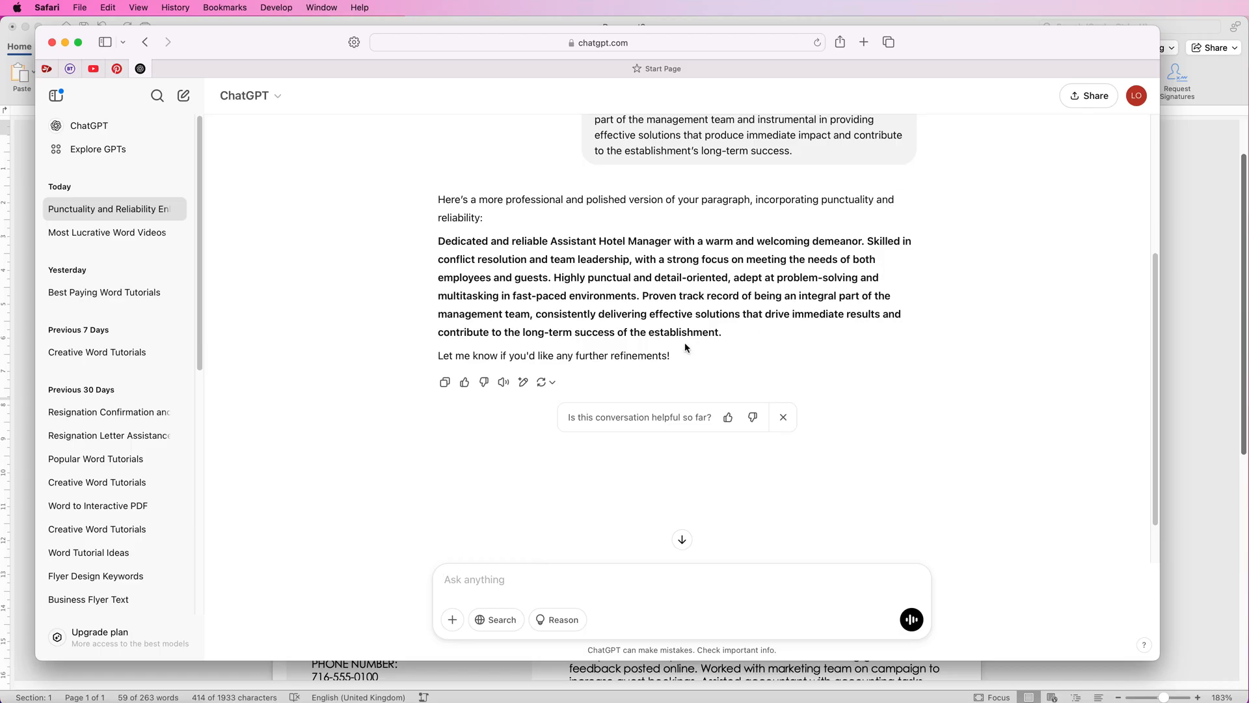
mouse_move(674, 349)
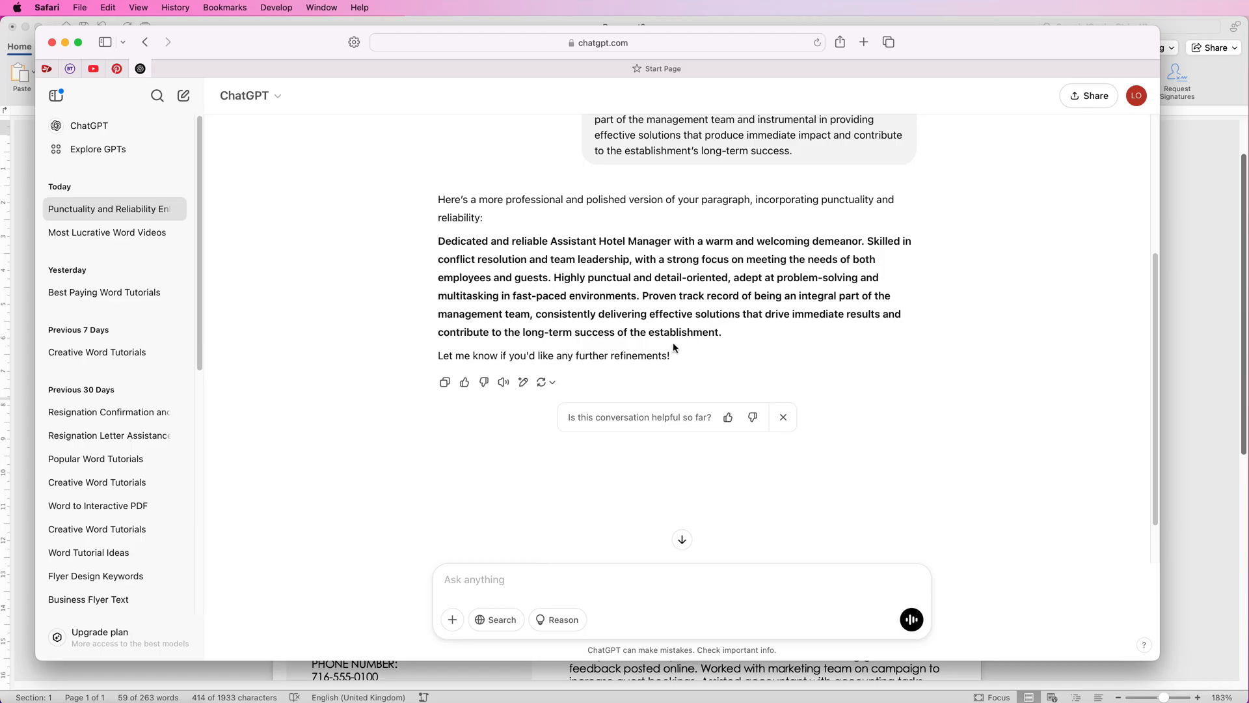
Step: Select ChatGPT's revised Assistant Hotel Manager profile paragraph
drag(528, 277, 721, 331)
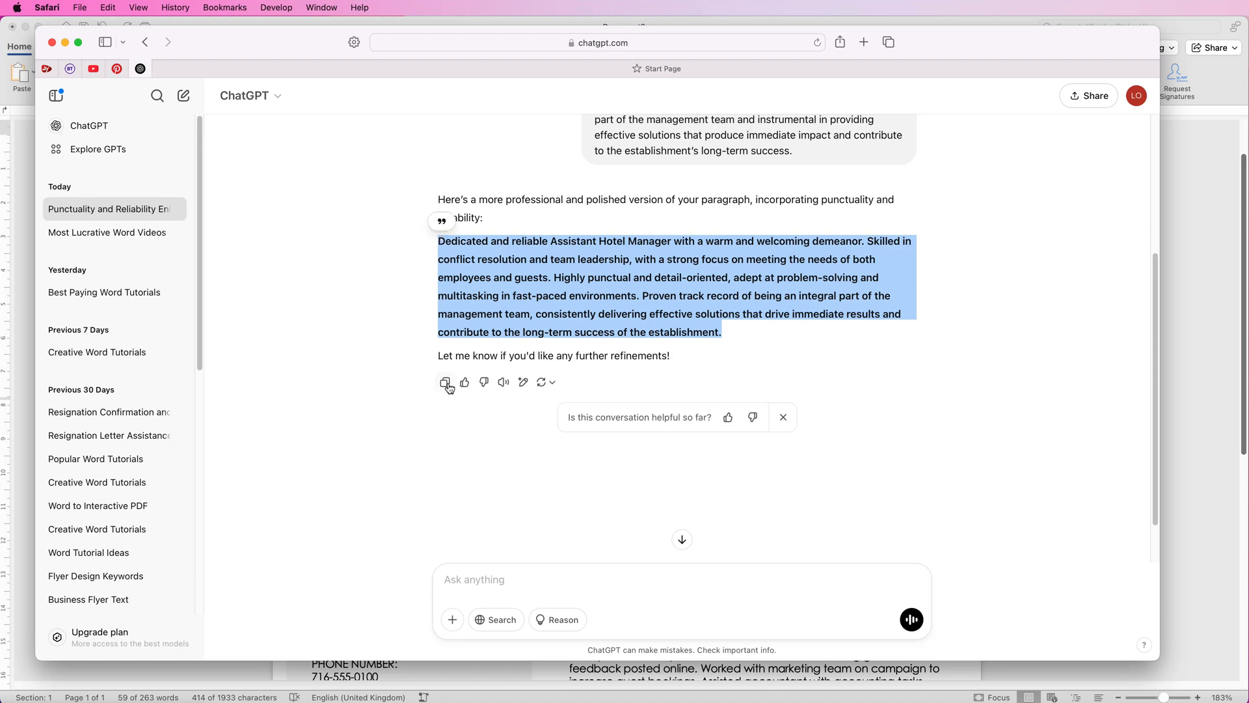
mouse_move(686, 308)
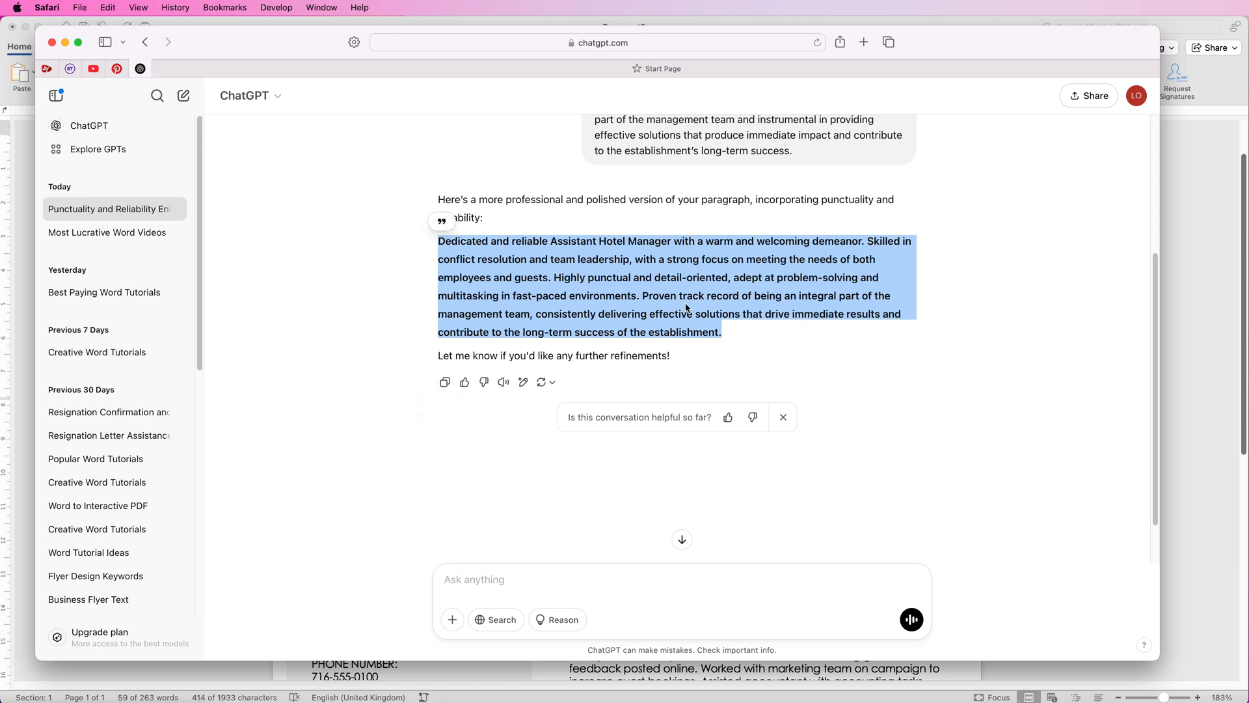
mouse_move(443, 252)
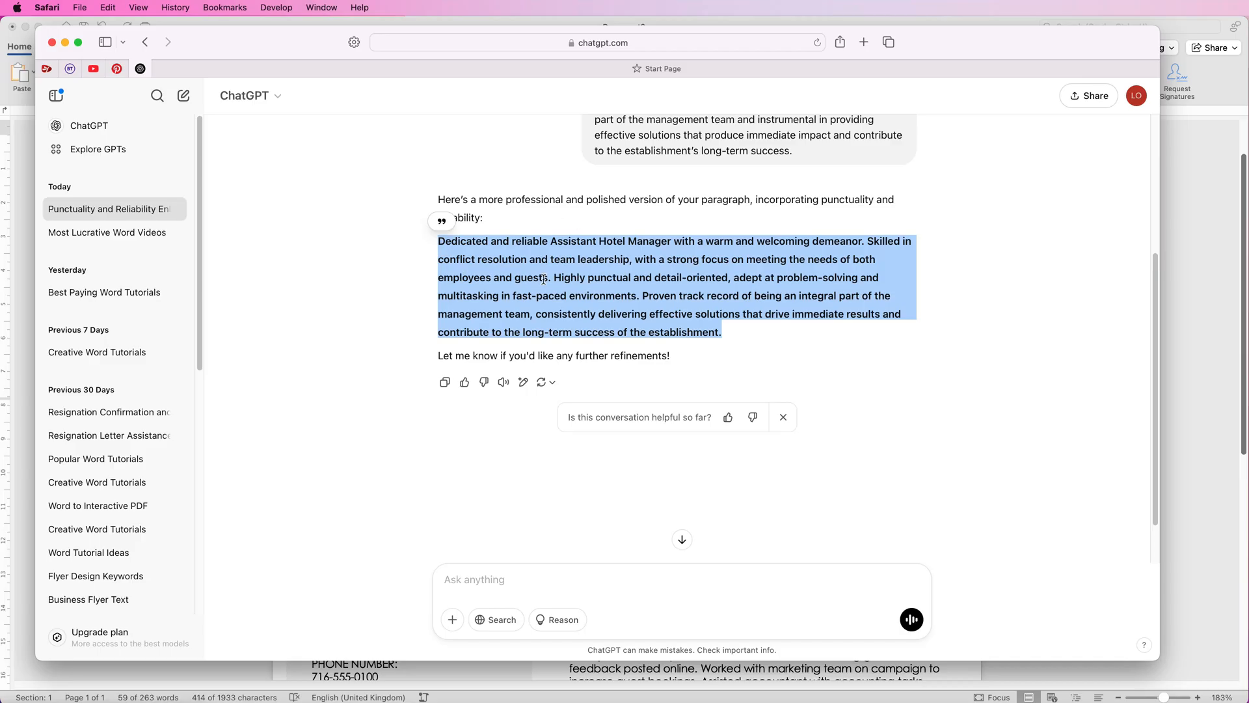
mouse_move(537, 294)
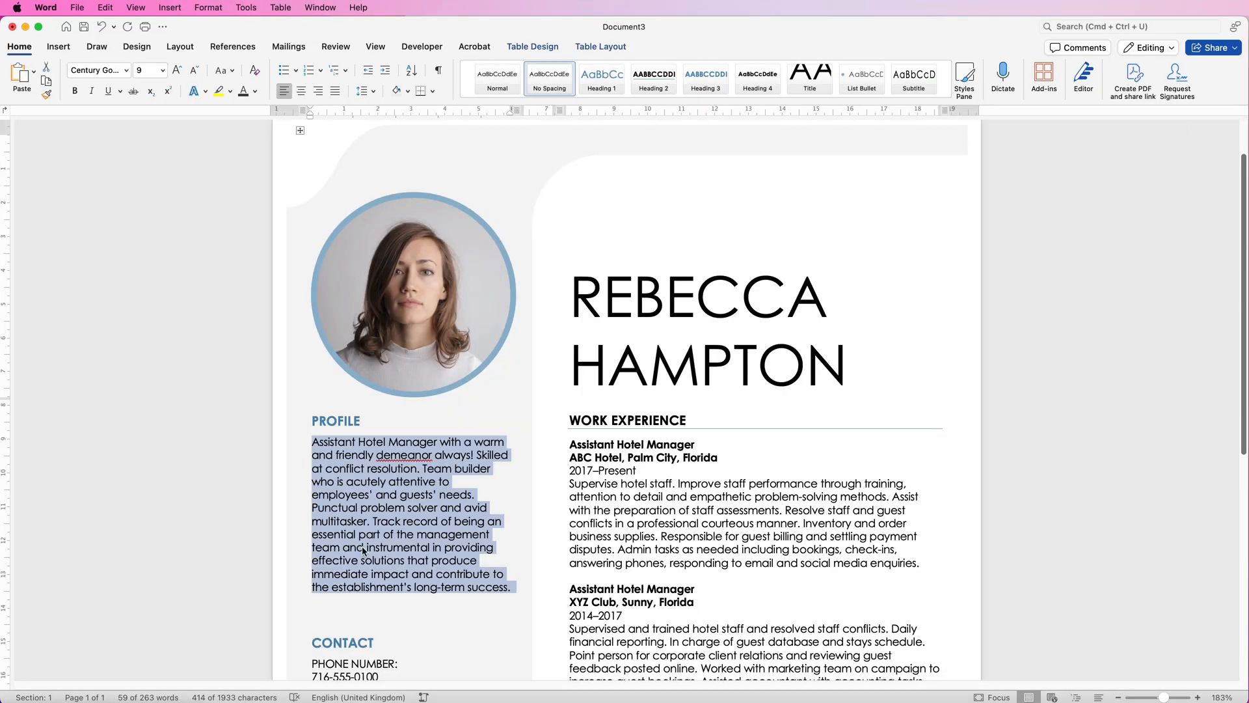
mouse_move(97, 219)
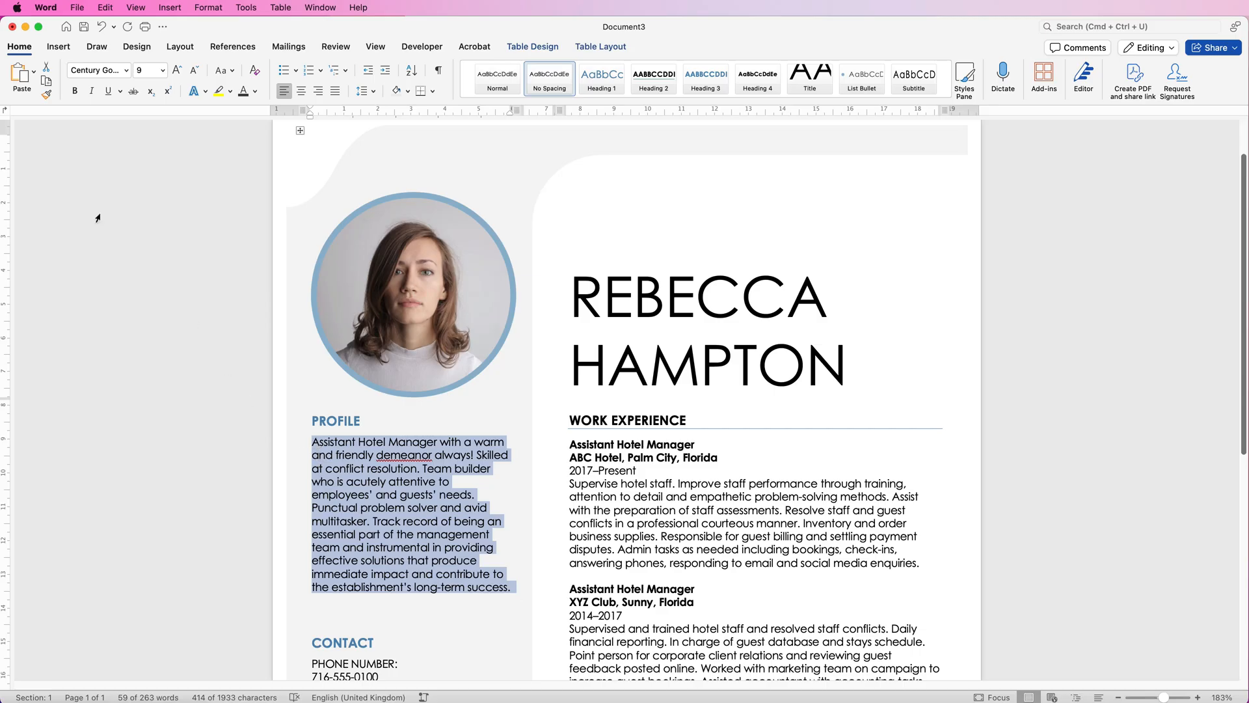
Step: Paste the revised paragraph over the Profile as plain text and review spelling of 'demeanor'
click(31, 70)
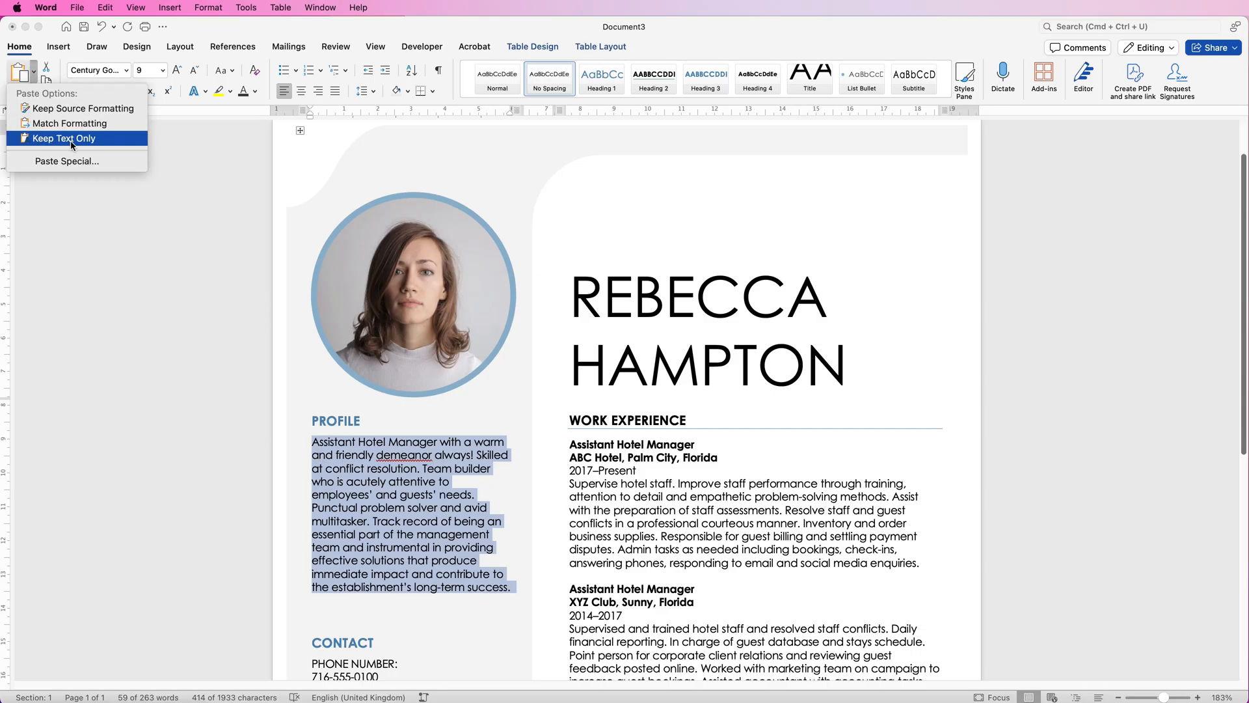
click(62, 138)
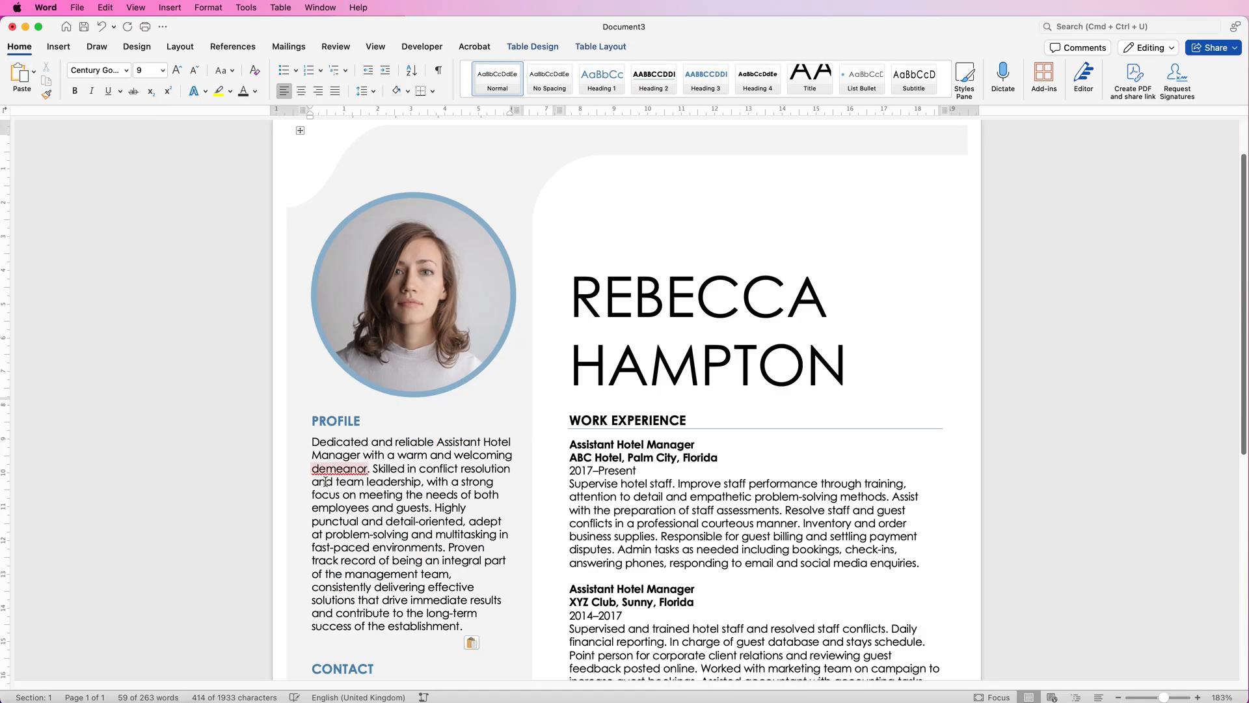
right_click(339, 469)
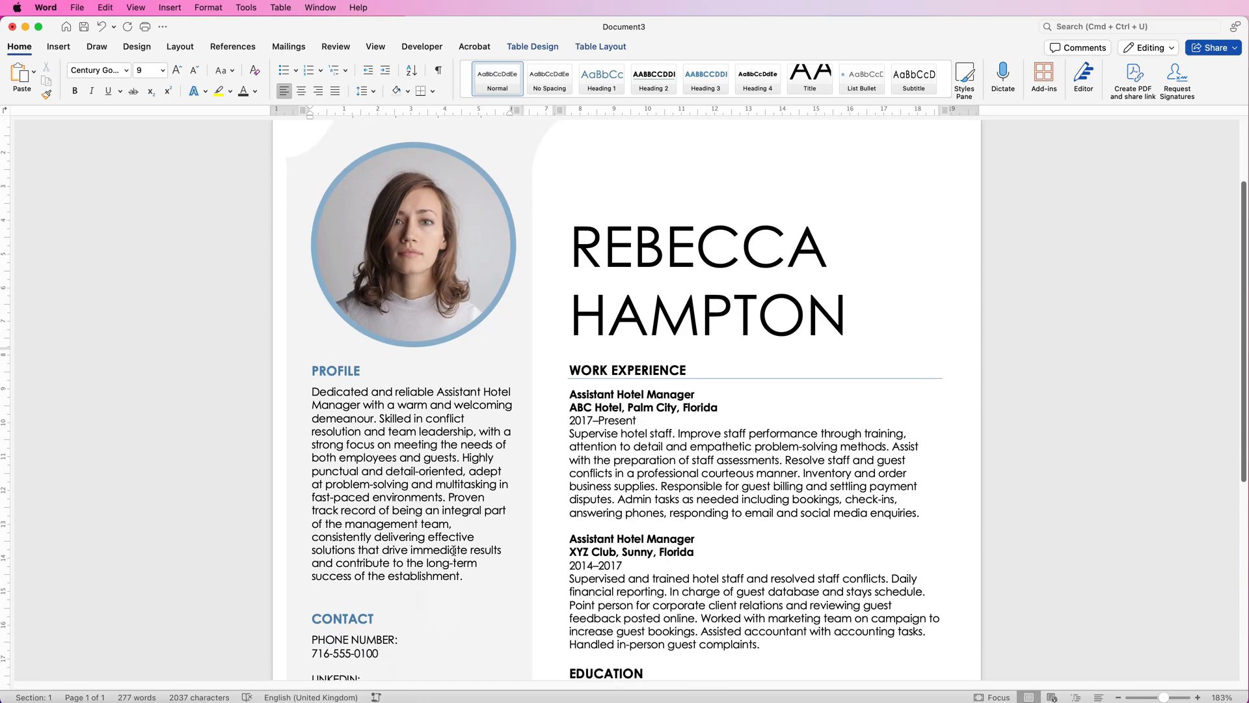
scroll(down, 3)
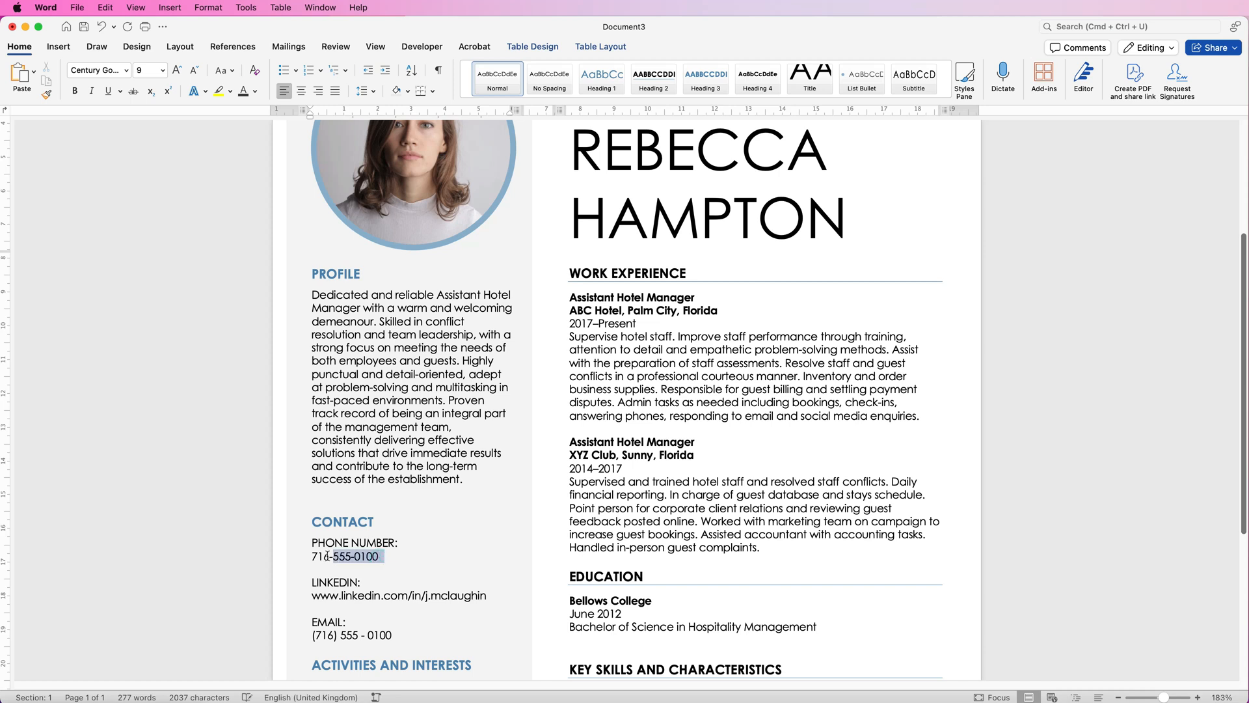
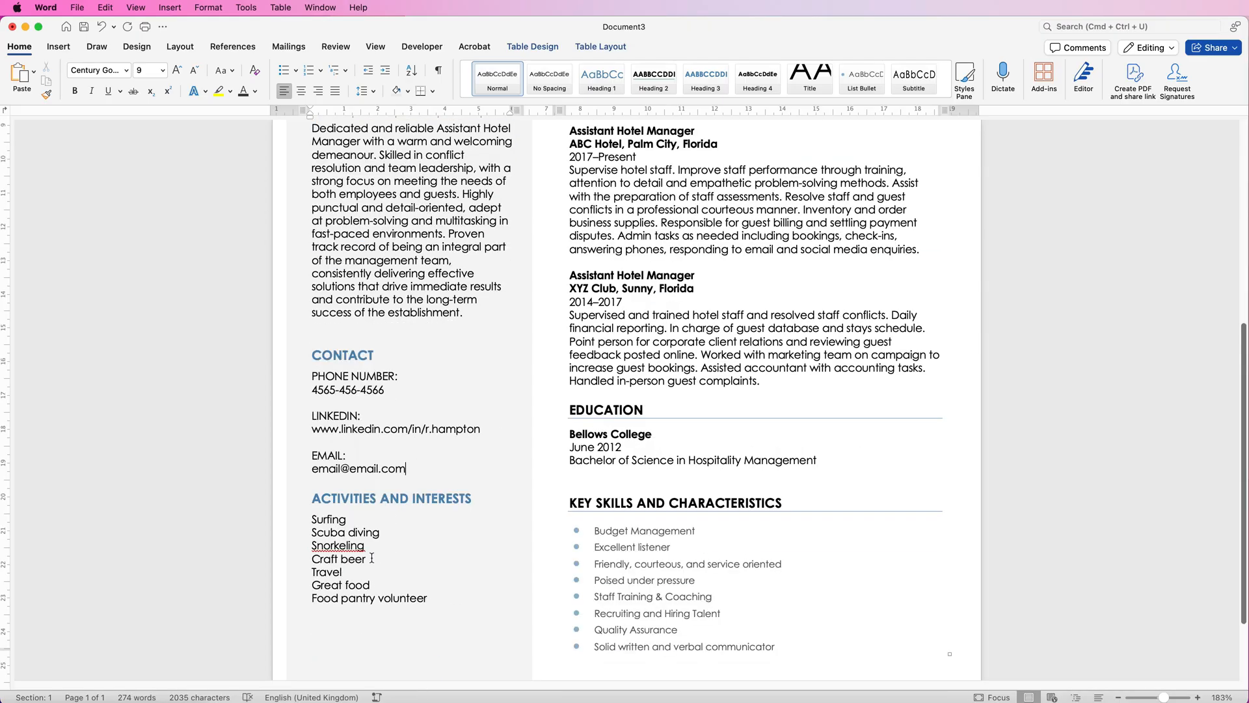
right_click(337, 545)
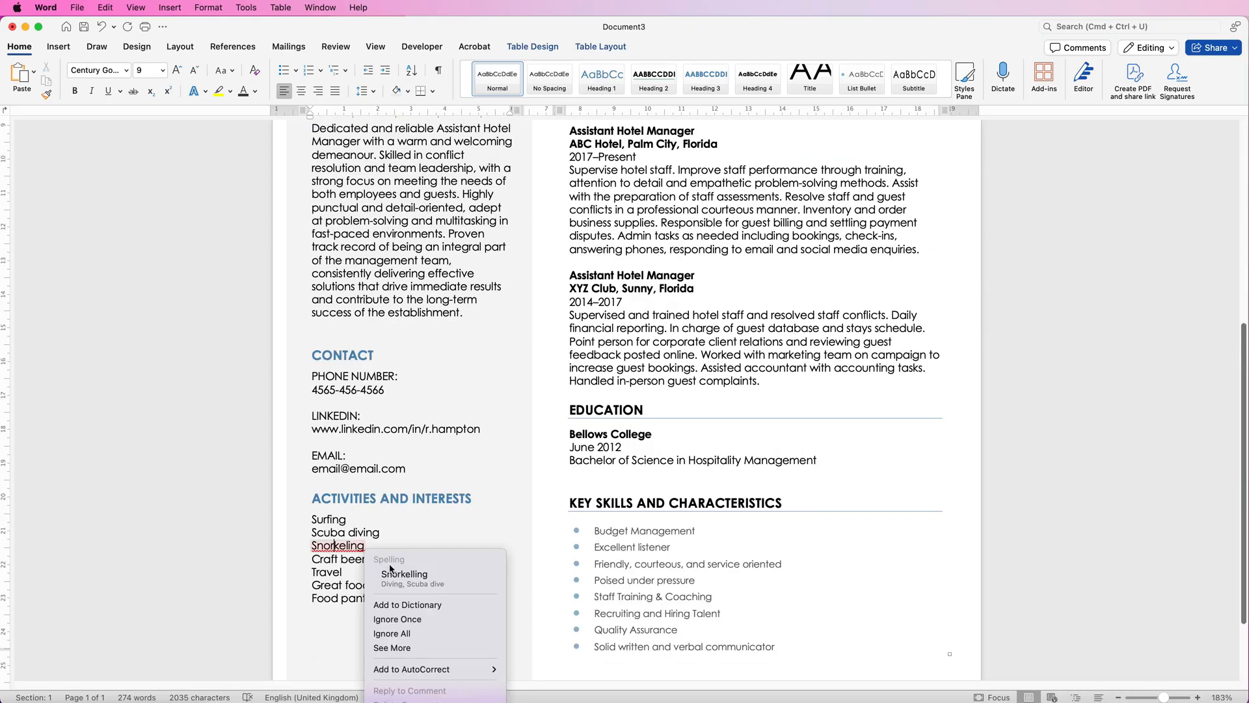
click(404, 574)
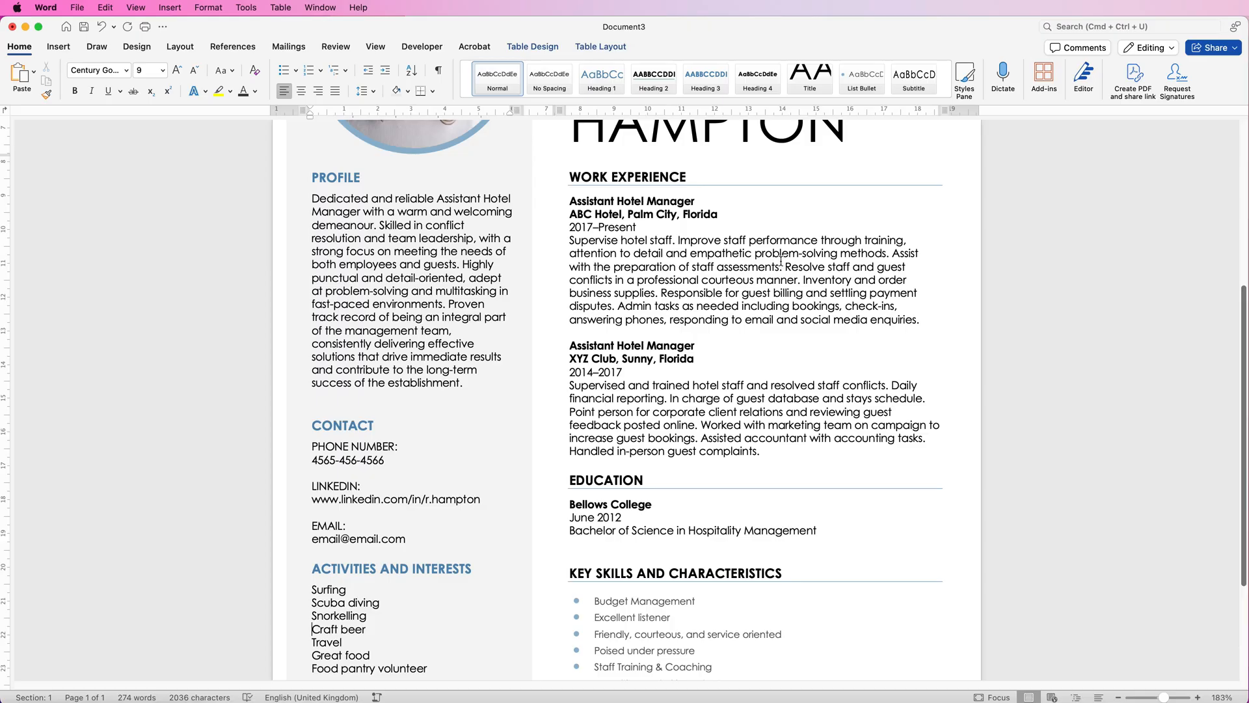
mouse_move(784, 292)
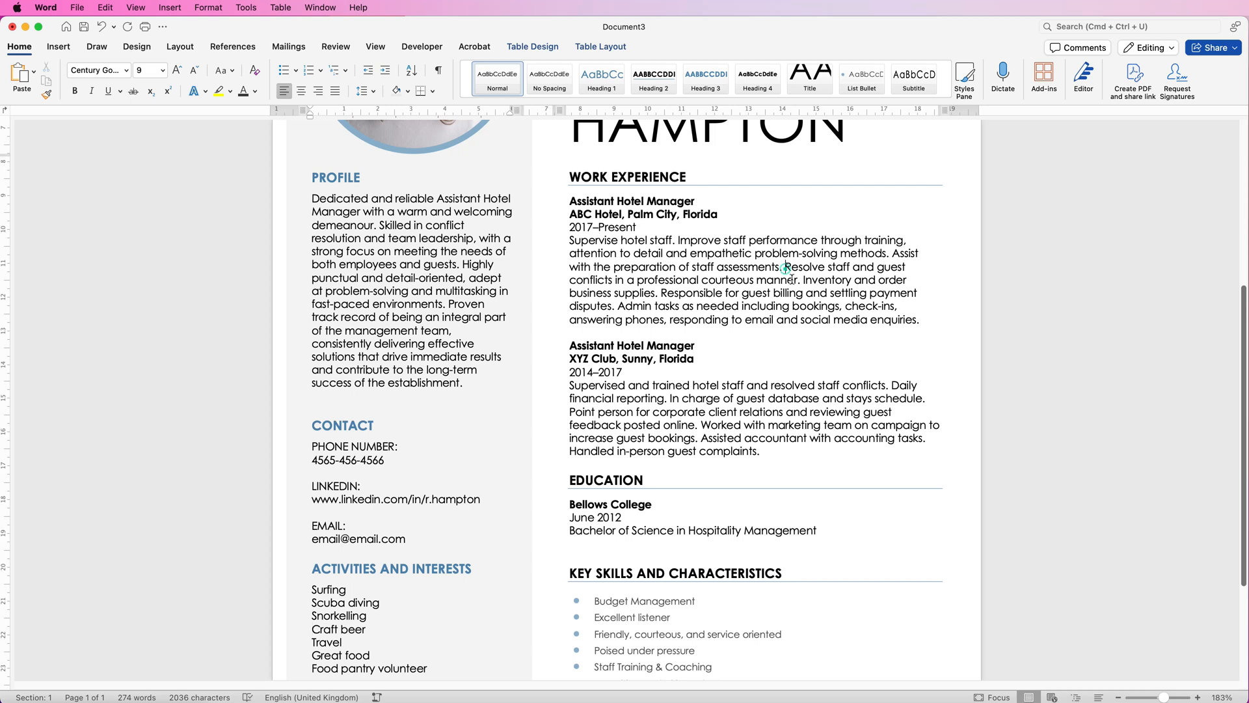
Step: Add 'Help staff achieve daily goals.' to the ABC Hotel description and select that paragraph
text(Help staff achieve daily)
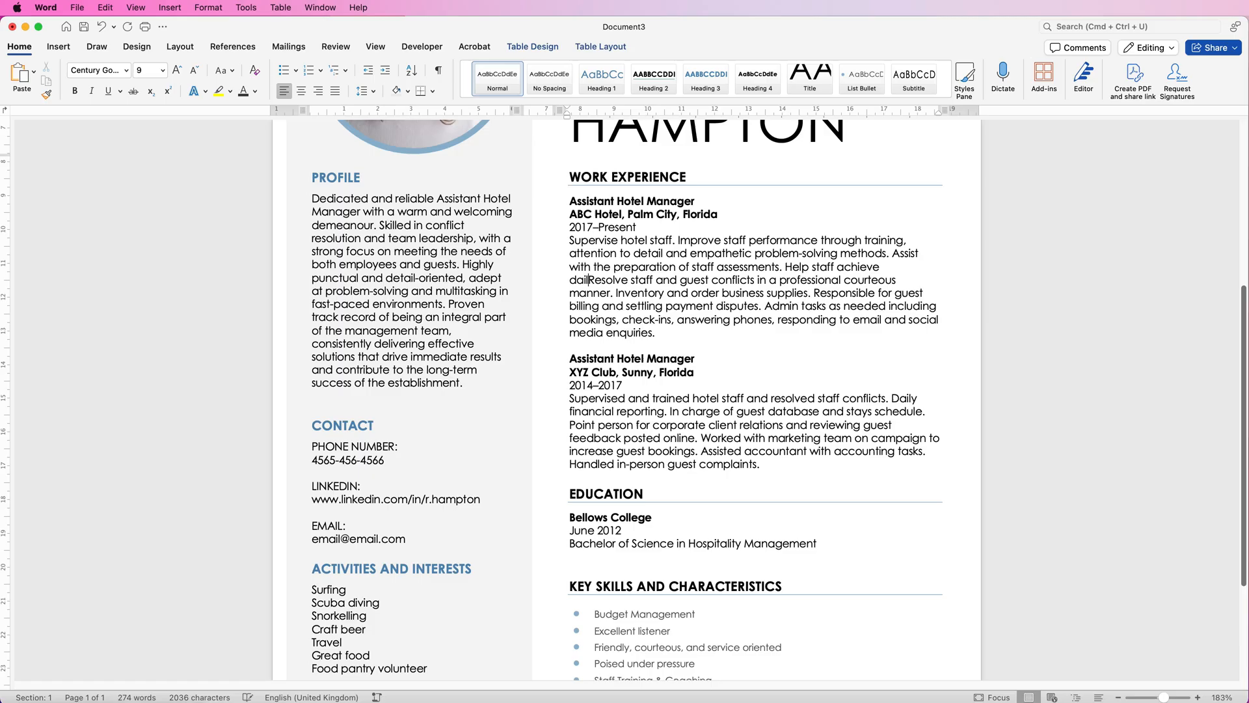
text(goals.)
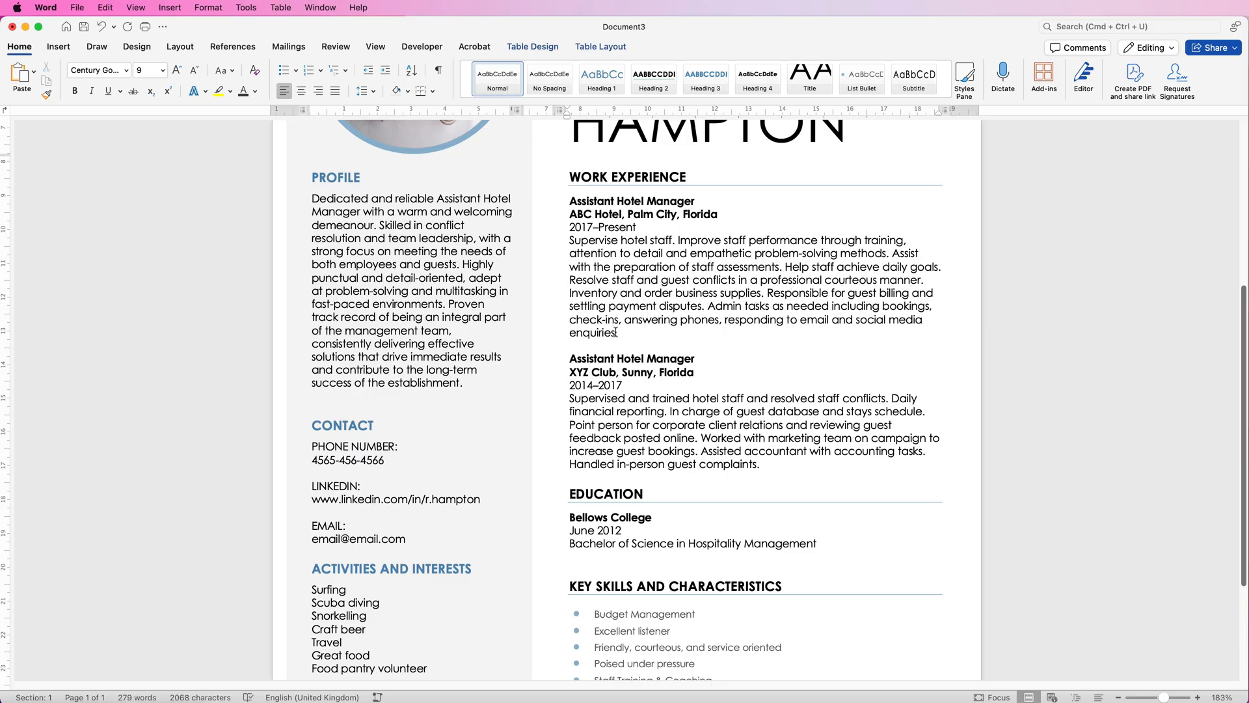
drag(569, 240, 618, 333)
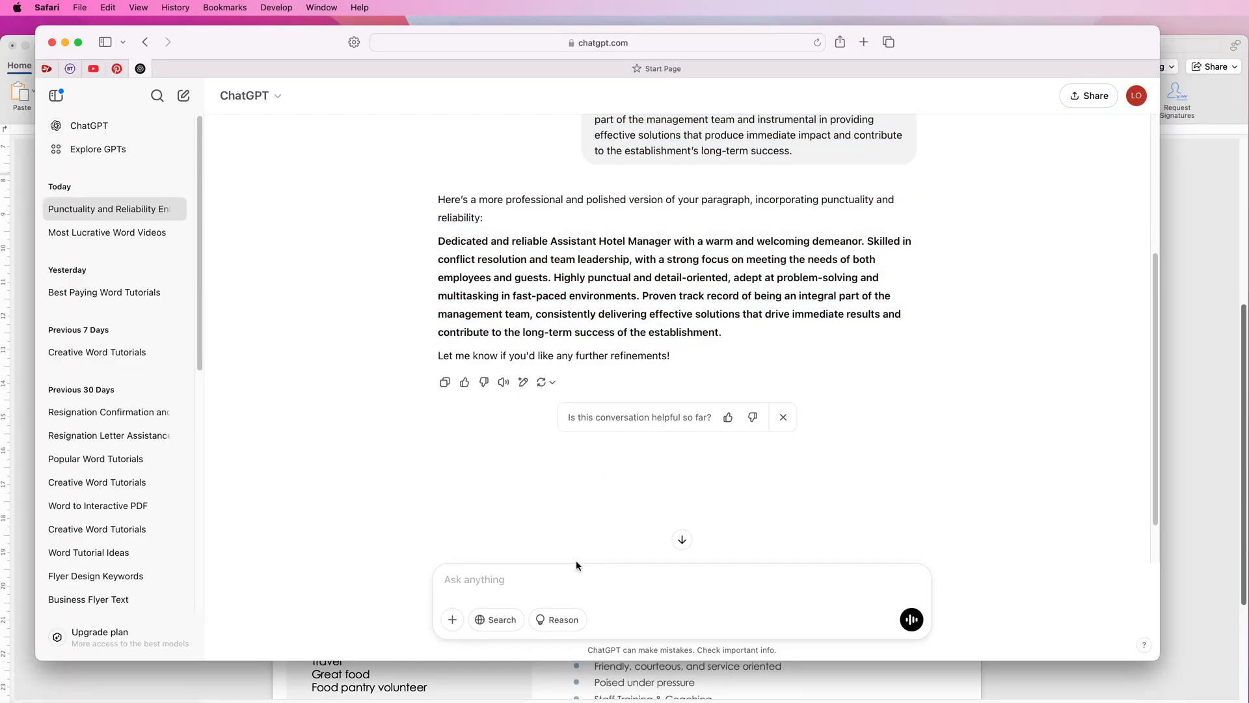
Step: Ask ChatGPT to make the ABC Hotel paragraph sound professional for a resume, then select the reply
text(change the following paragraph to sou)
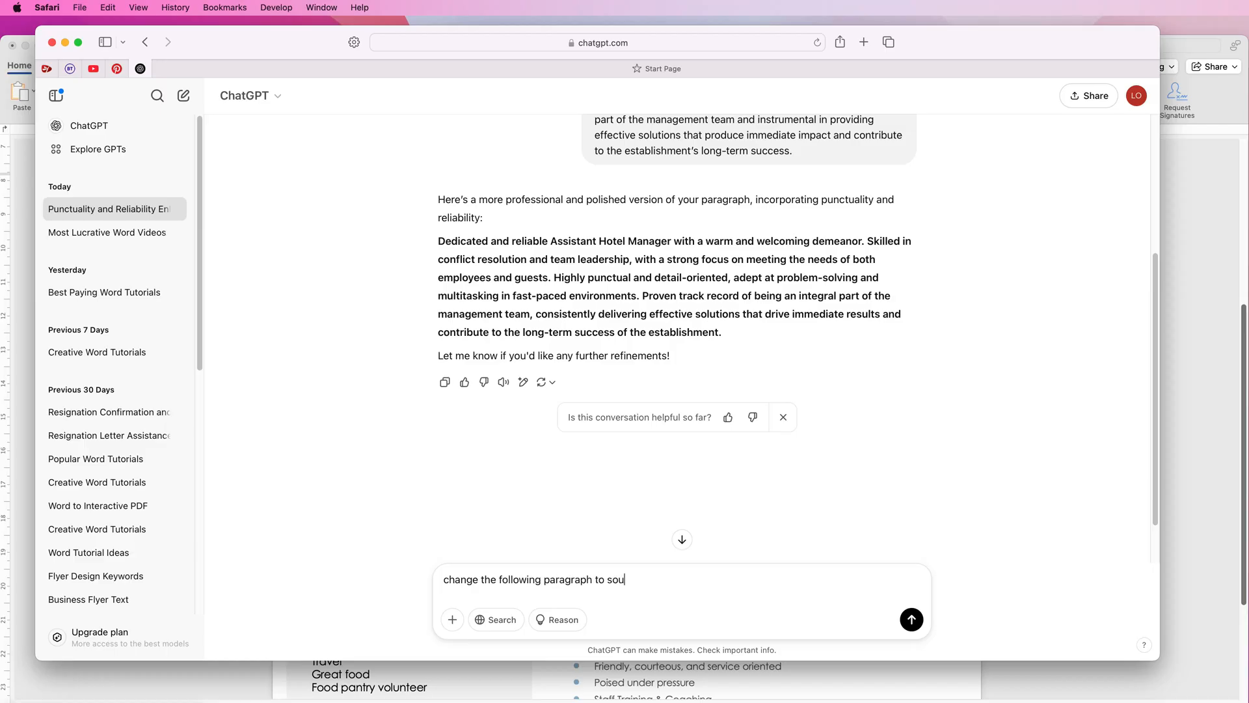
text(nd professional for a res)
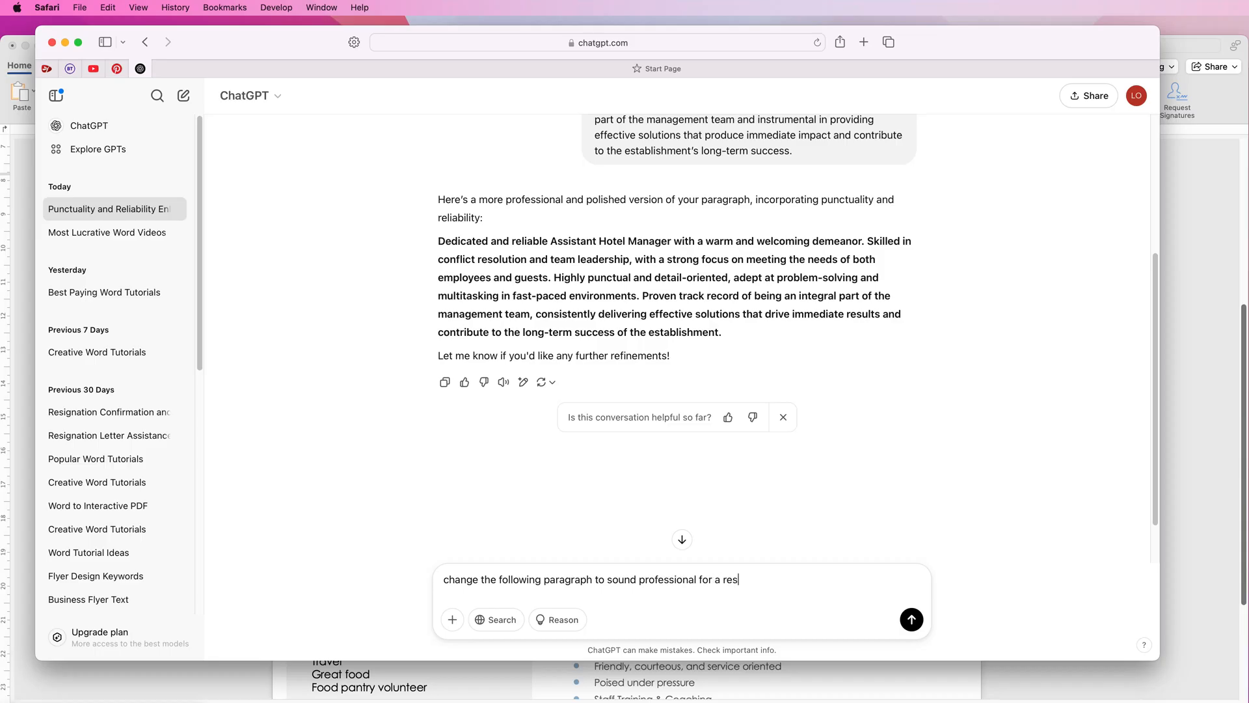
text(ume)
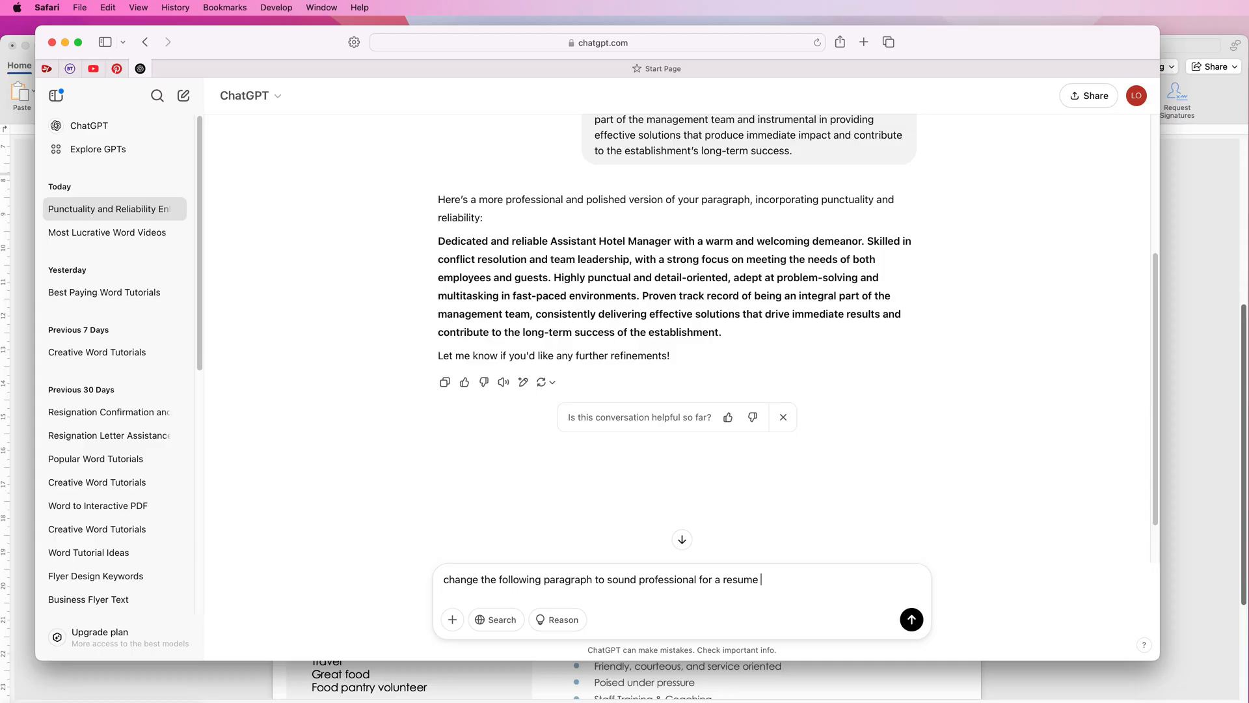
text(-)
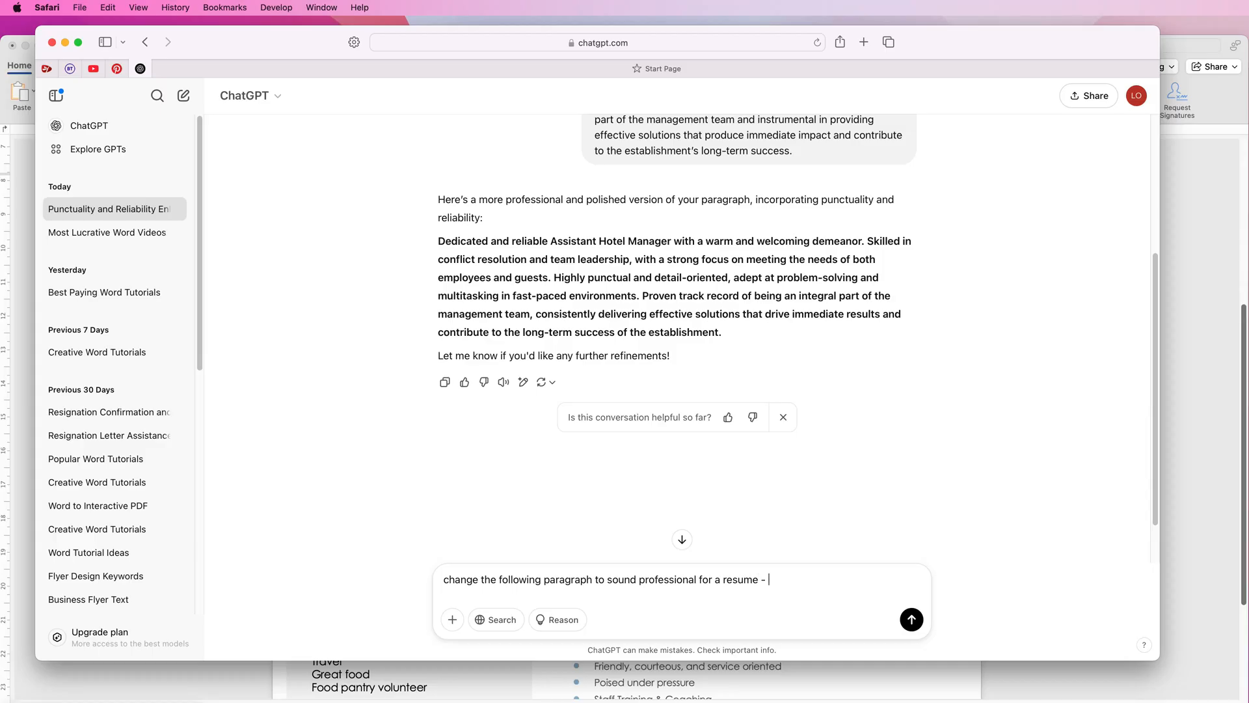
click(911, 619)
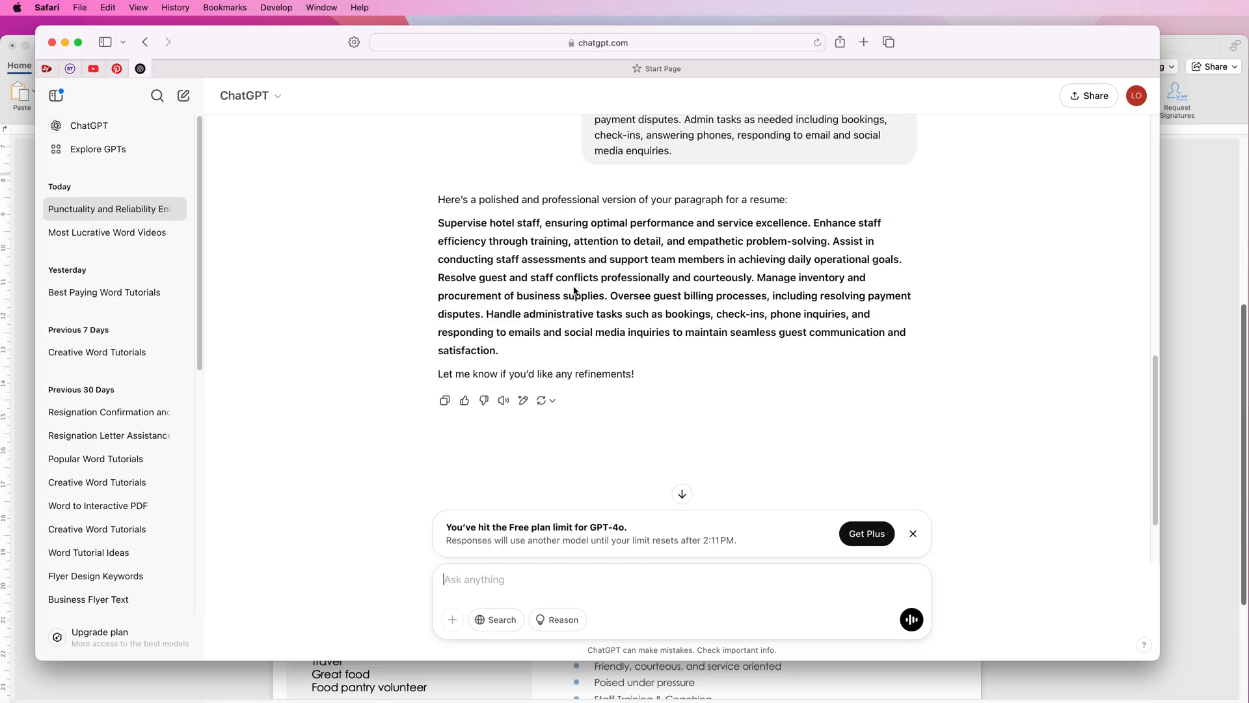
drag(437, 223, 499, 350)
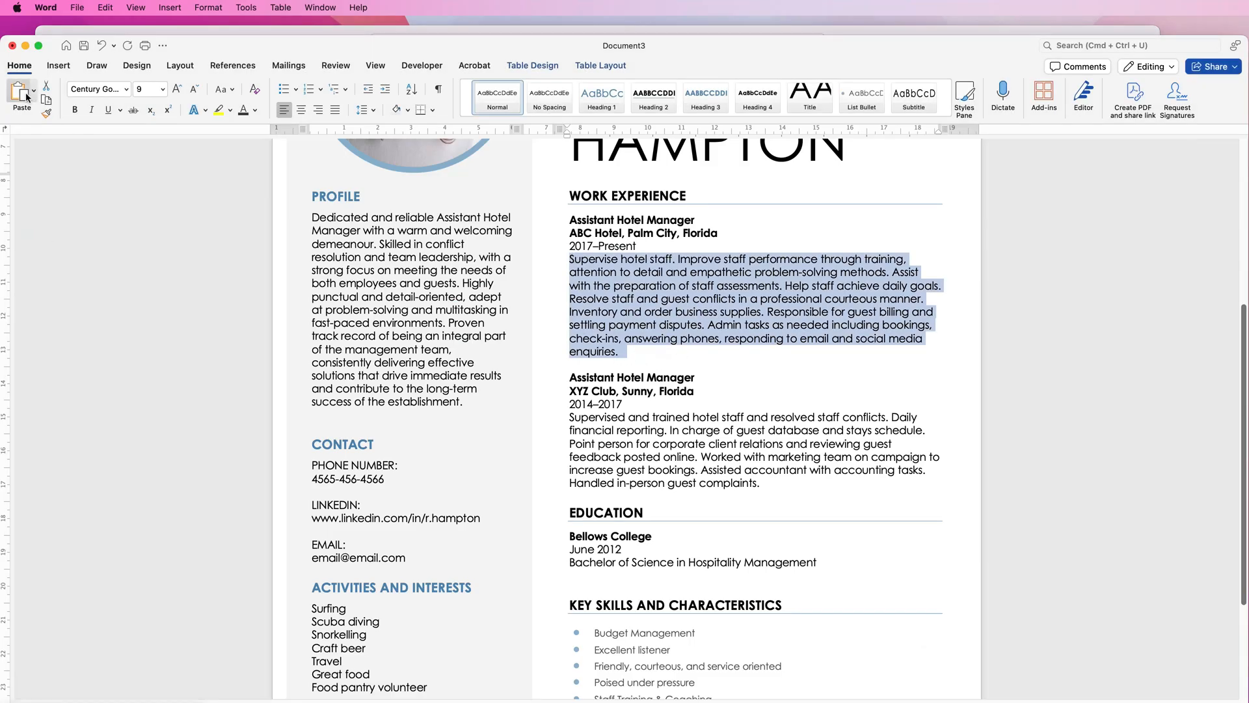
Step: Paste ChatGPT's rewrite over the ABC Hotel job description with Keep Text Only
click(20, 93)
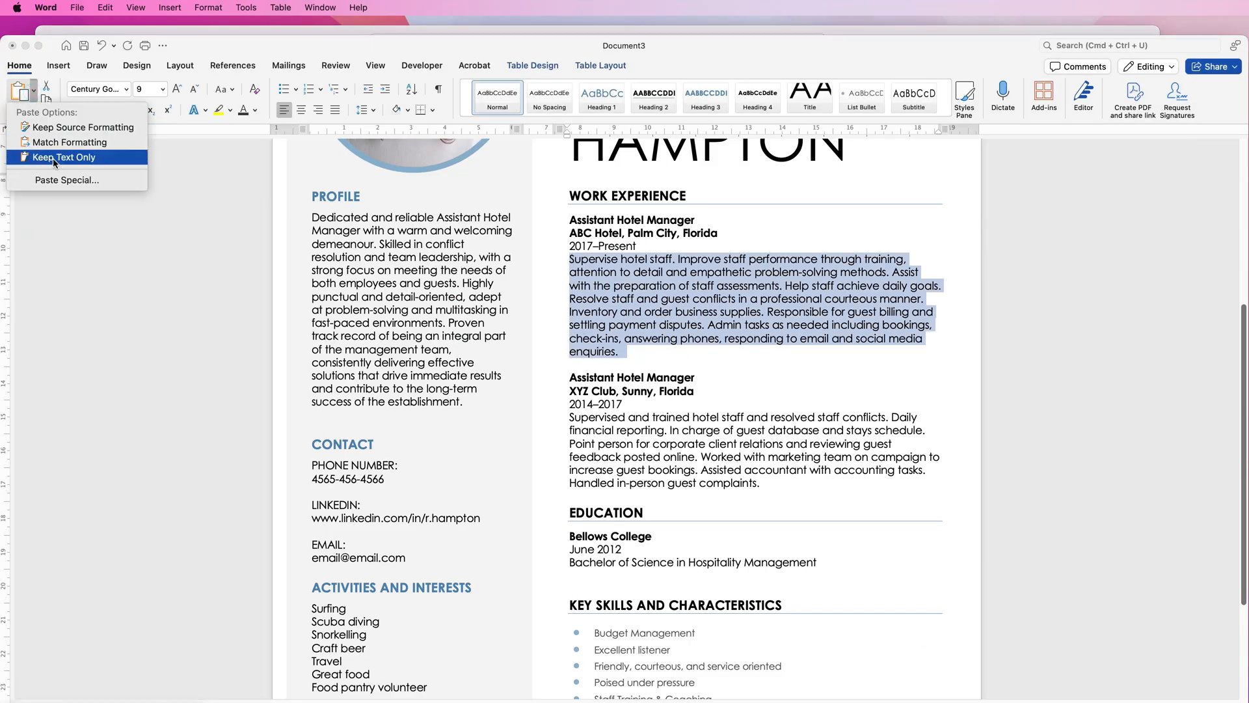
click(64, 157)
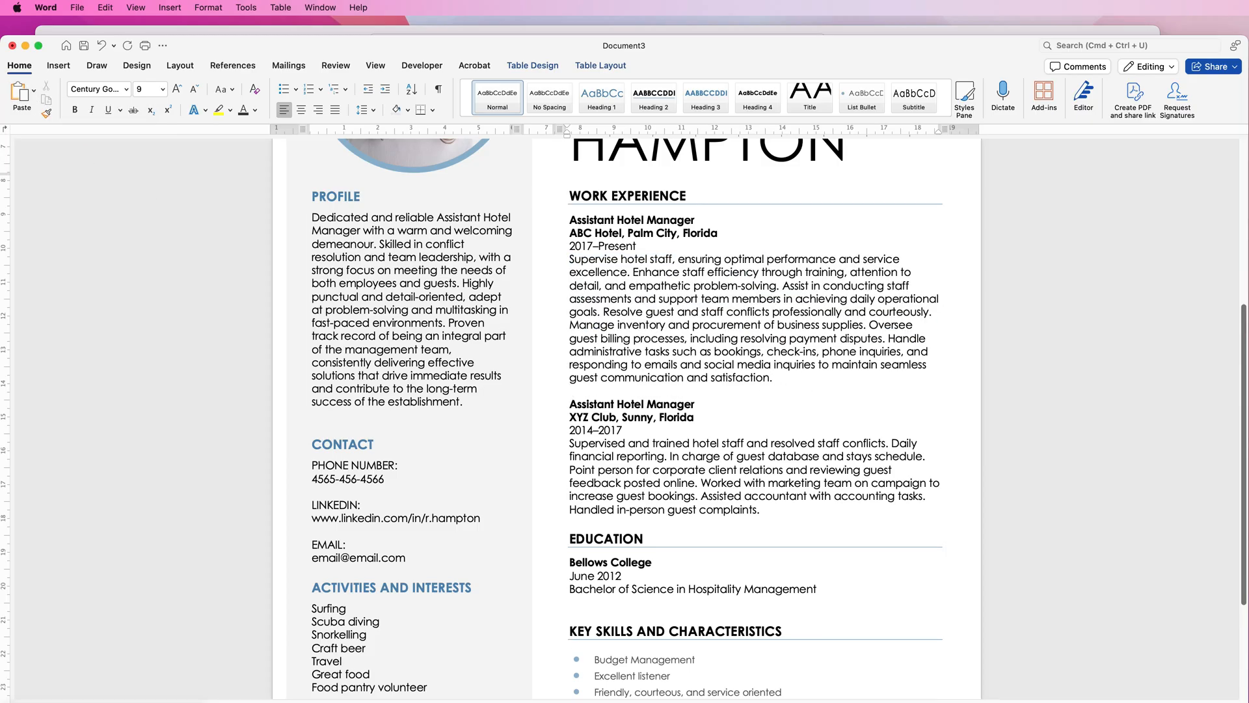
scroll(down, 3)
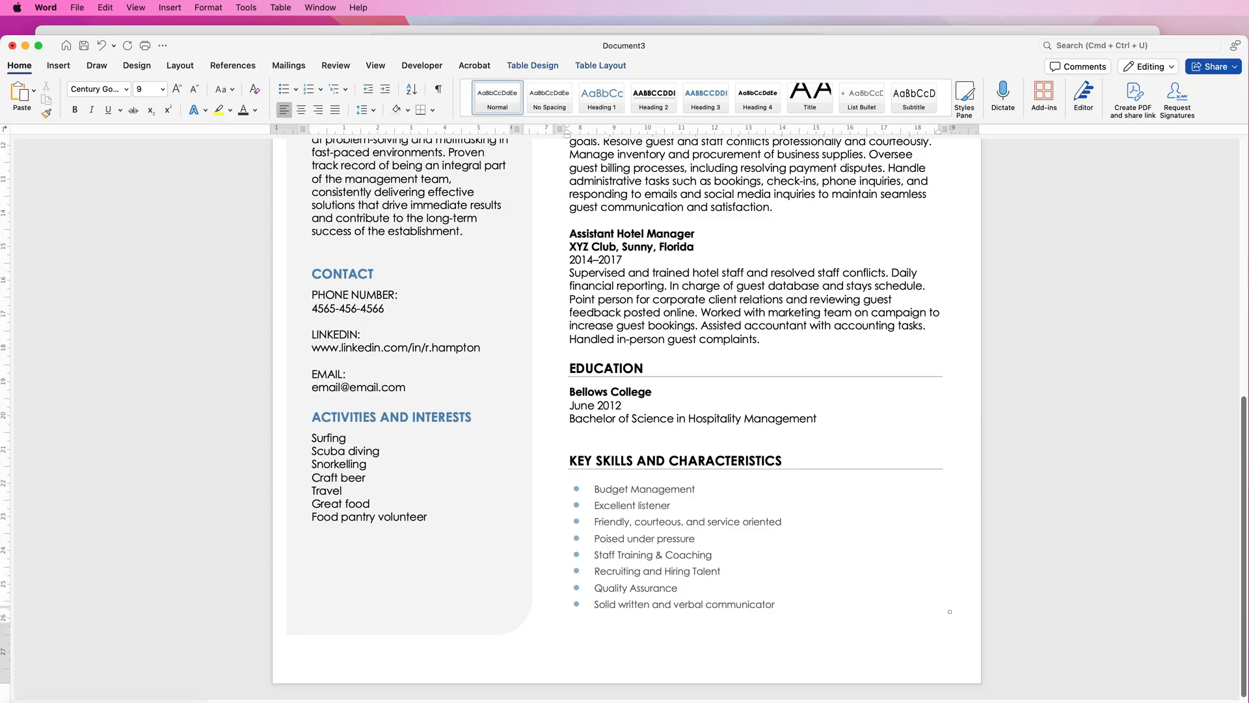
click(620, 405)
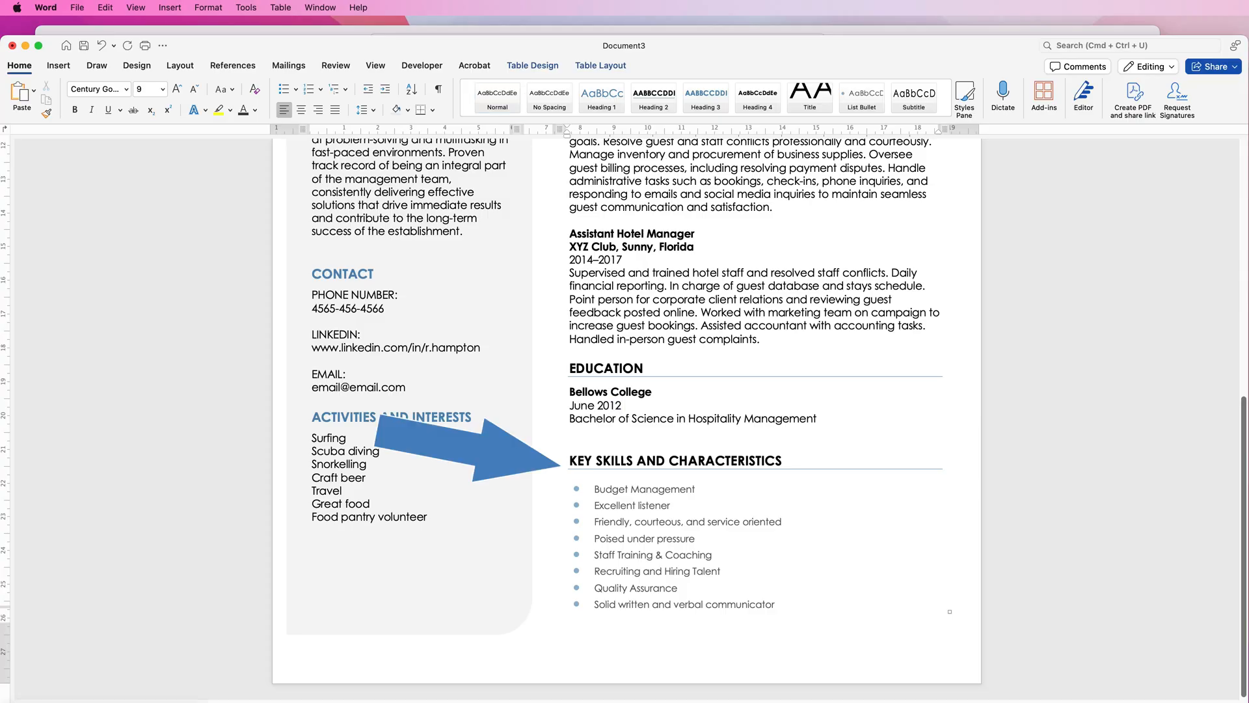
click(623, 406)
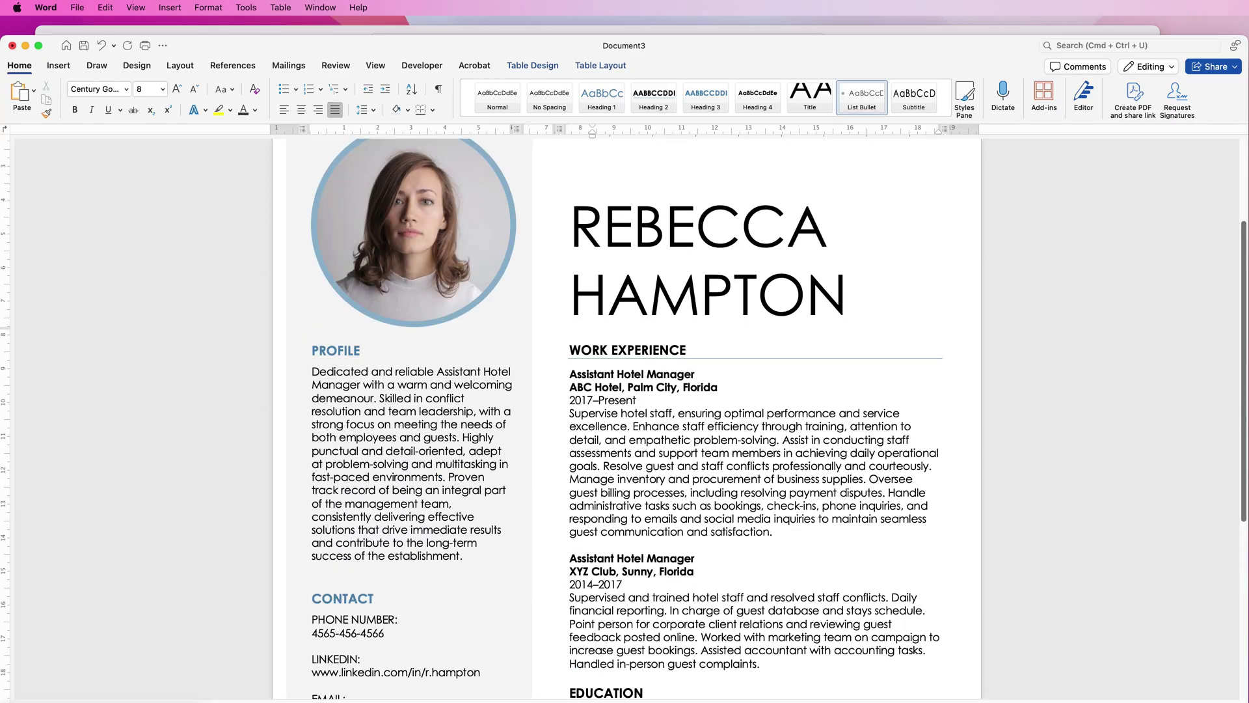
scroll(down, 3)
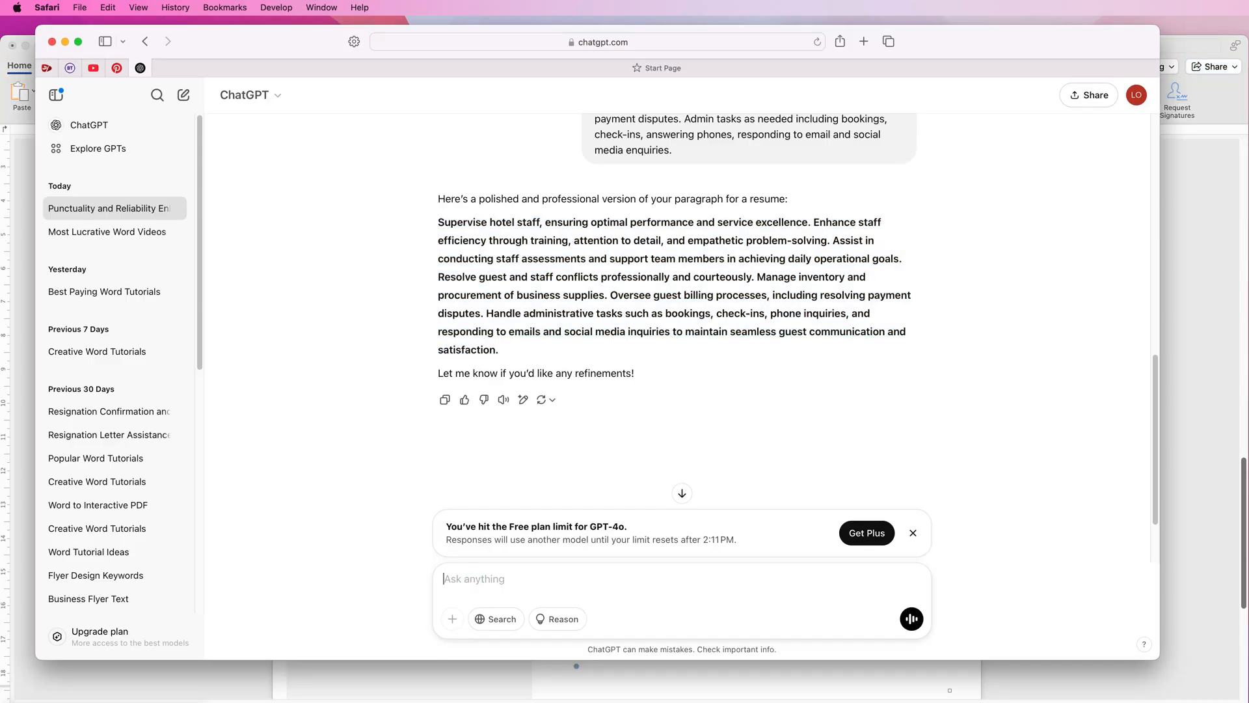
Step: Request 20 hospitality management staff skills and characteristics, then select the Crisis Management entry
text(write 20)
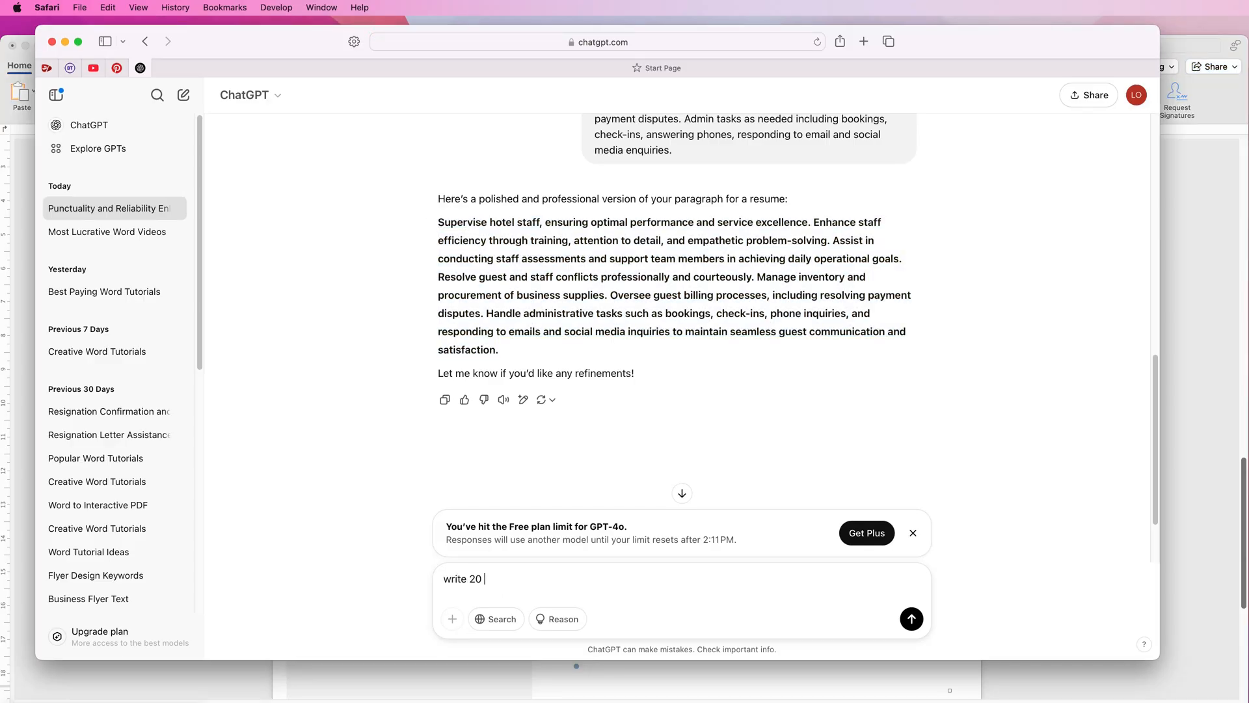
text(staff)
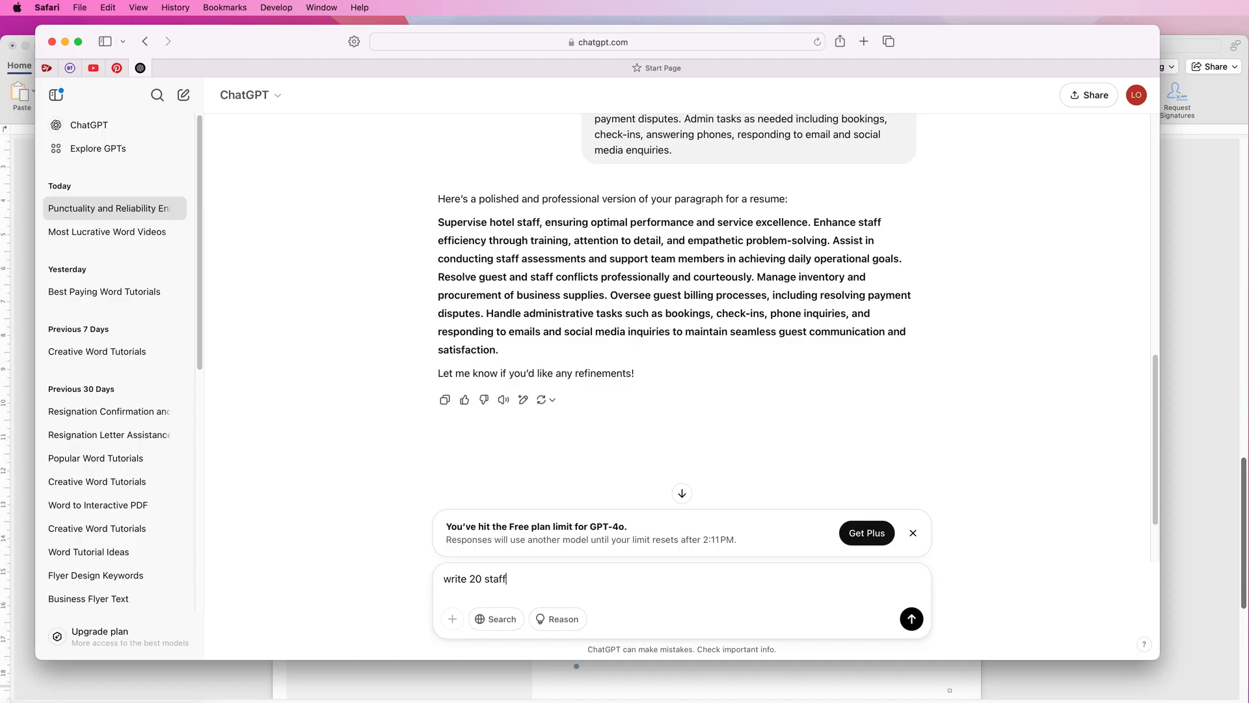
text(skills and)
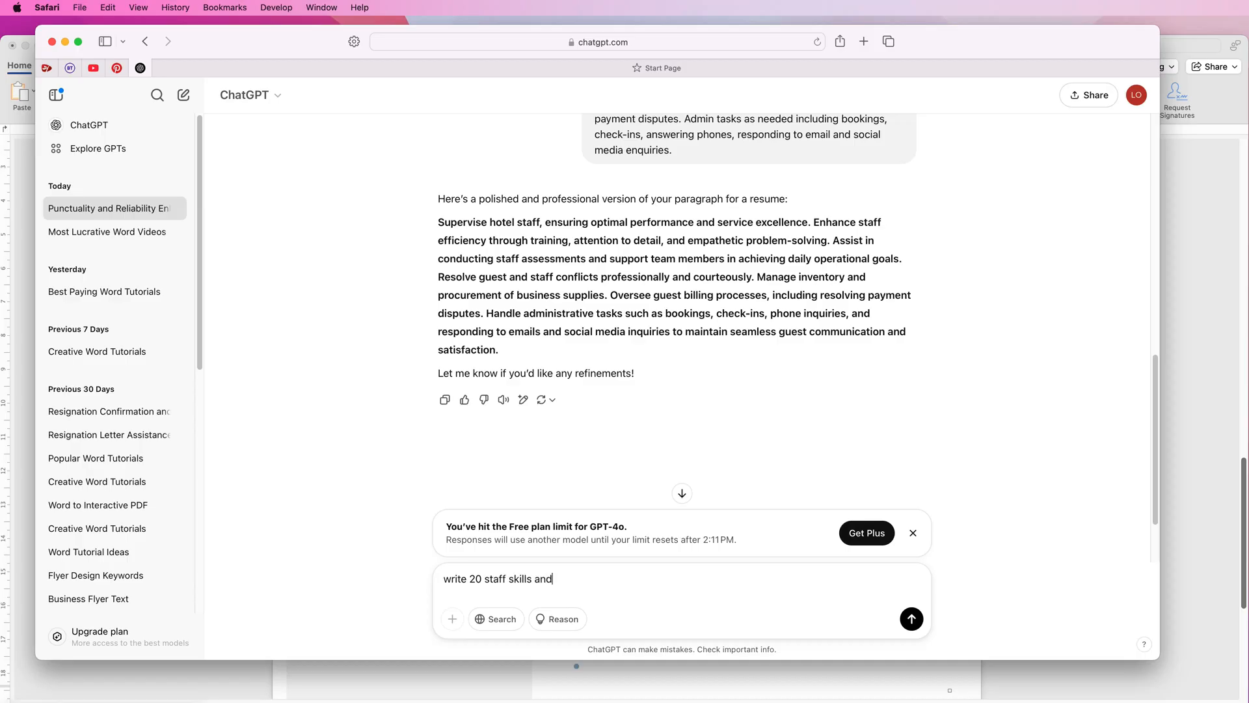
text(characters of hospitality manag)
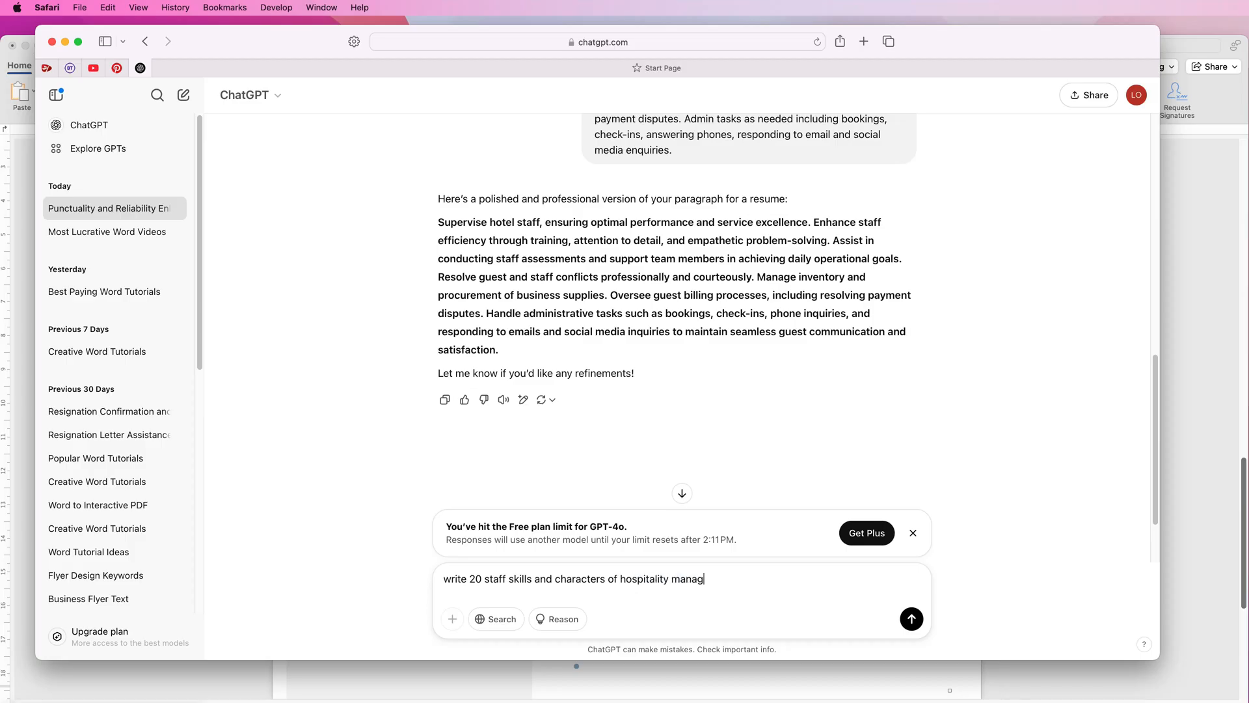
click(911, 619)
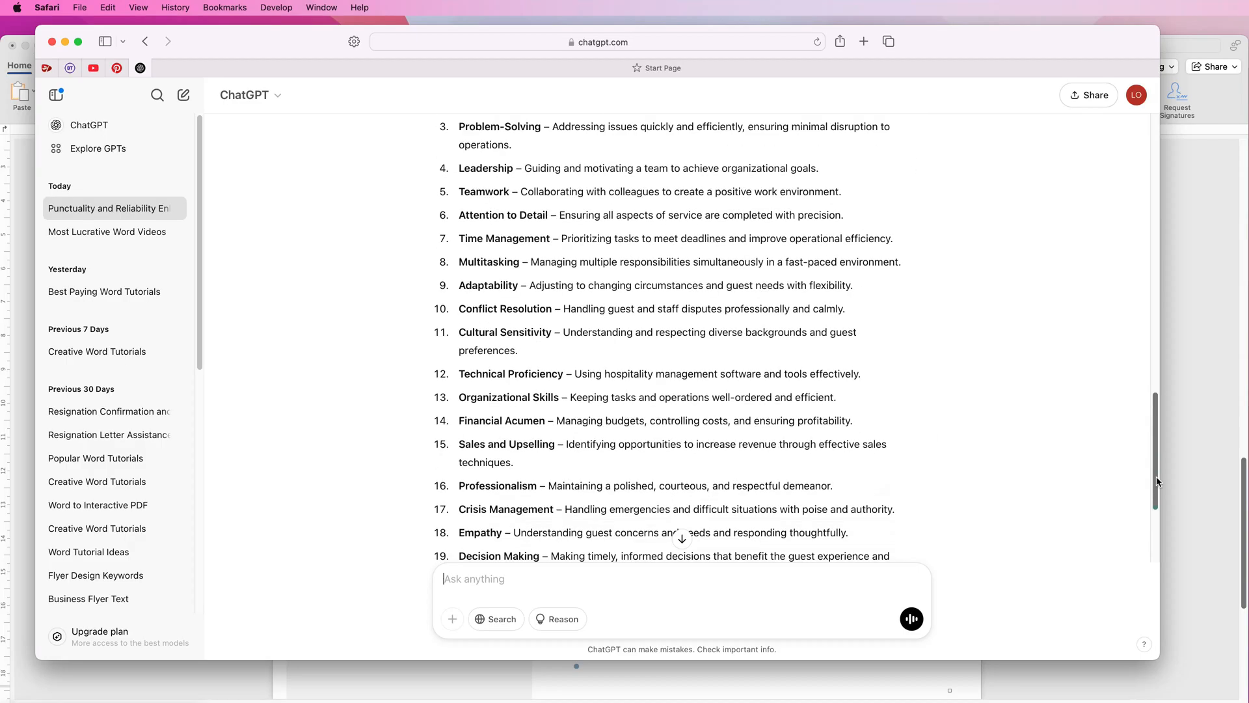
scroll(down, 3)
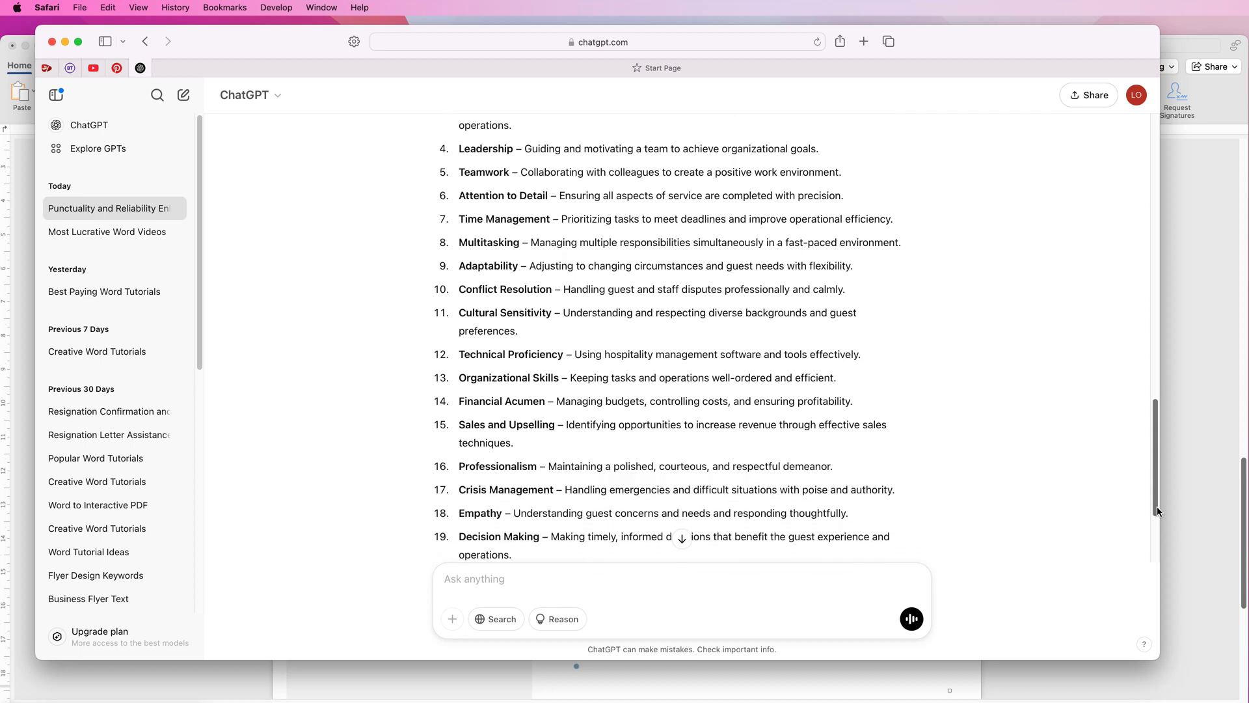
scroll(down, 3)
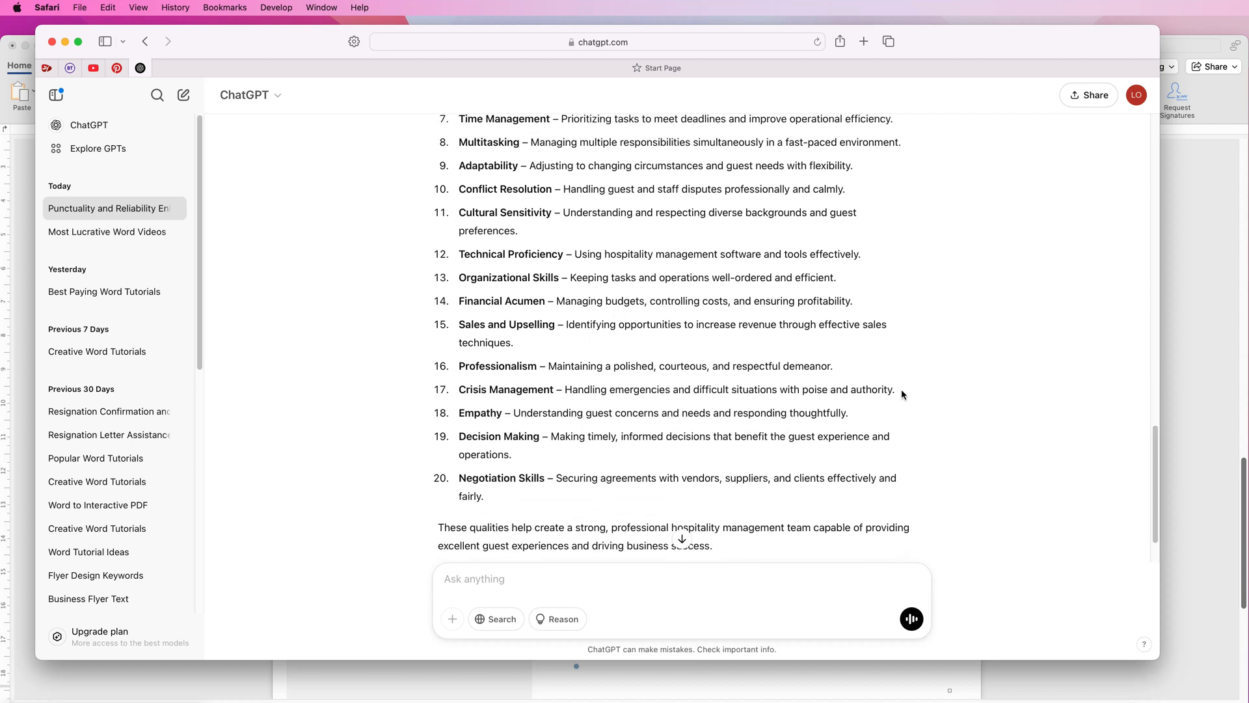
drag(575, 390, 894, 390)
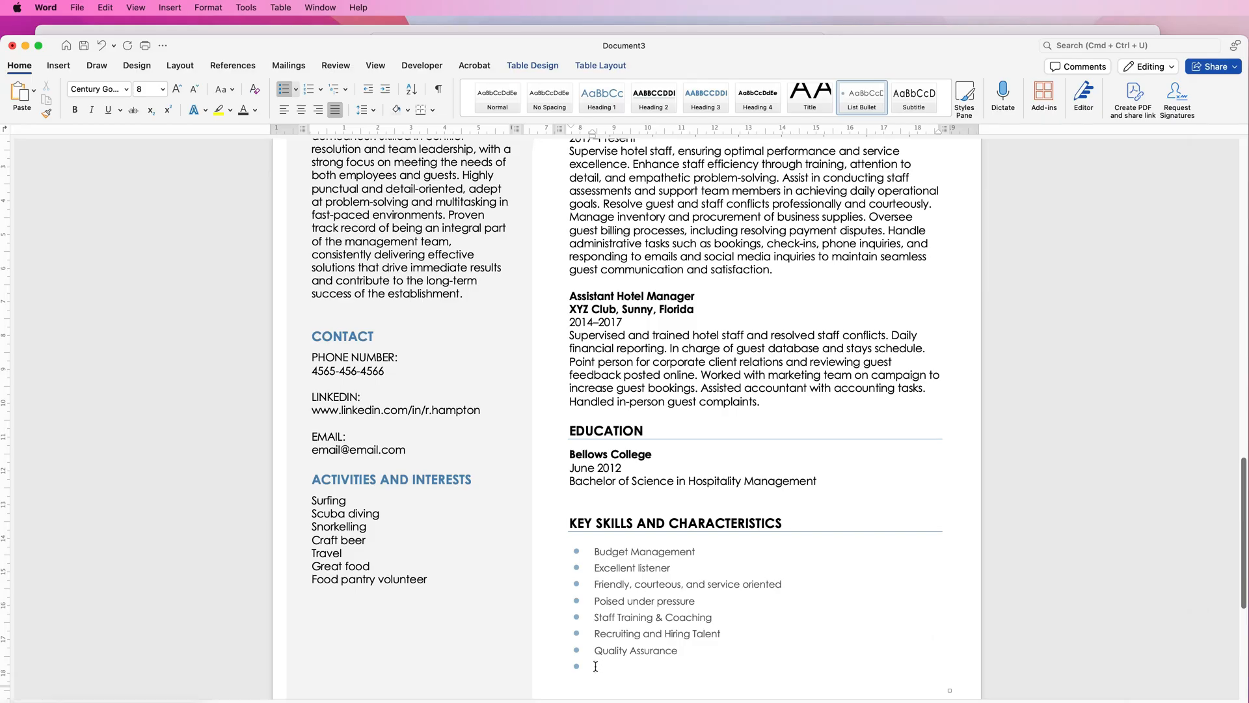
mouse_move(406, 464)
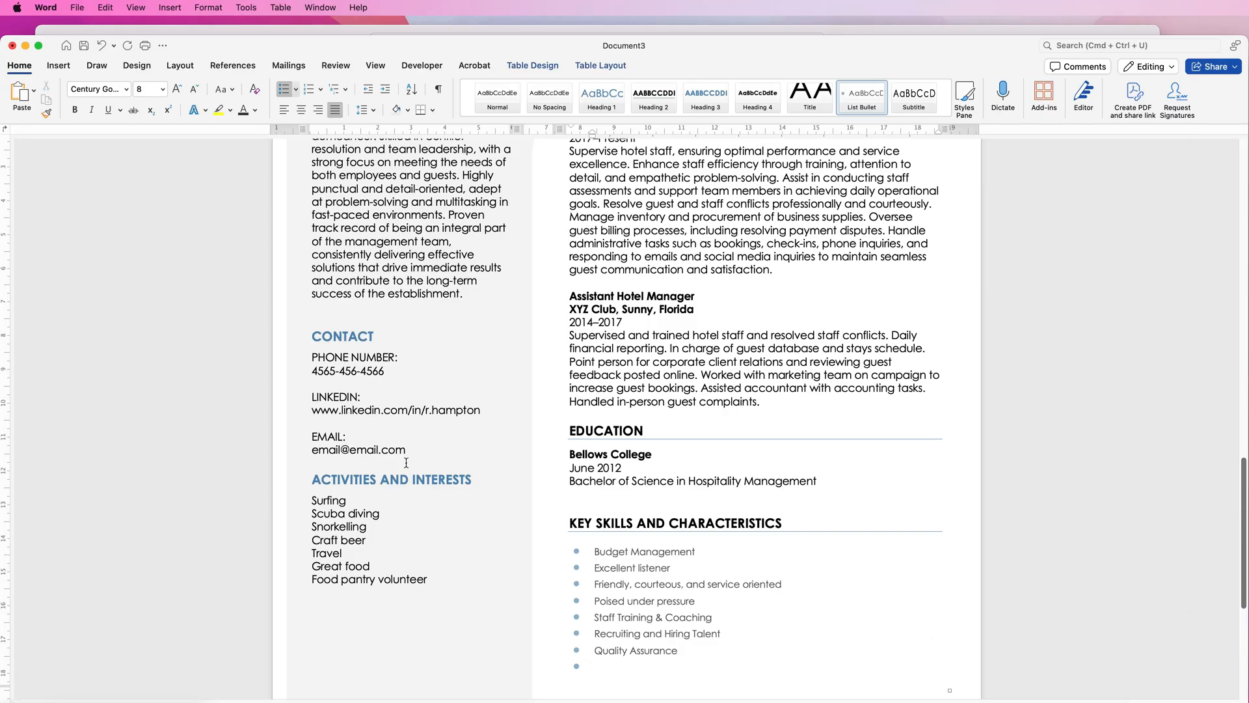
Step: Paste the Crisis Management skill into the last Key Skills bullet as plain text
click(18, 91)
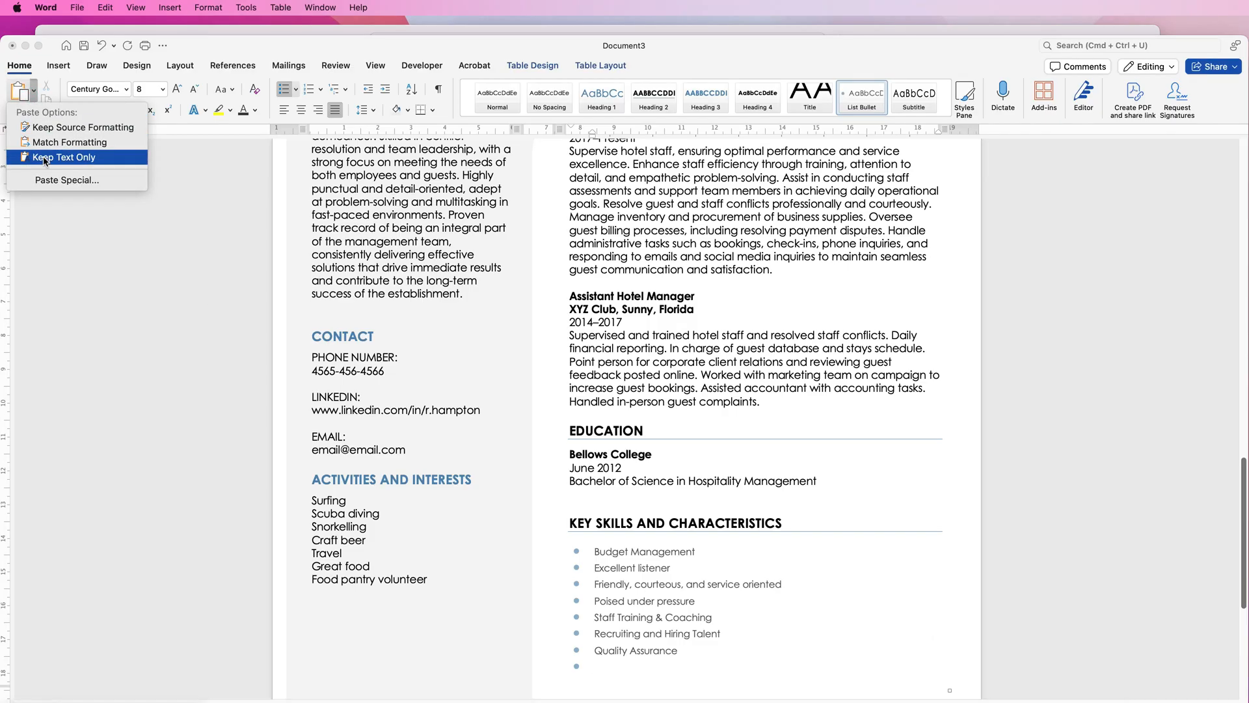
click(64, 156)
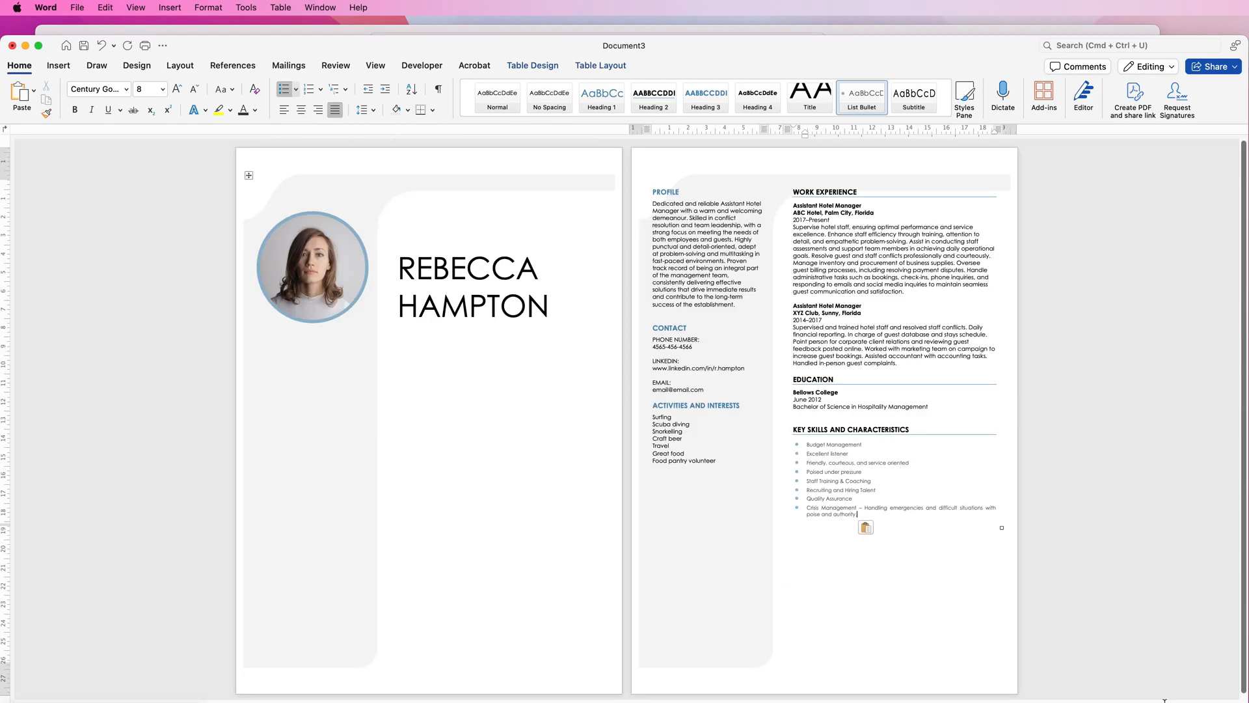
mouse_move(901, 538)
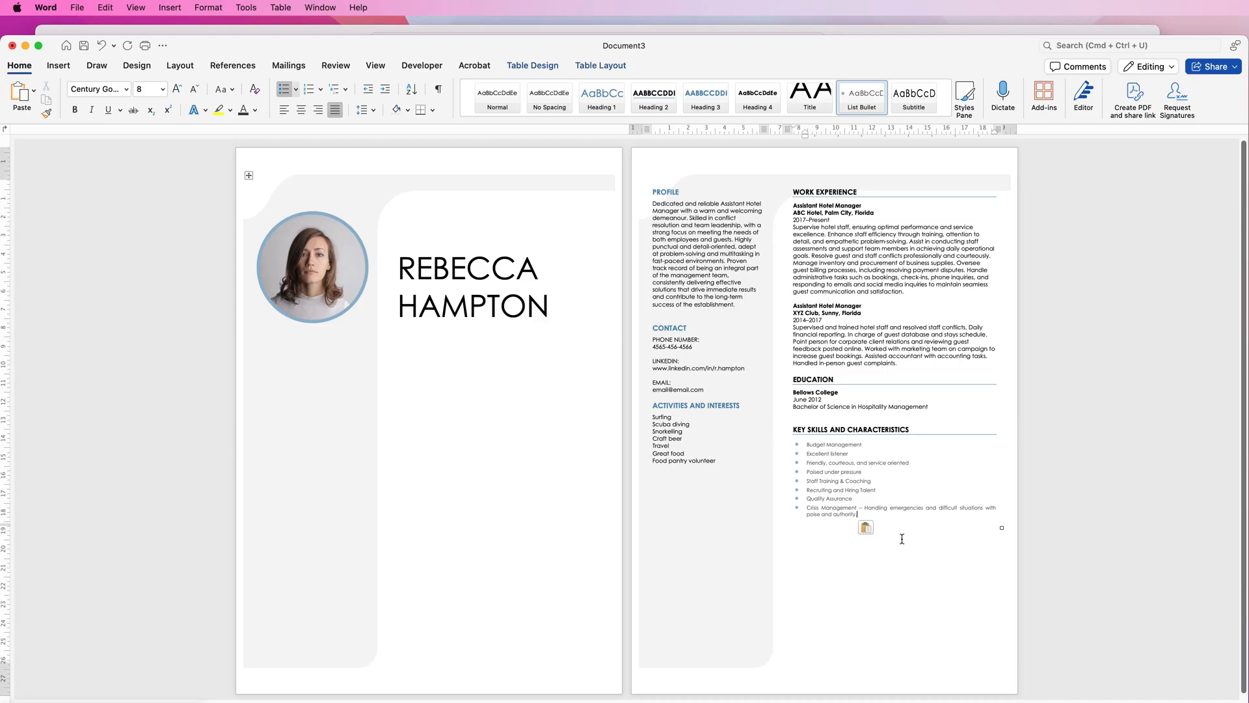
mouse_move(817, 473)
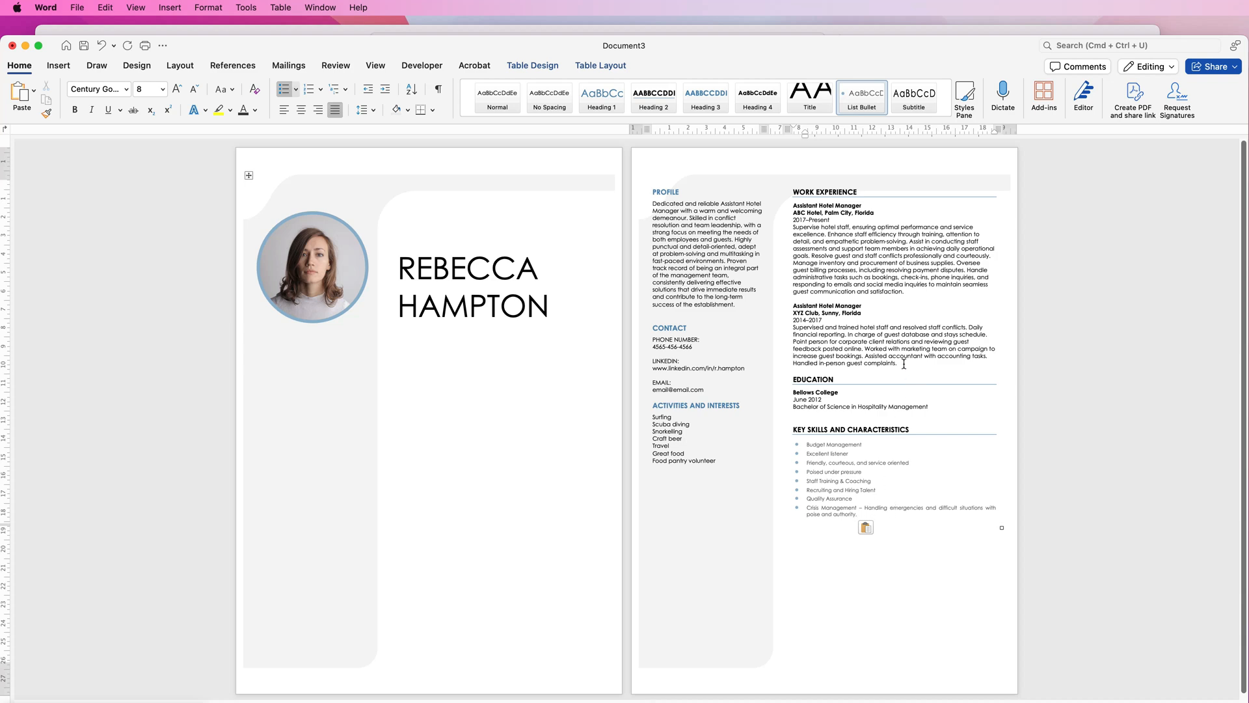
Step: Set both Work Experience job descriptions to 8-point font
drag(792, 267, 897, 363)
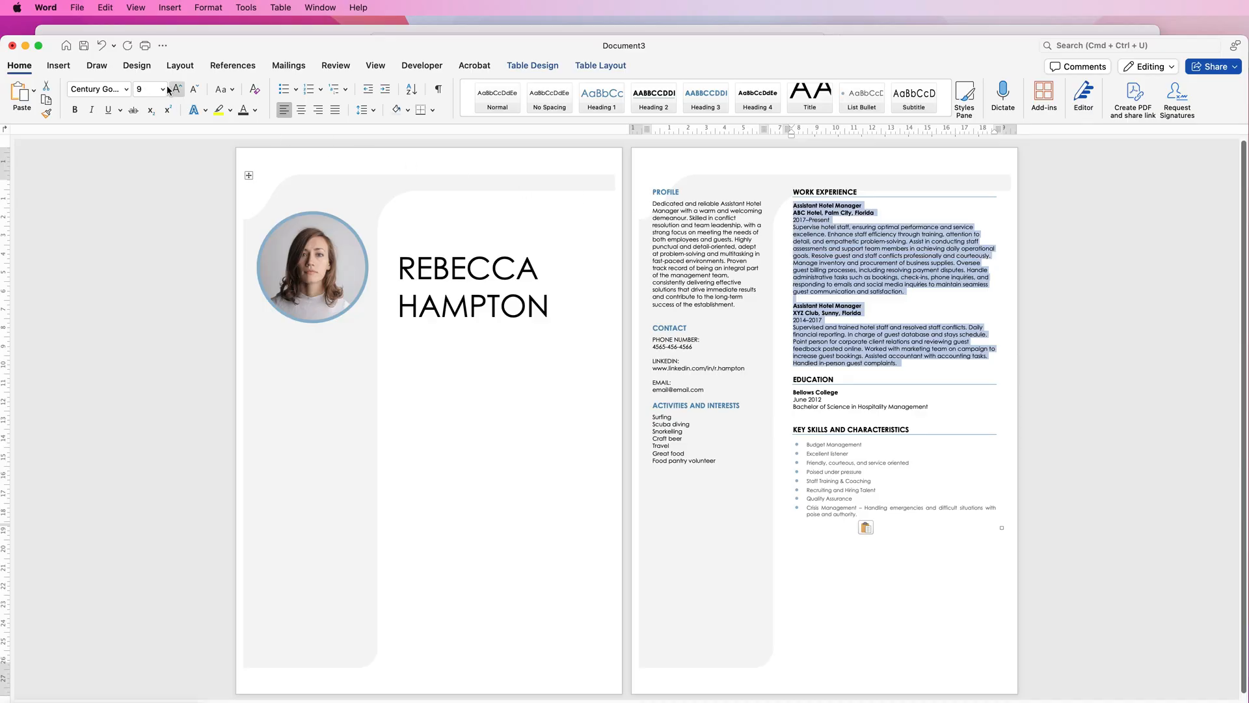
click(167, 89)
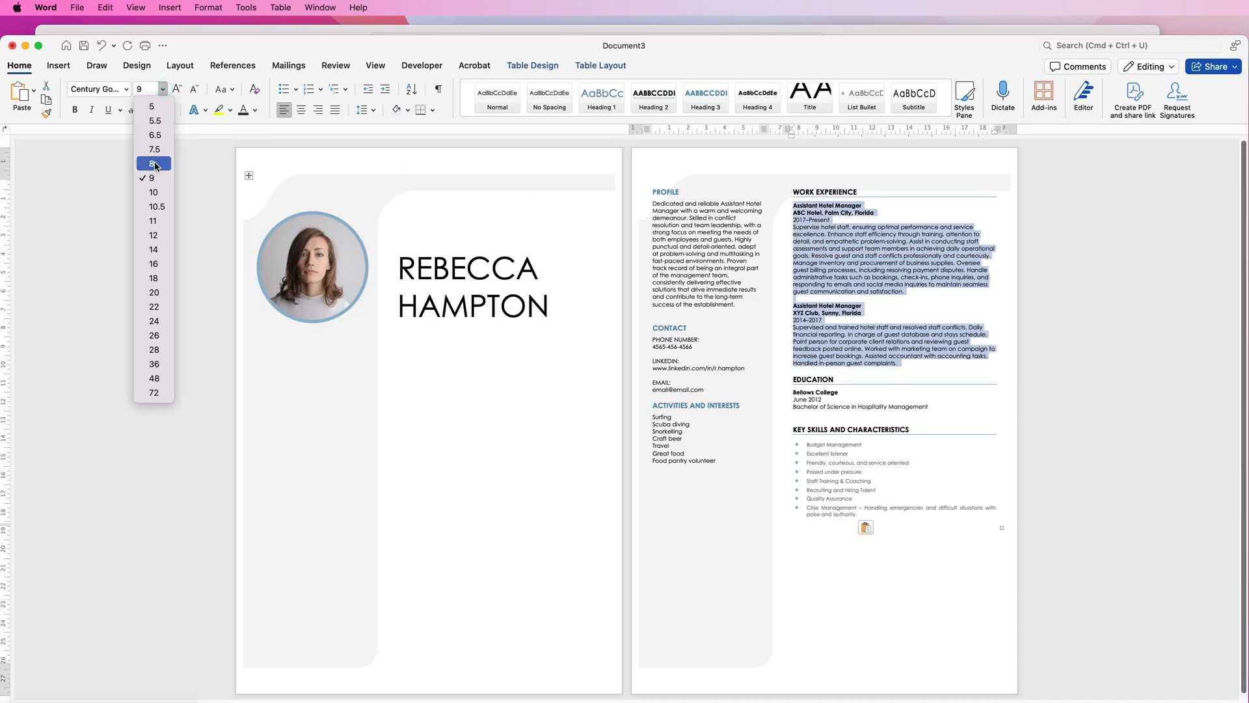
click(152, 163)
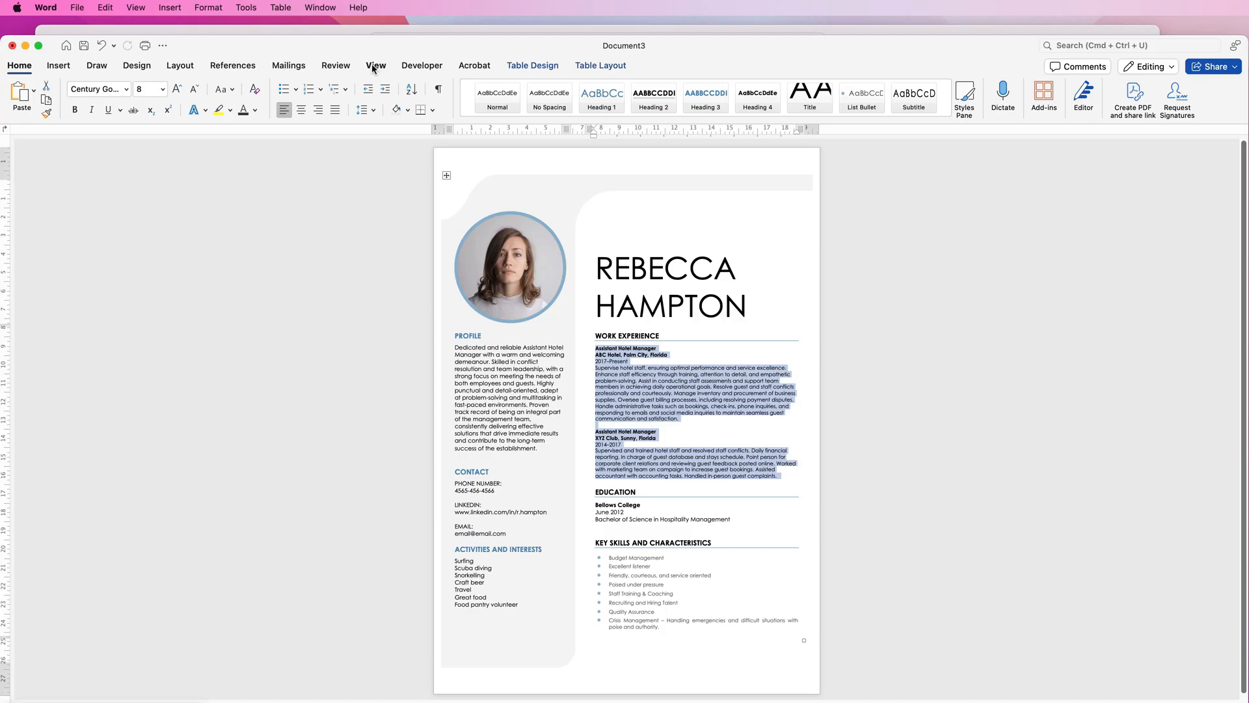
click(376, 65)
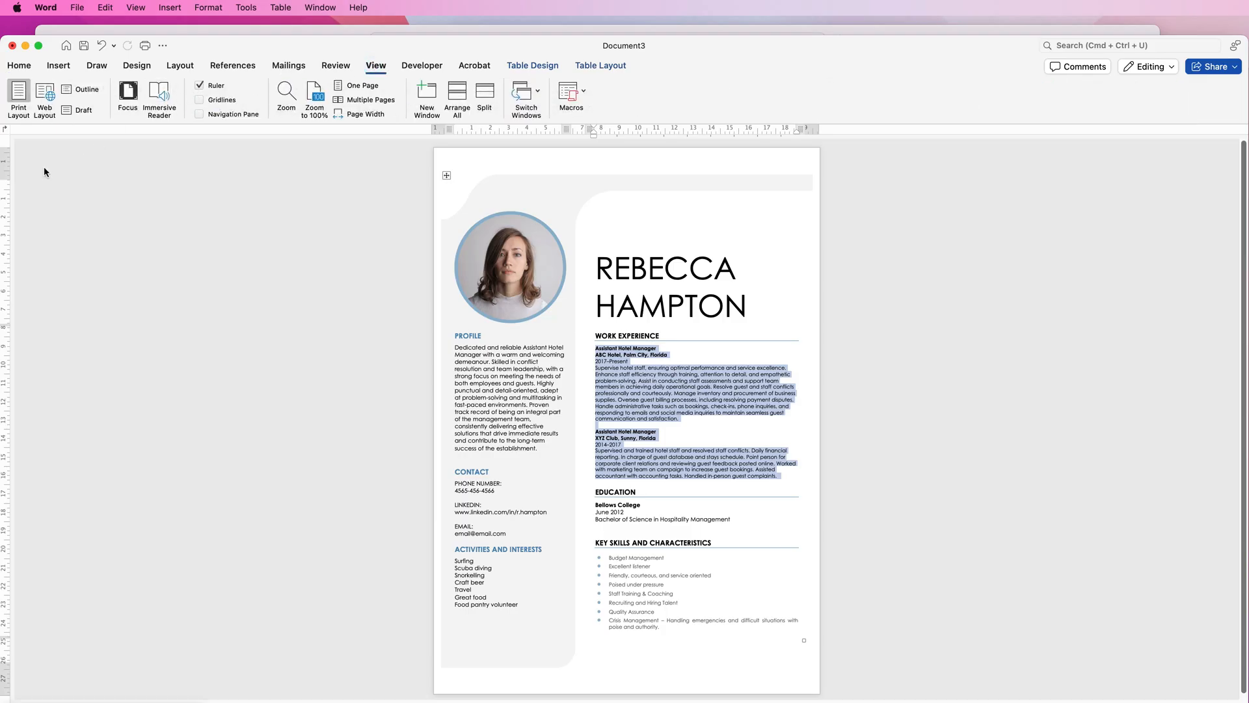
mouse_move(7, 179)
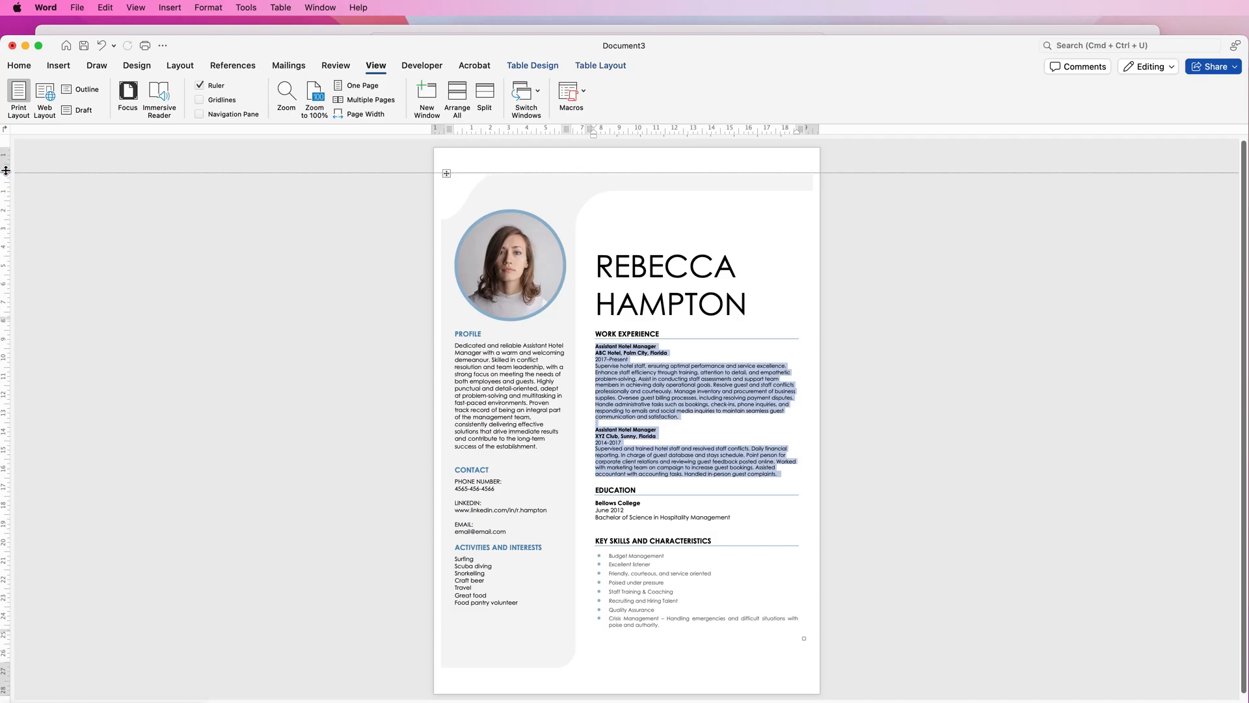
mouse_move(6, 662)
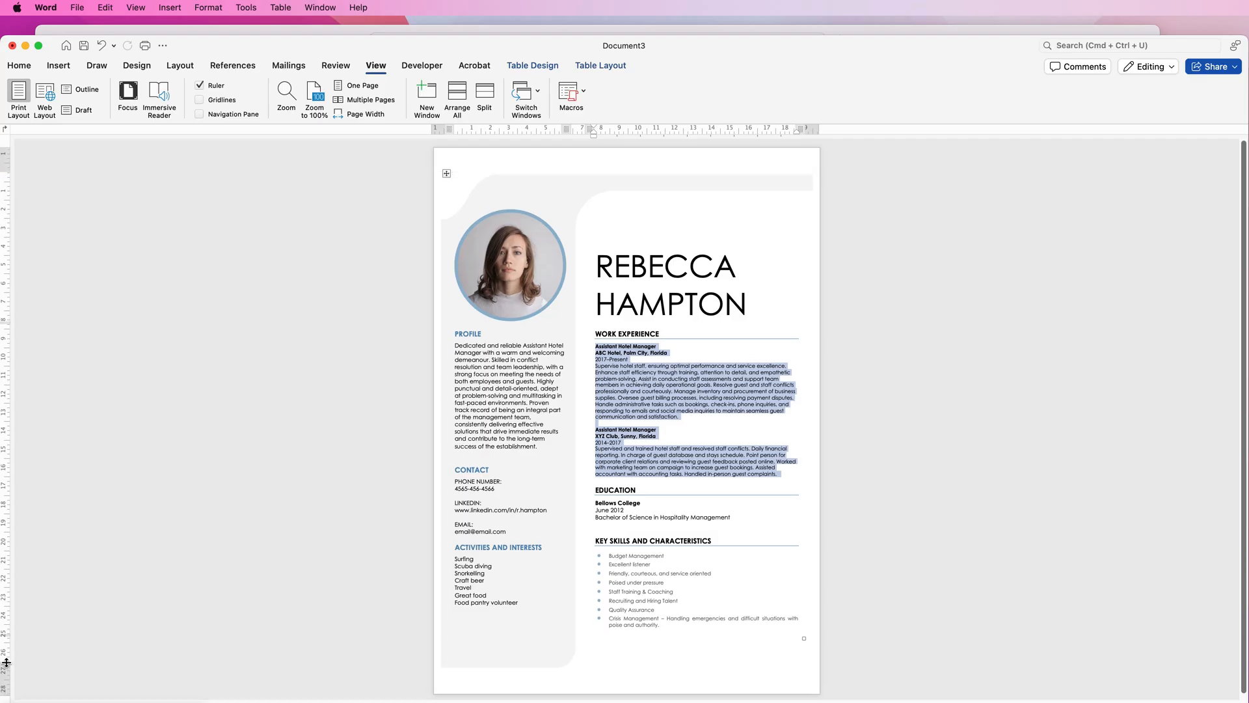
mouse_move(164, 560)
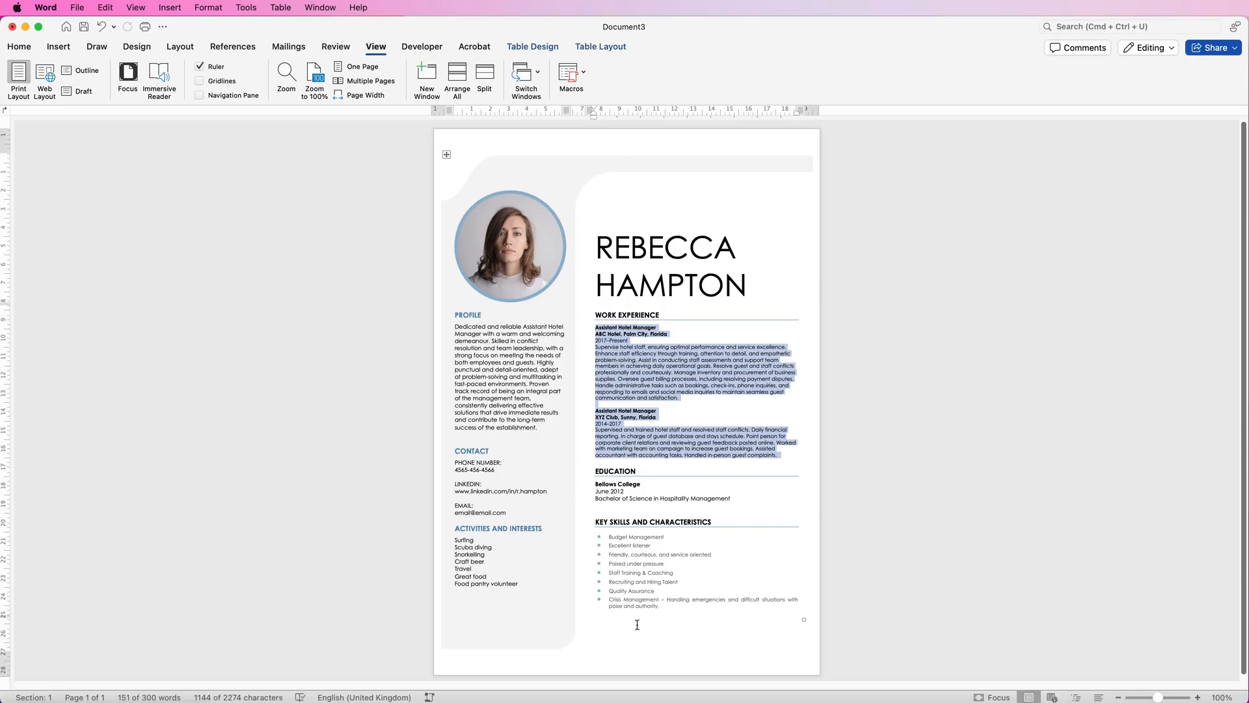
mouse_move(581, 665)
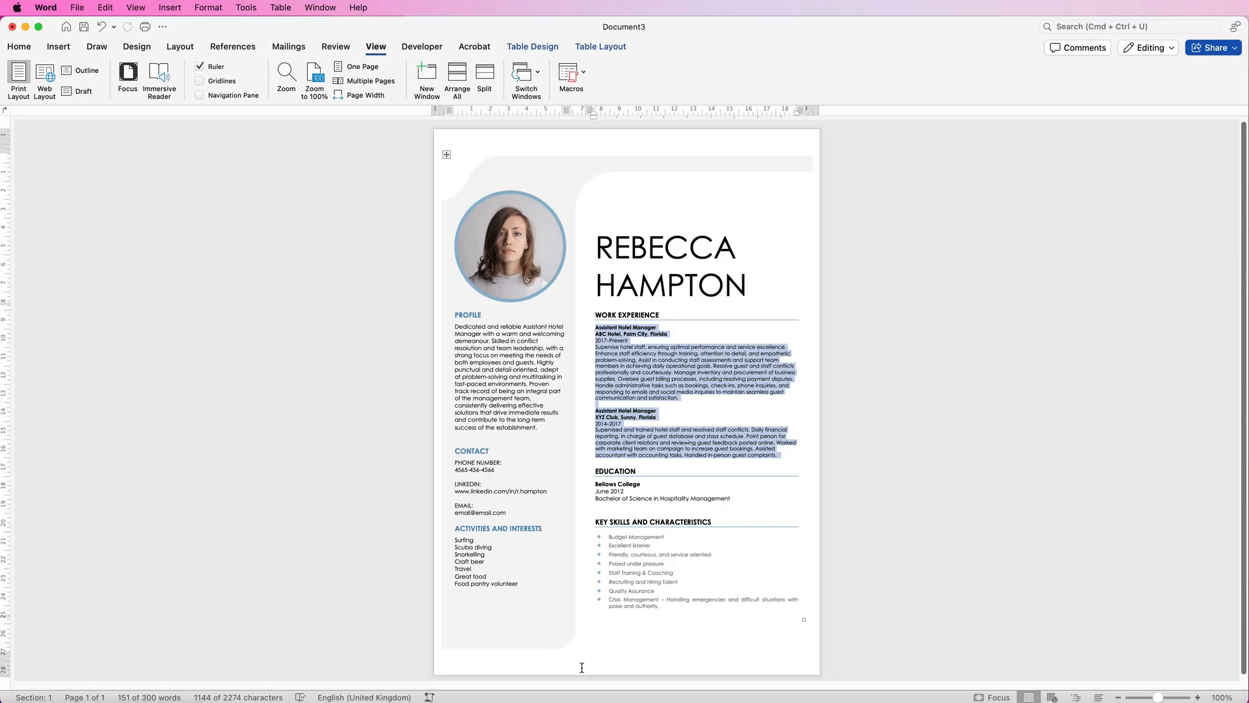
mouse_move(605, 637)
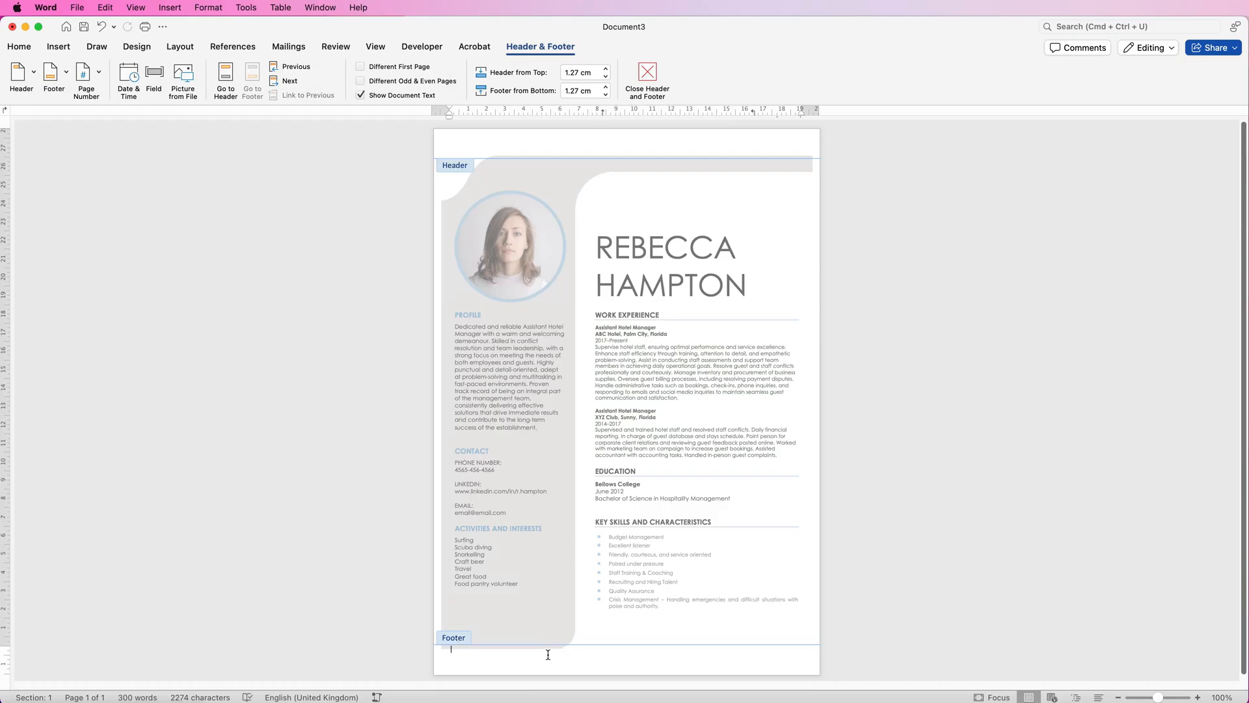
Step: Draw a horizontal text box across the bottom of the resume's footer
click(51, 39)
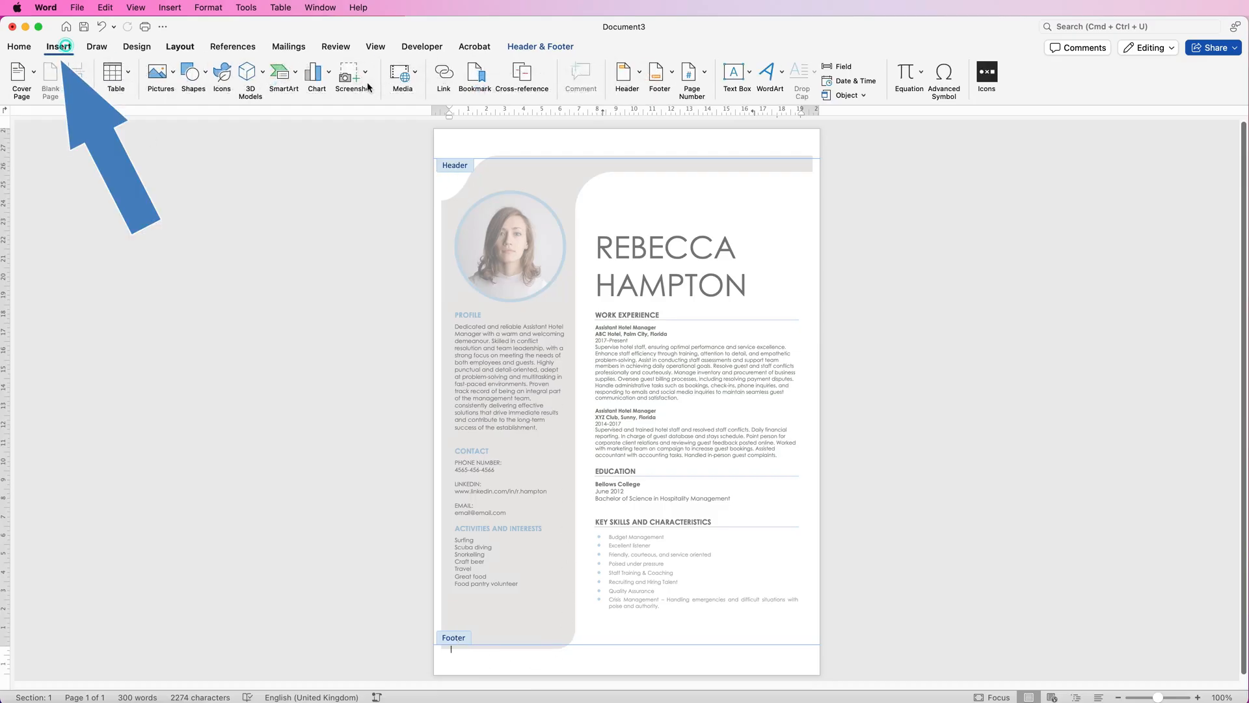
click(748, 72)
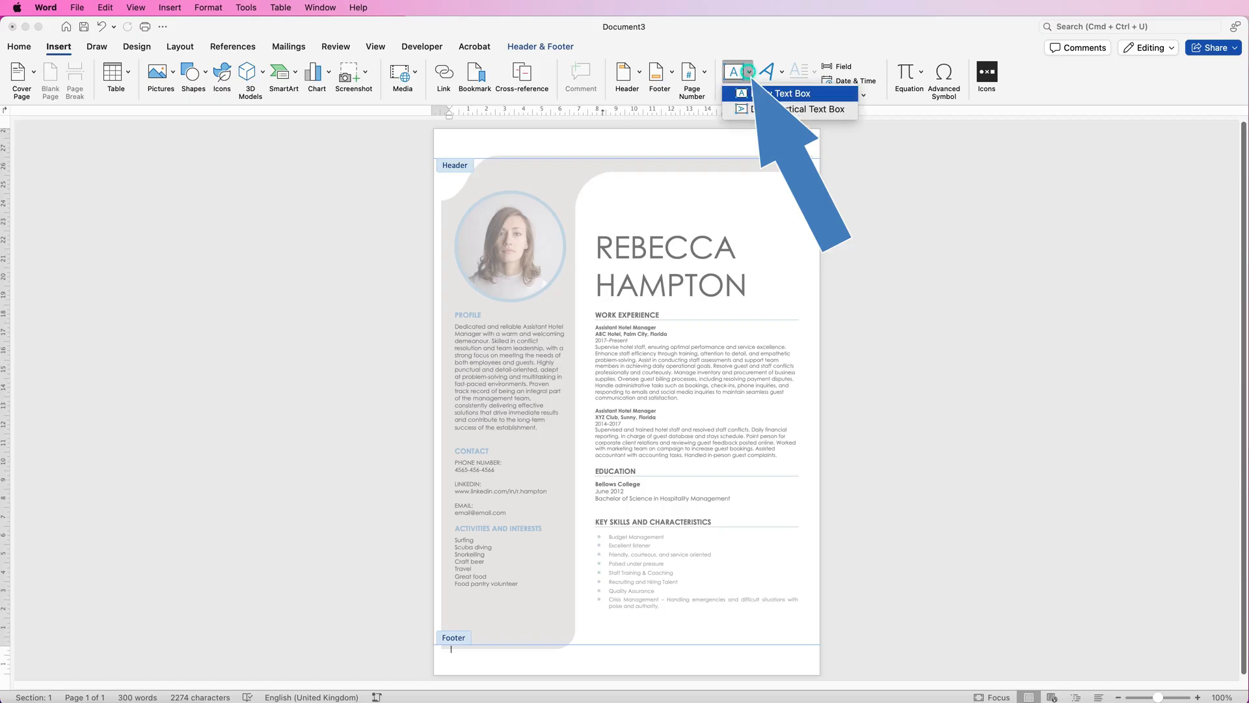
click(766, 93)
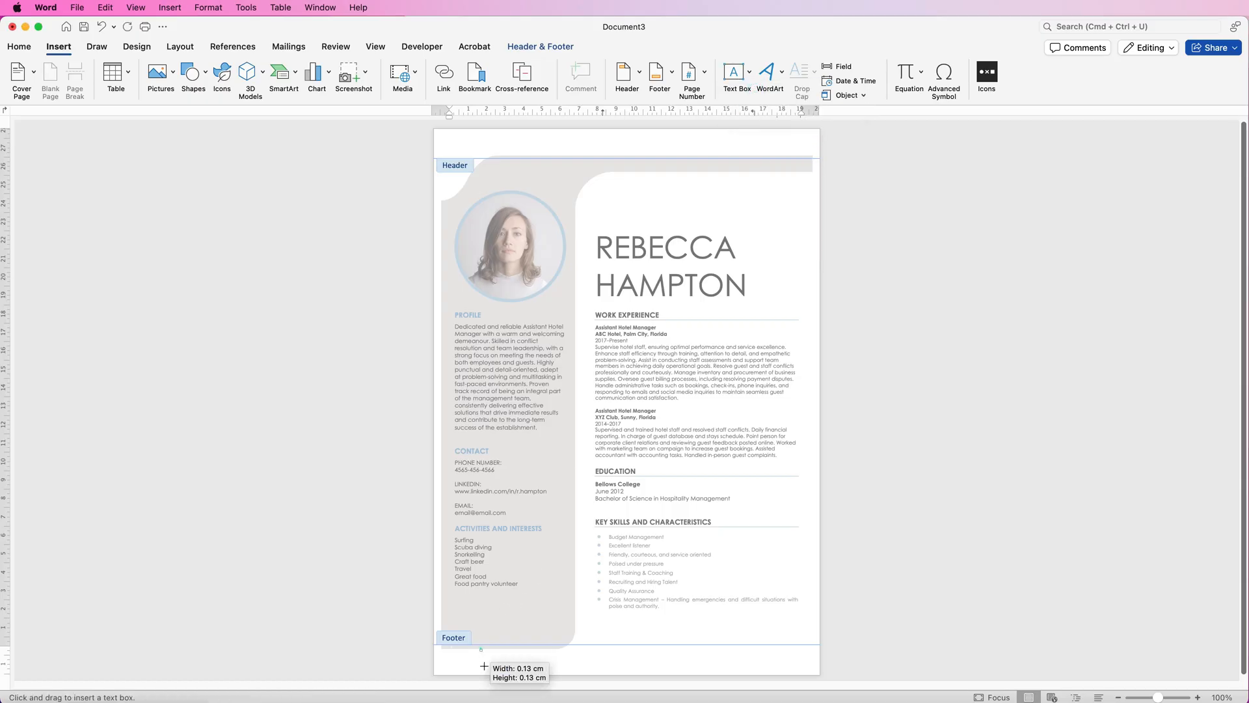
drag(480, 649, 651, 674)
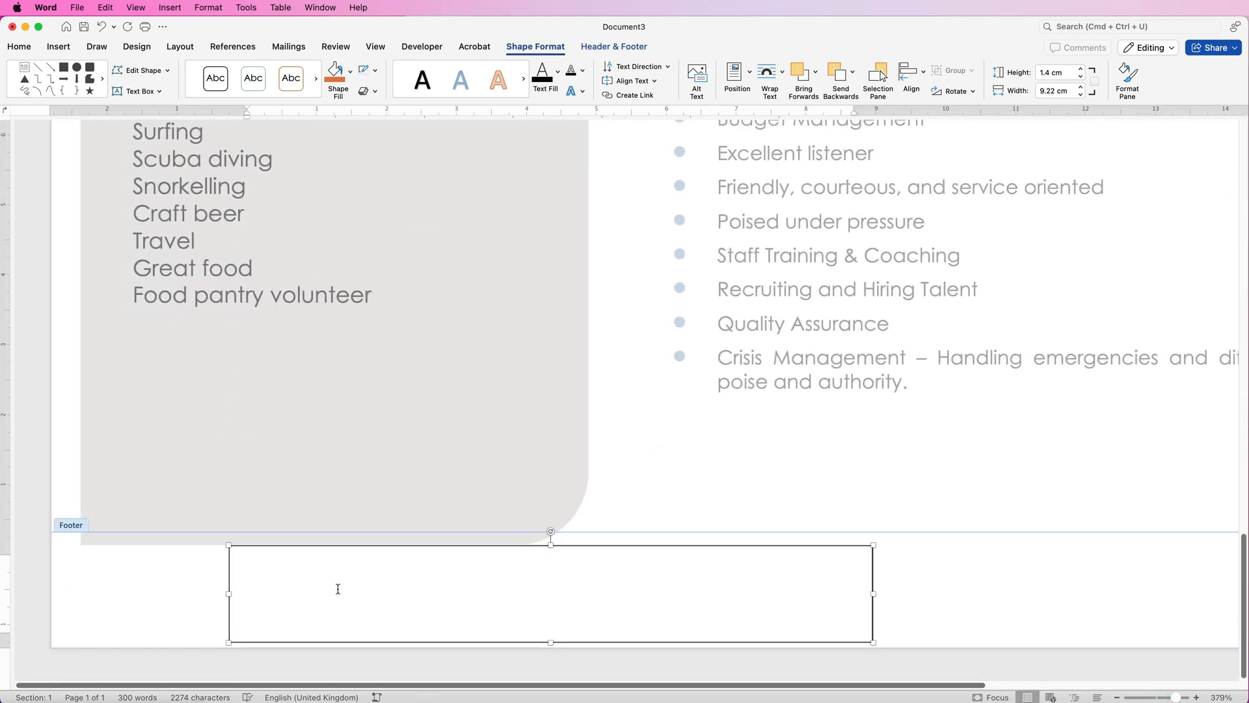
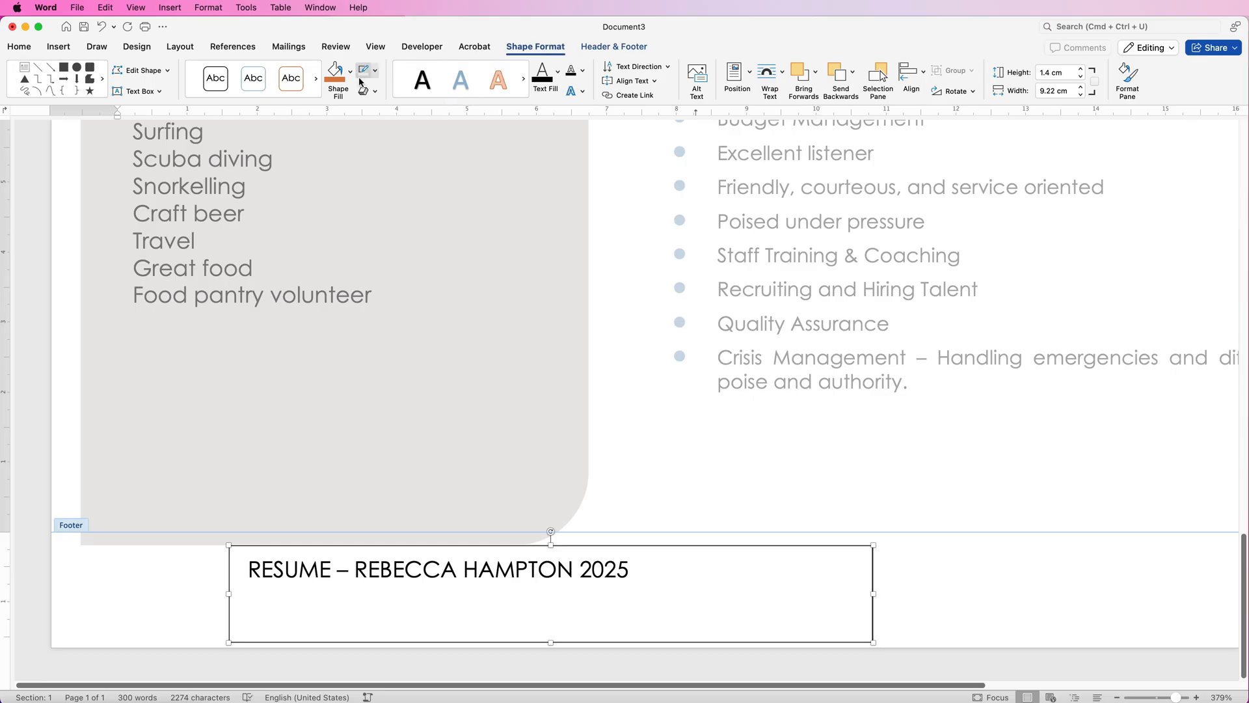
click(374, 71)
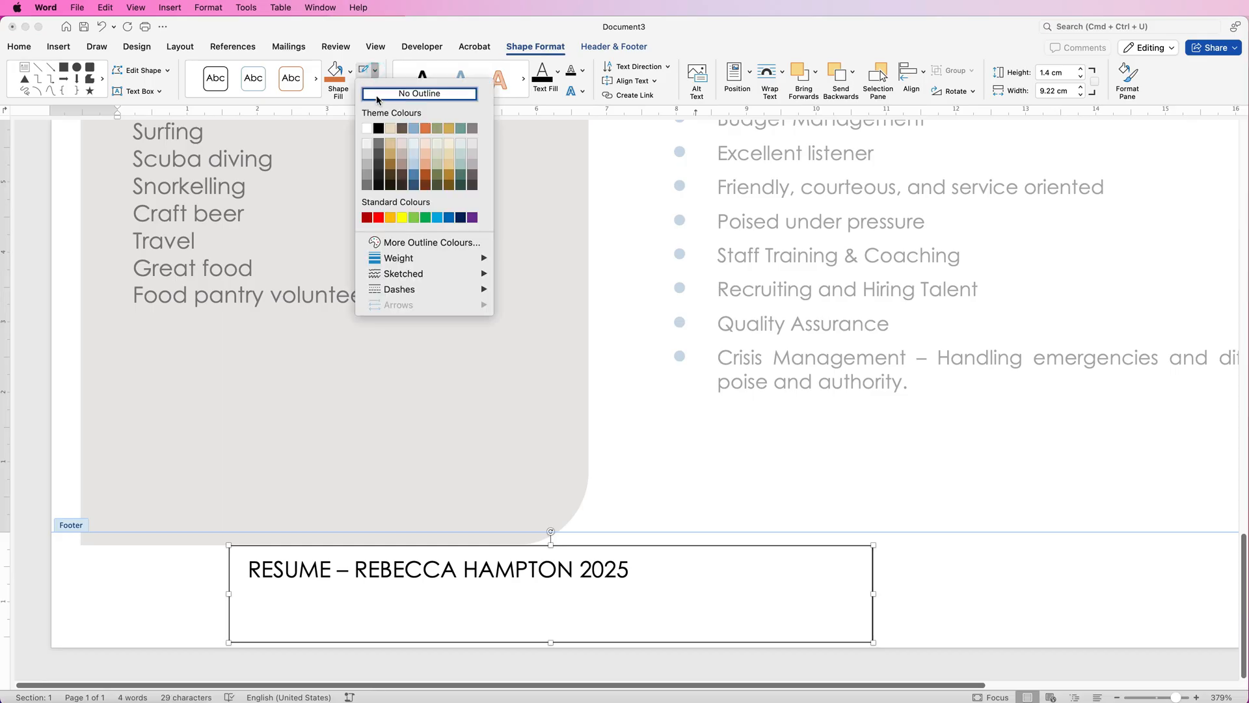
mouse_move(381, 97)
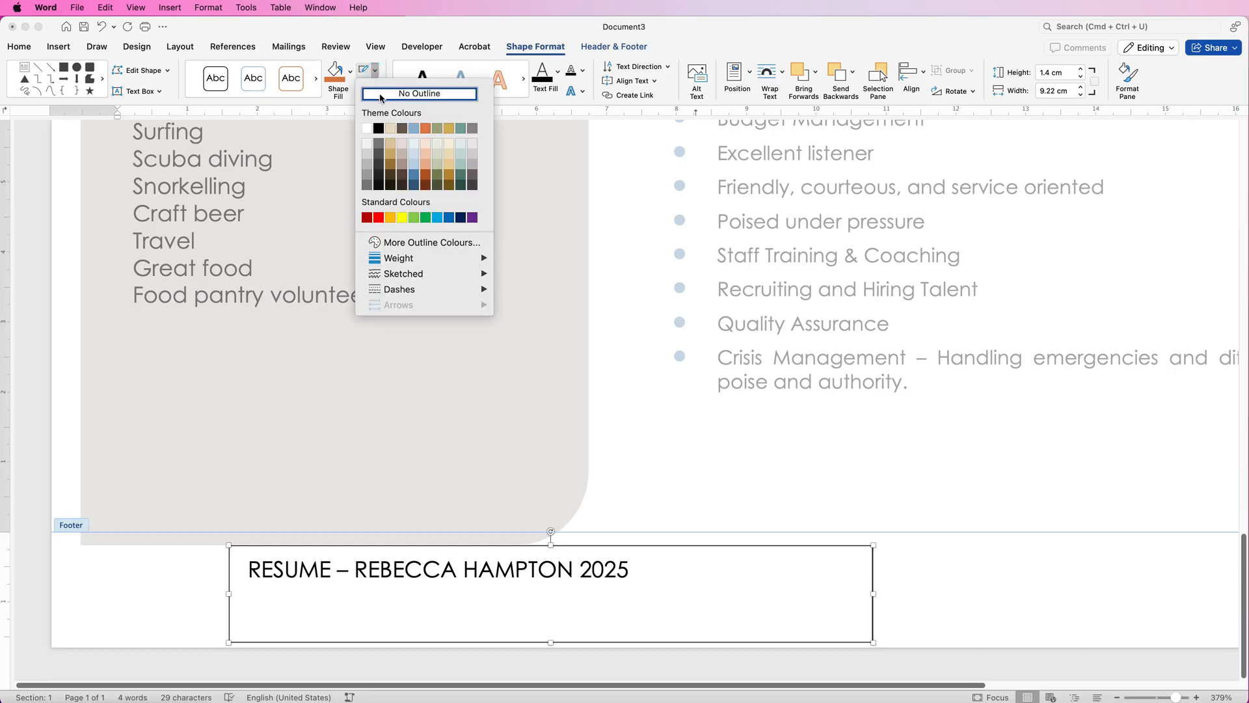
click(419, 93)
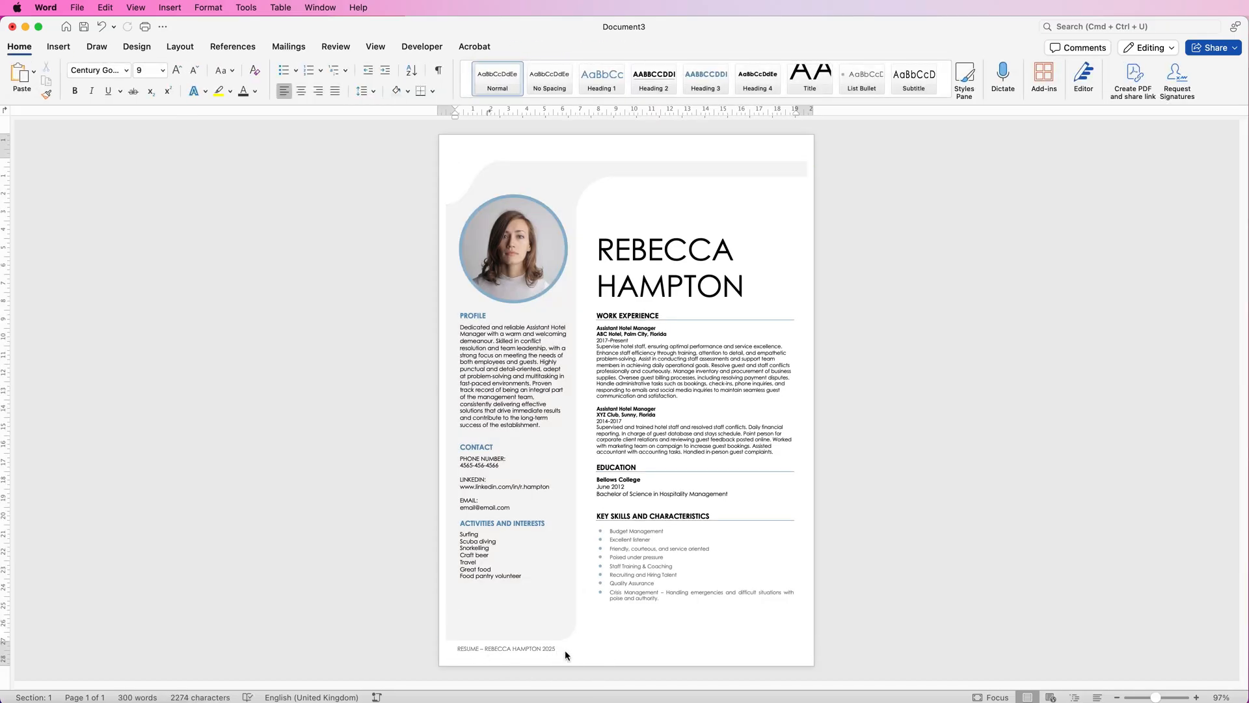
Step: Move the footer text box into the page's bottom-right corner
double_click(537, 667)
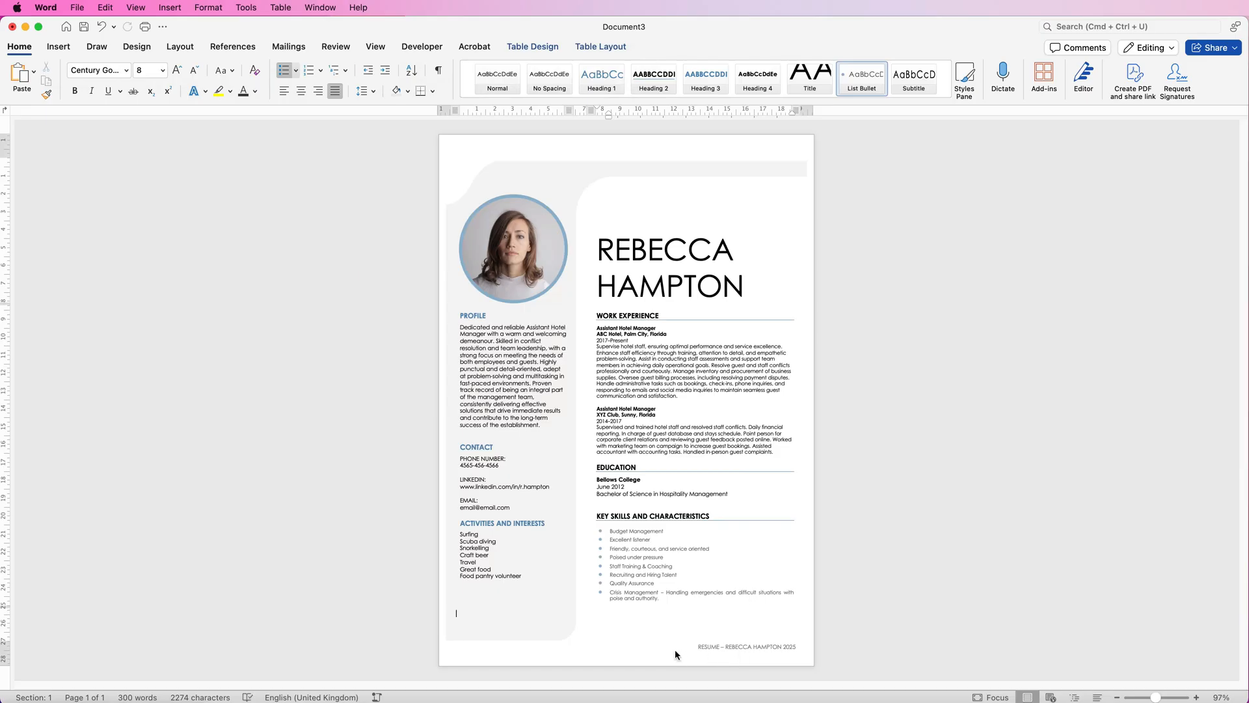
double_click(740, 647)
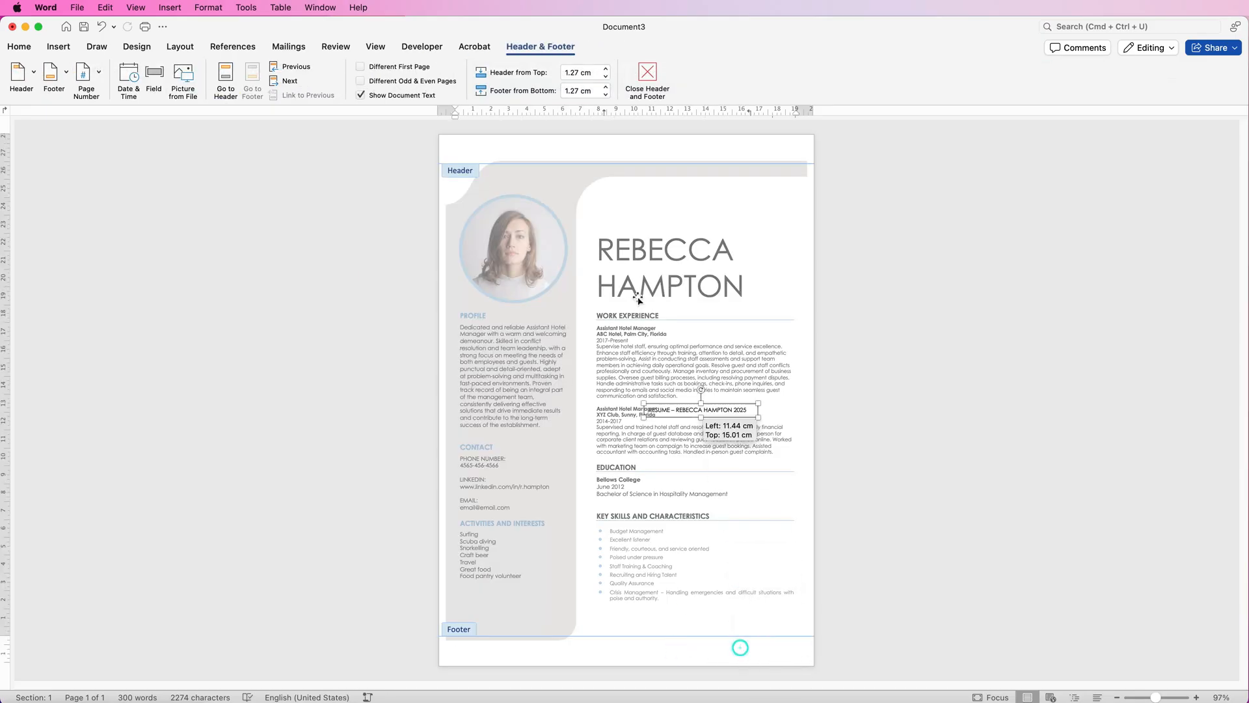
drag(699, 409, 745, 153)
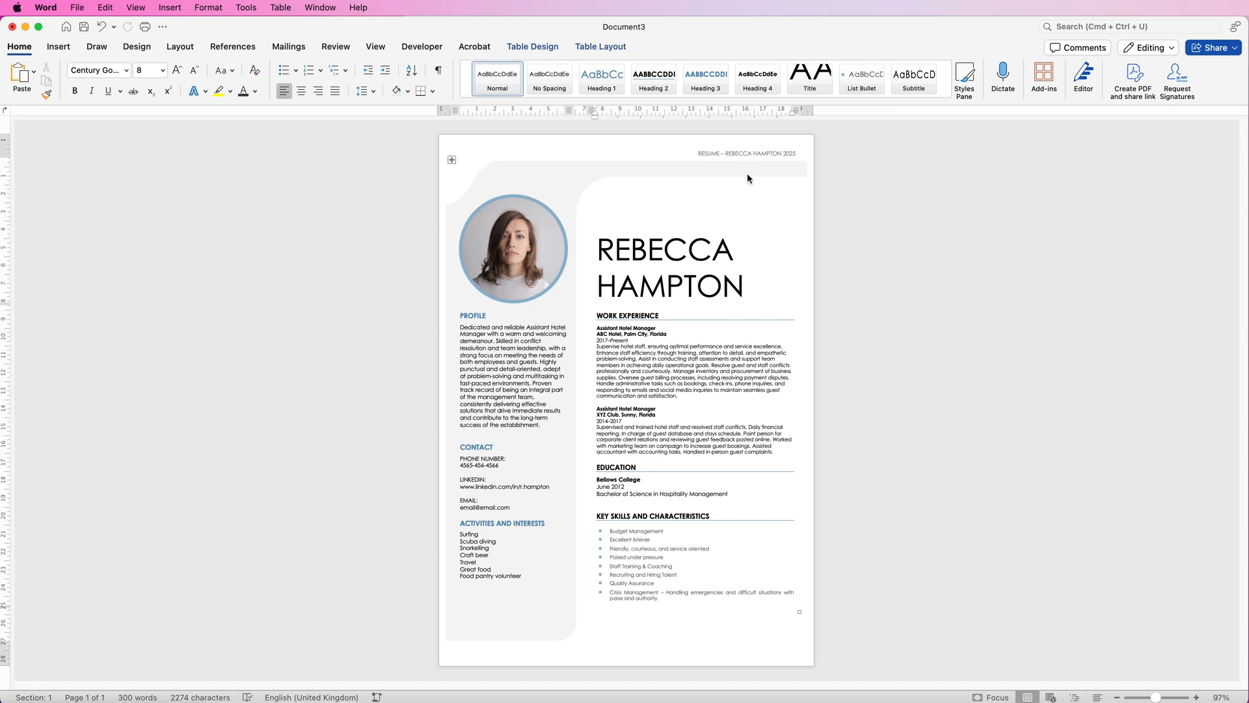
mouse_move(732, 193)
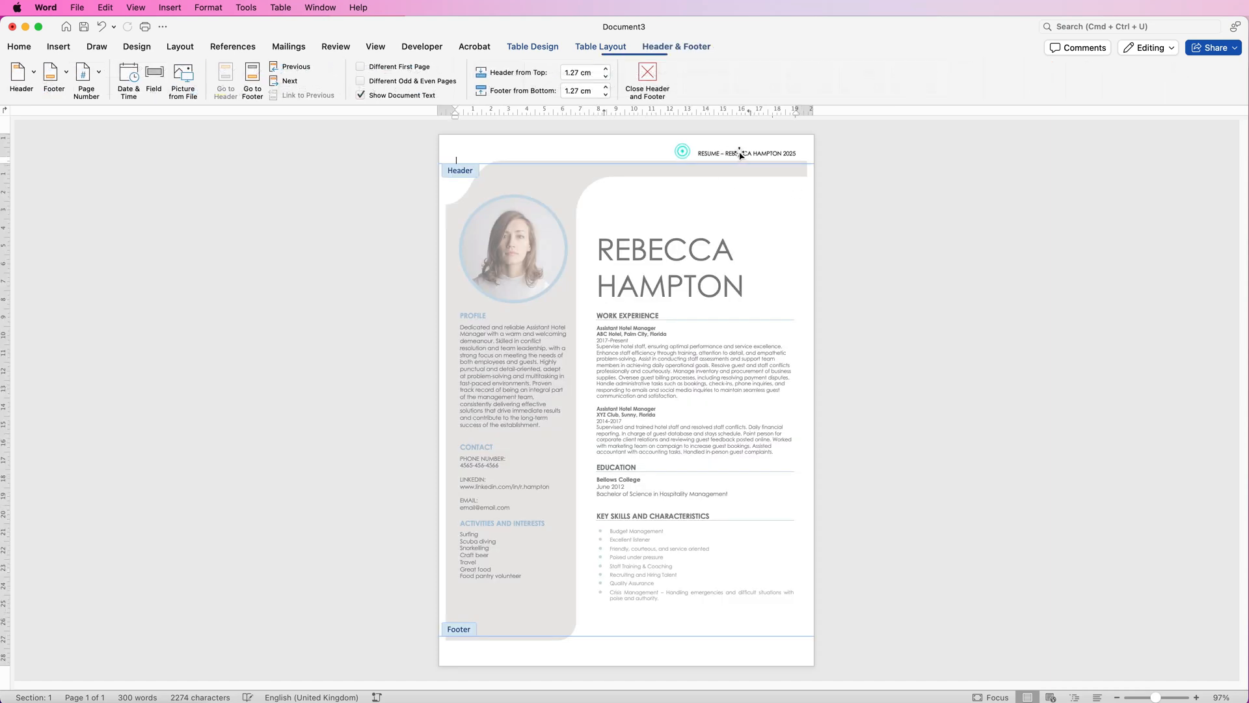
drag(737, 153, 747, 646)
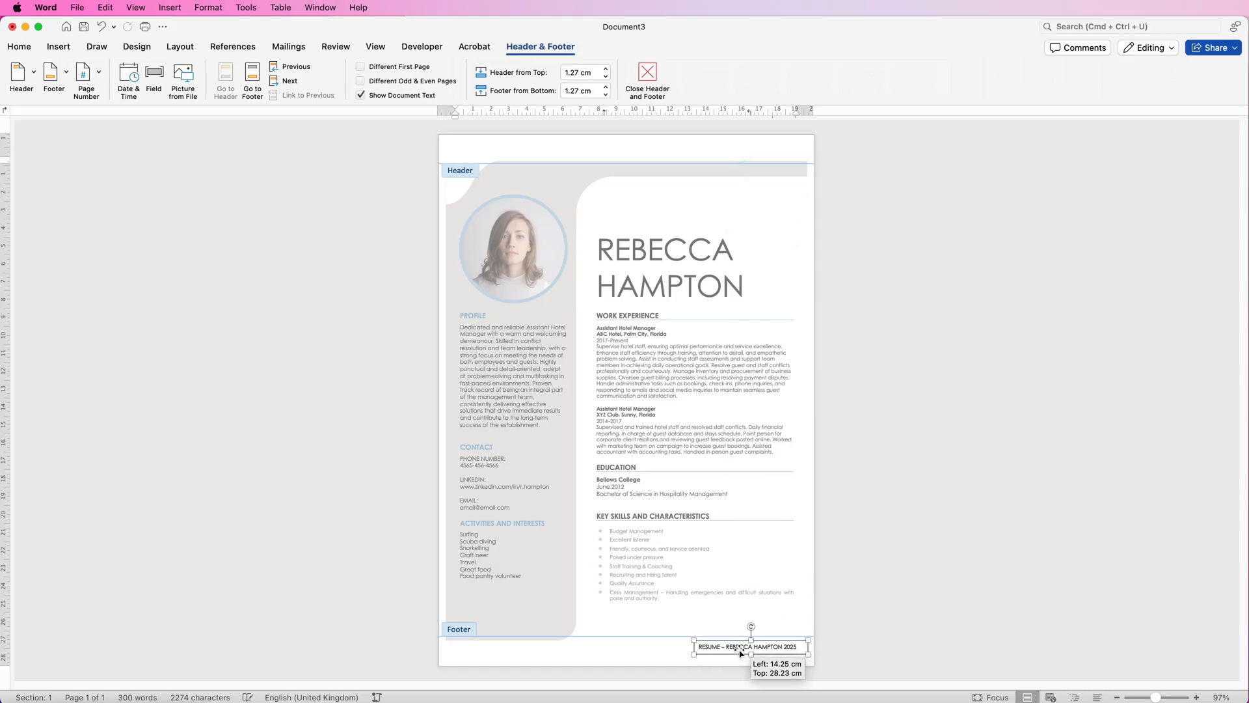
drag(749, 646, 743, 651)
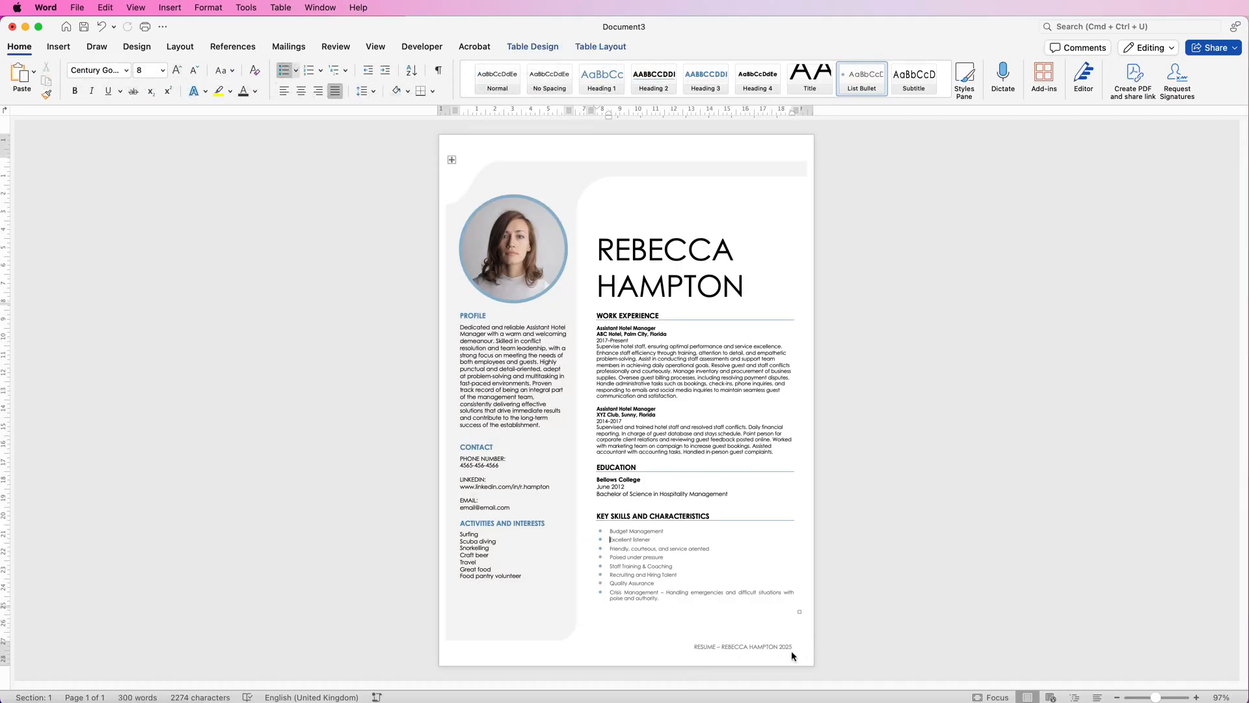
mouse_move(799, 583)
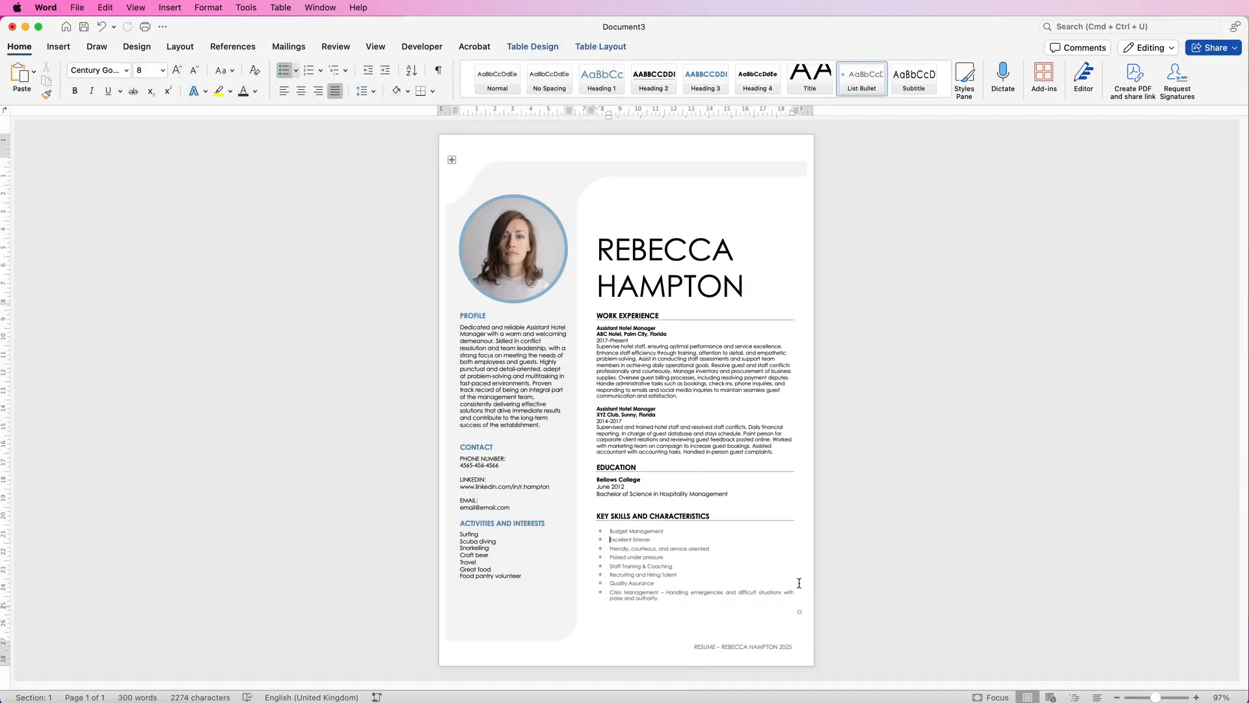
mouse_move(800, 577)
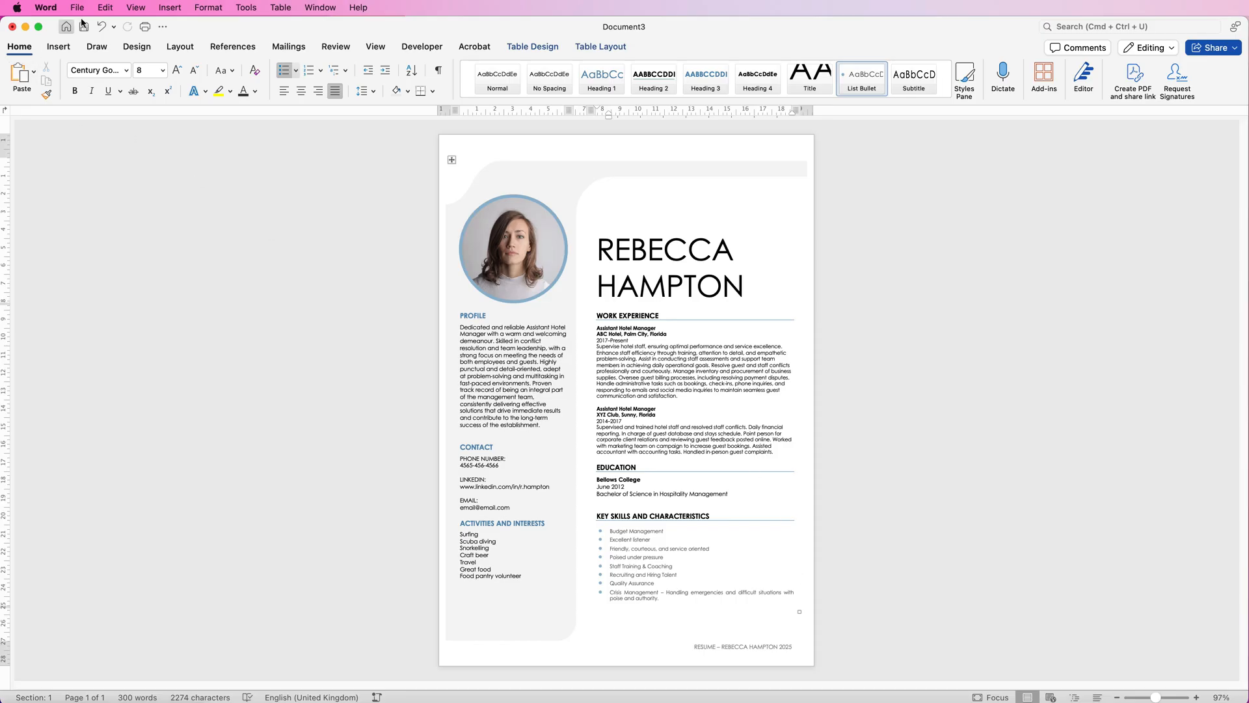
click(77, 8)
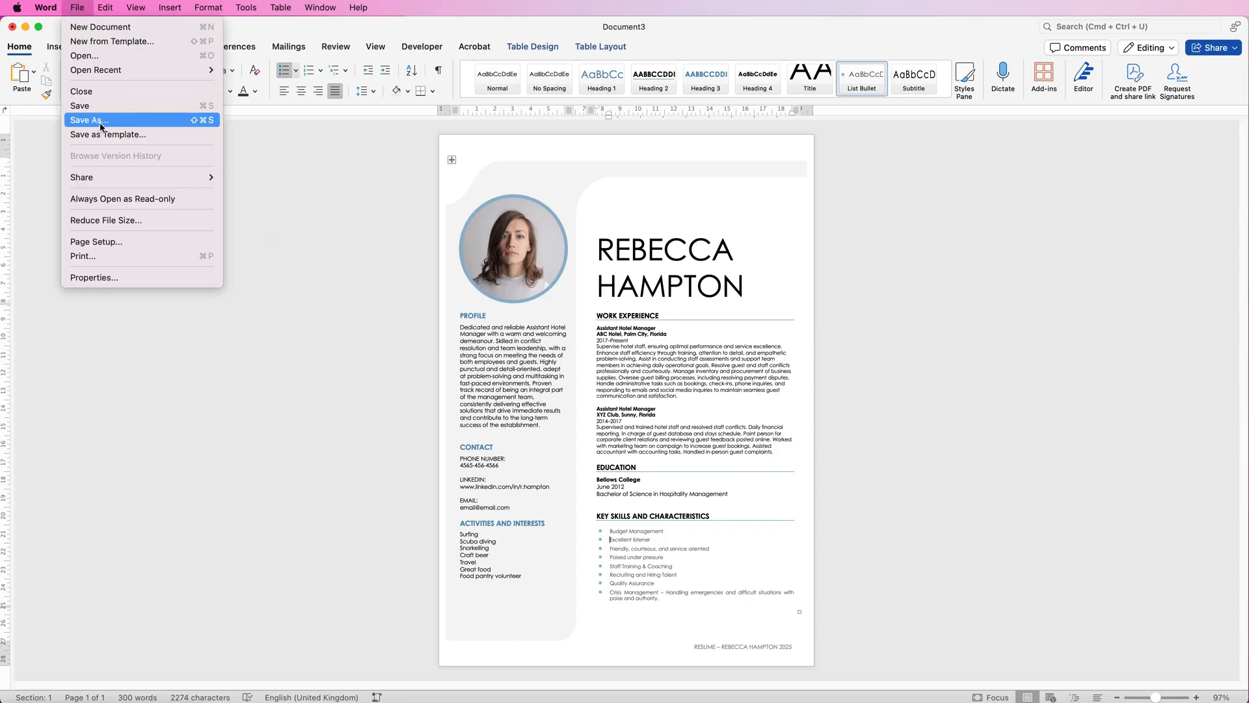
click(89, 119)
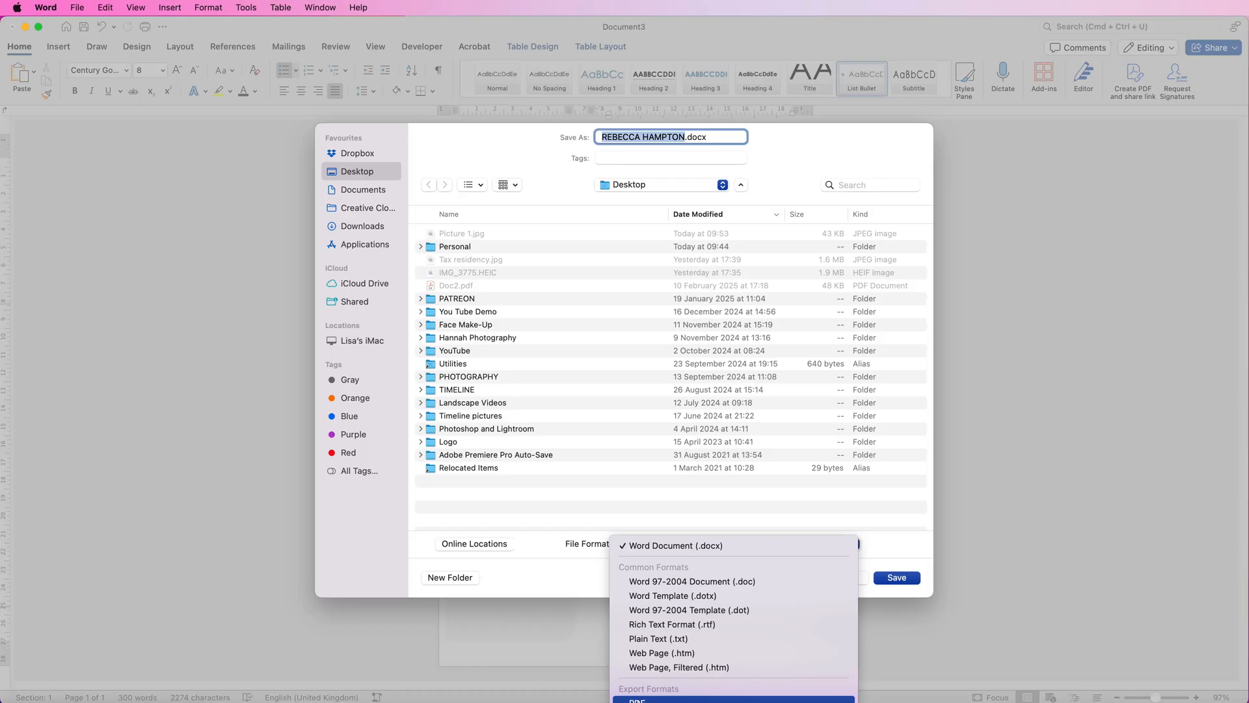
click(636, 700)
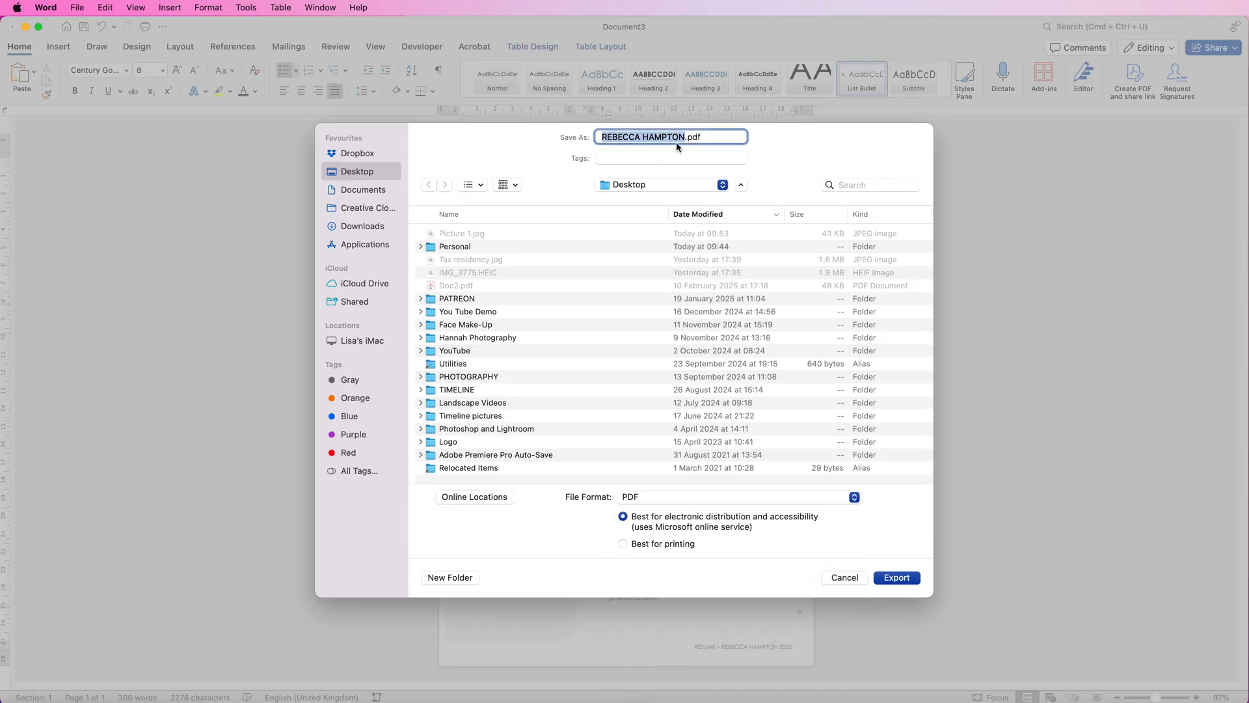
mouse_move(683, 151)
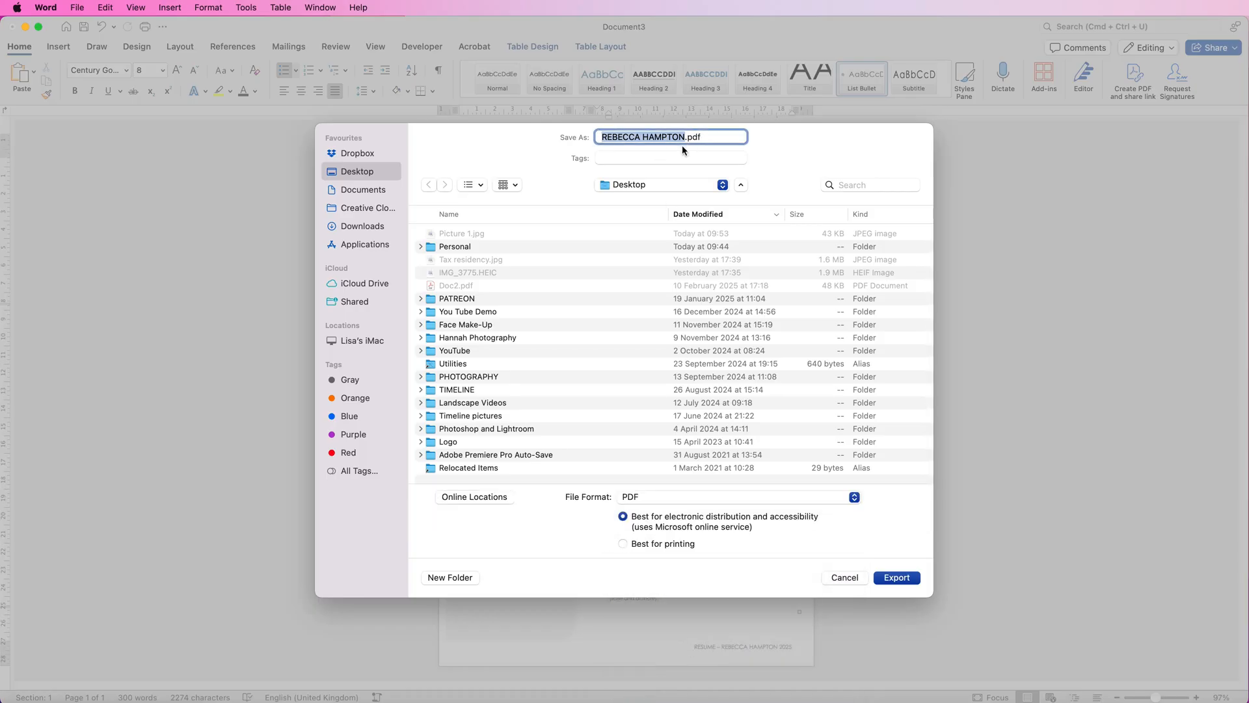
mouse_move(750, 522)
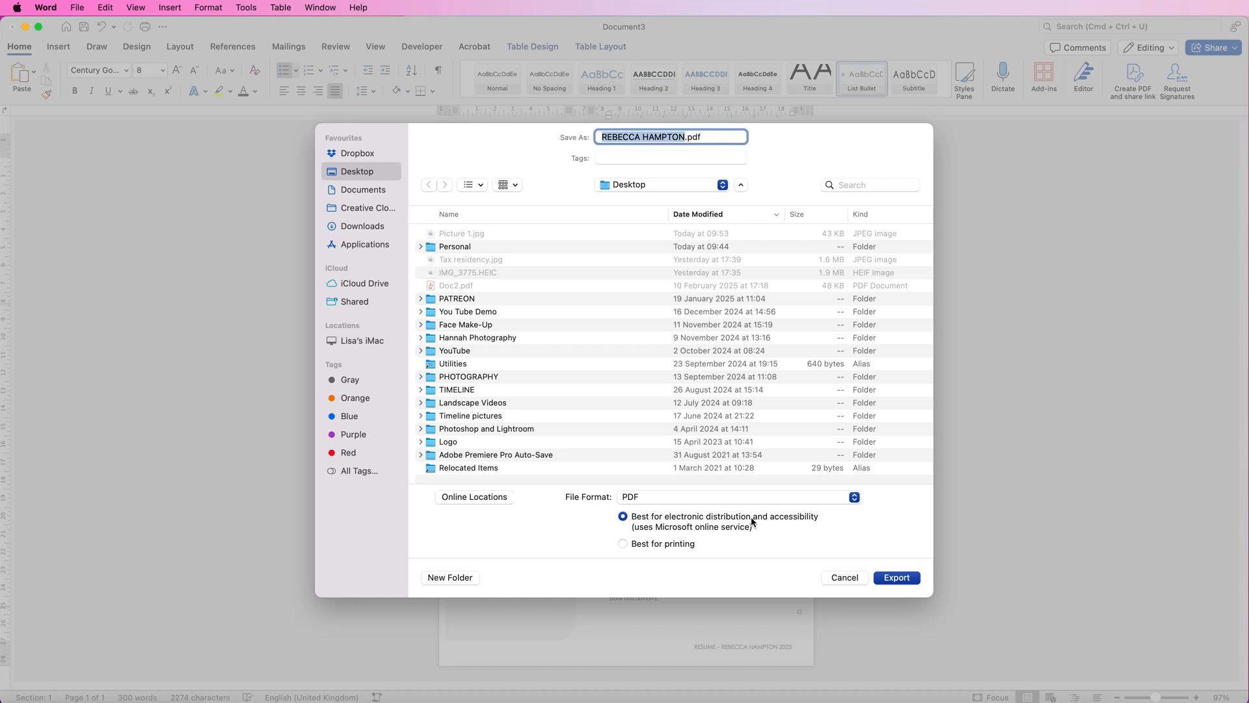
mouse_move(706, 545)
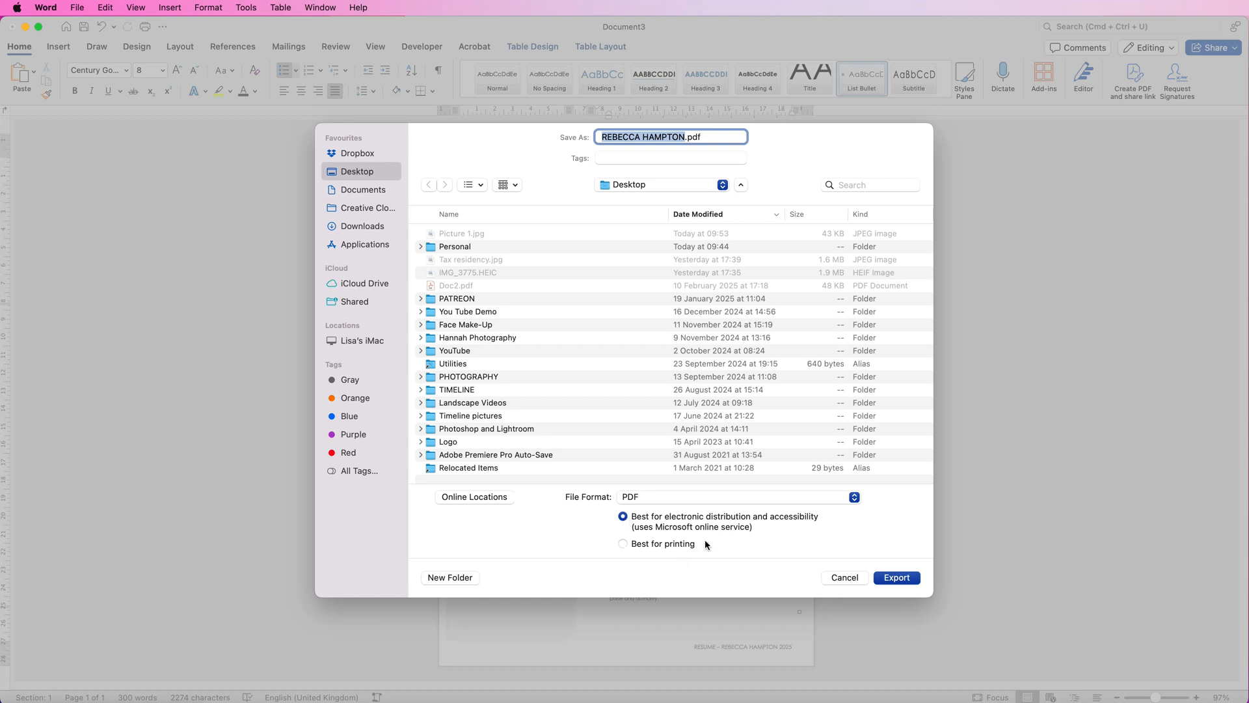
mouse_move(667, 552)
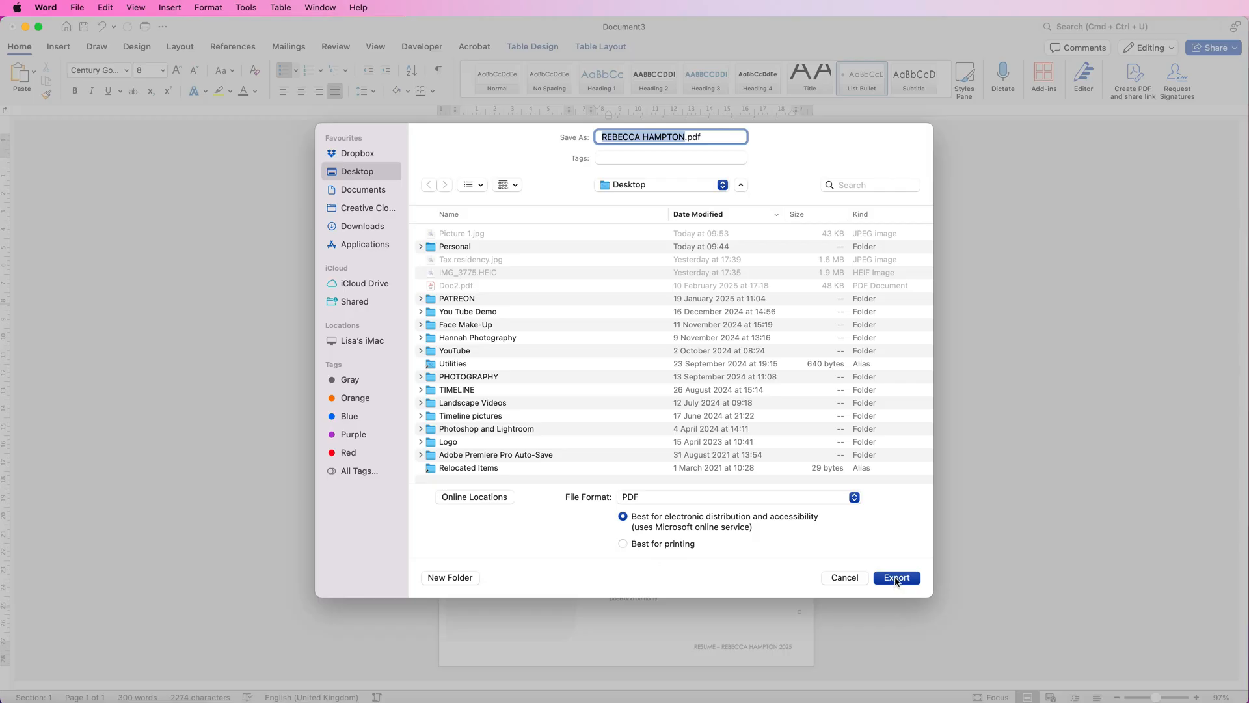
click(896, 577)
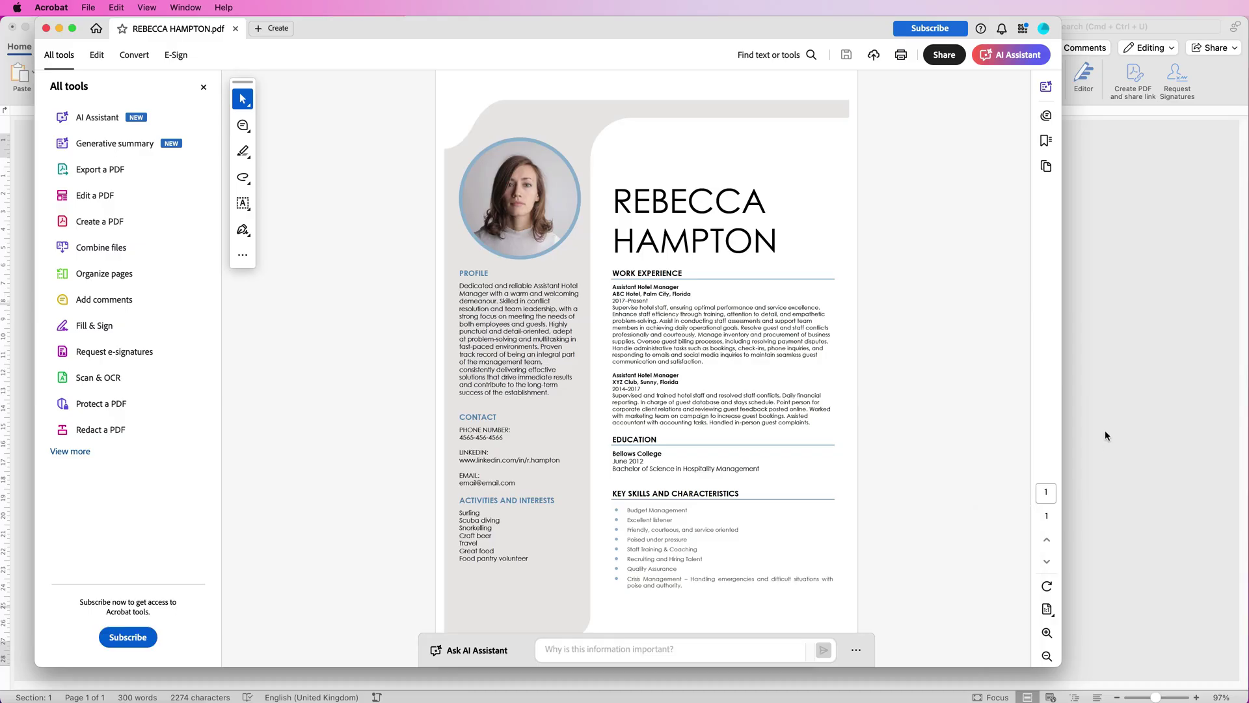
mouse_move(1119, 421)
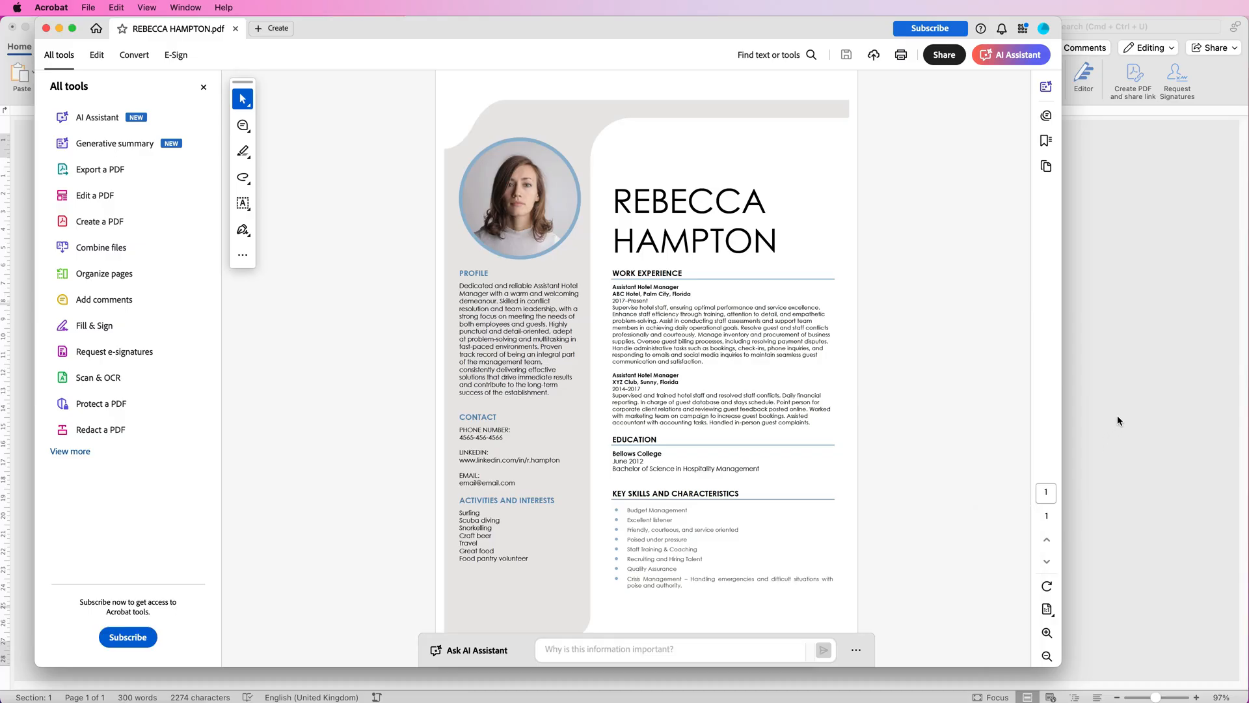